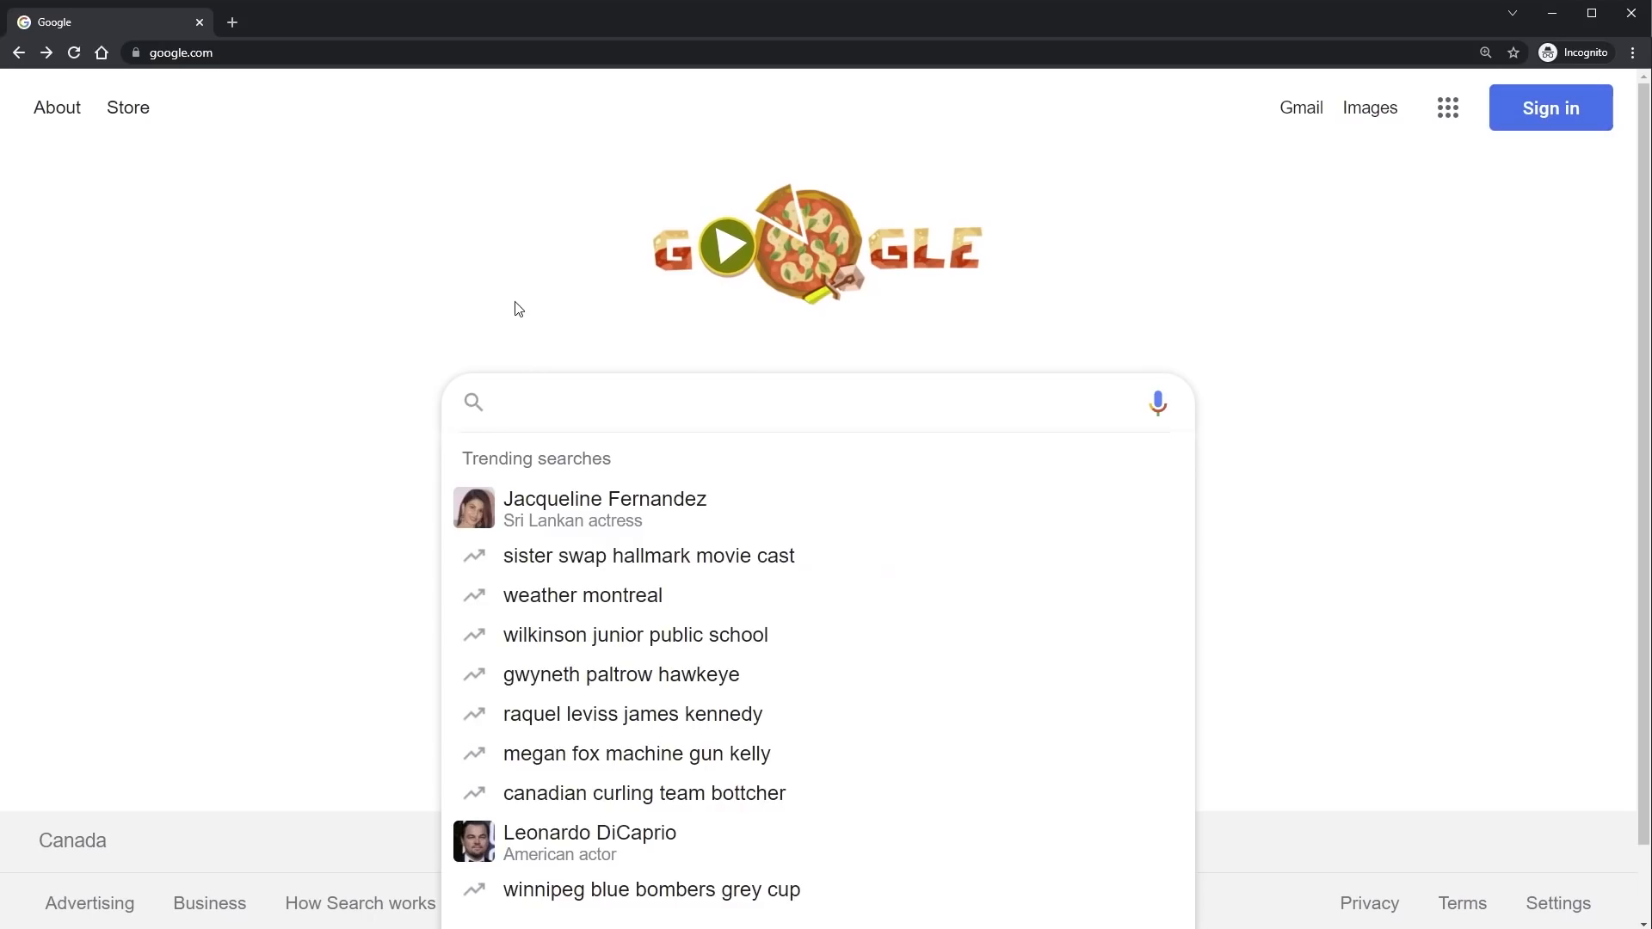
- Enter 'How to center a div vertically' in the Google search box
type("How to ce")
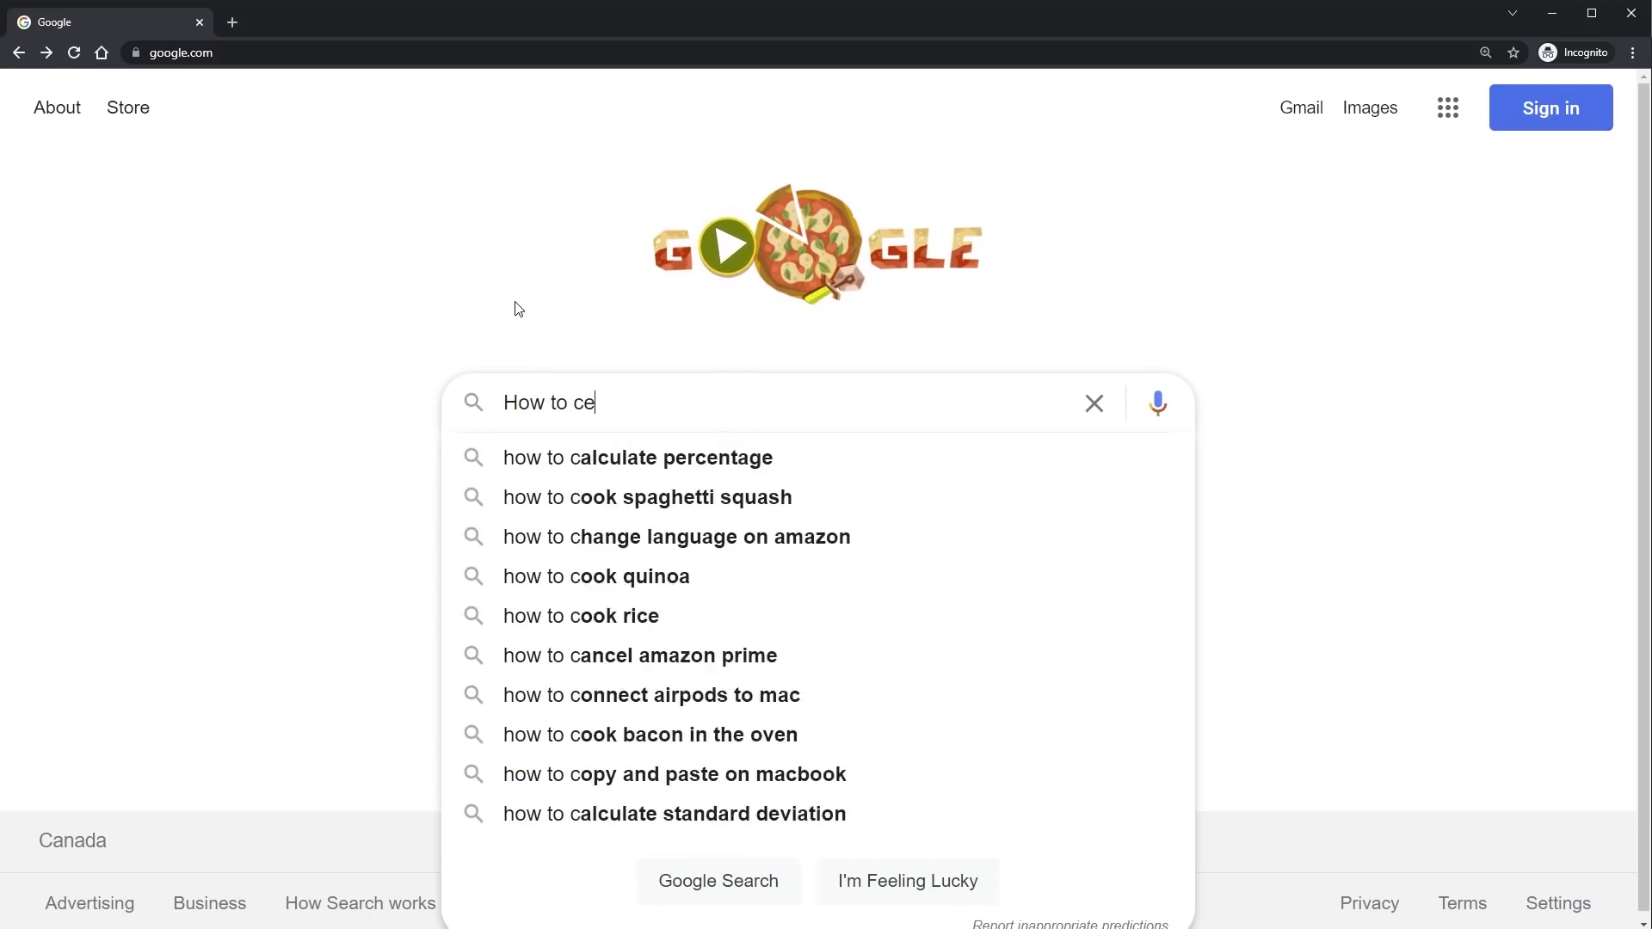
type("nter a div vertically")
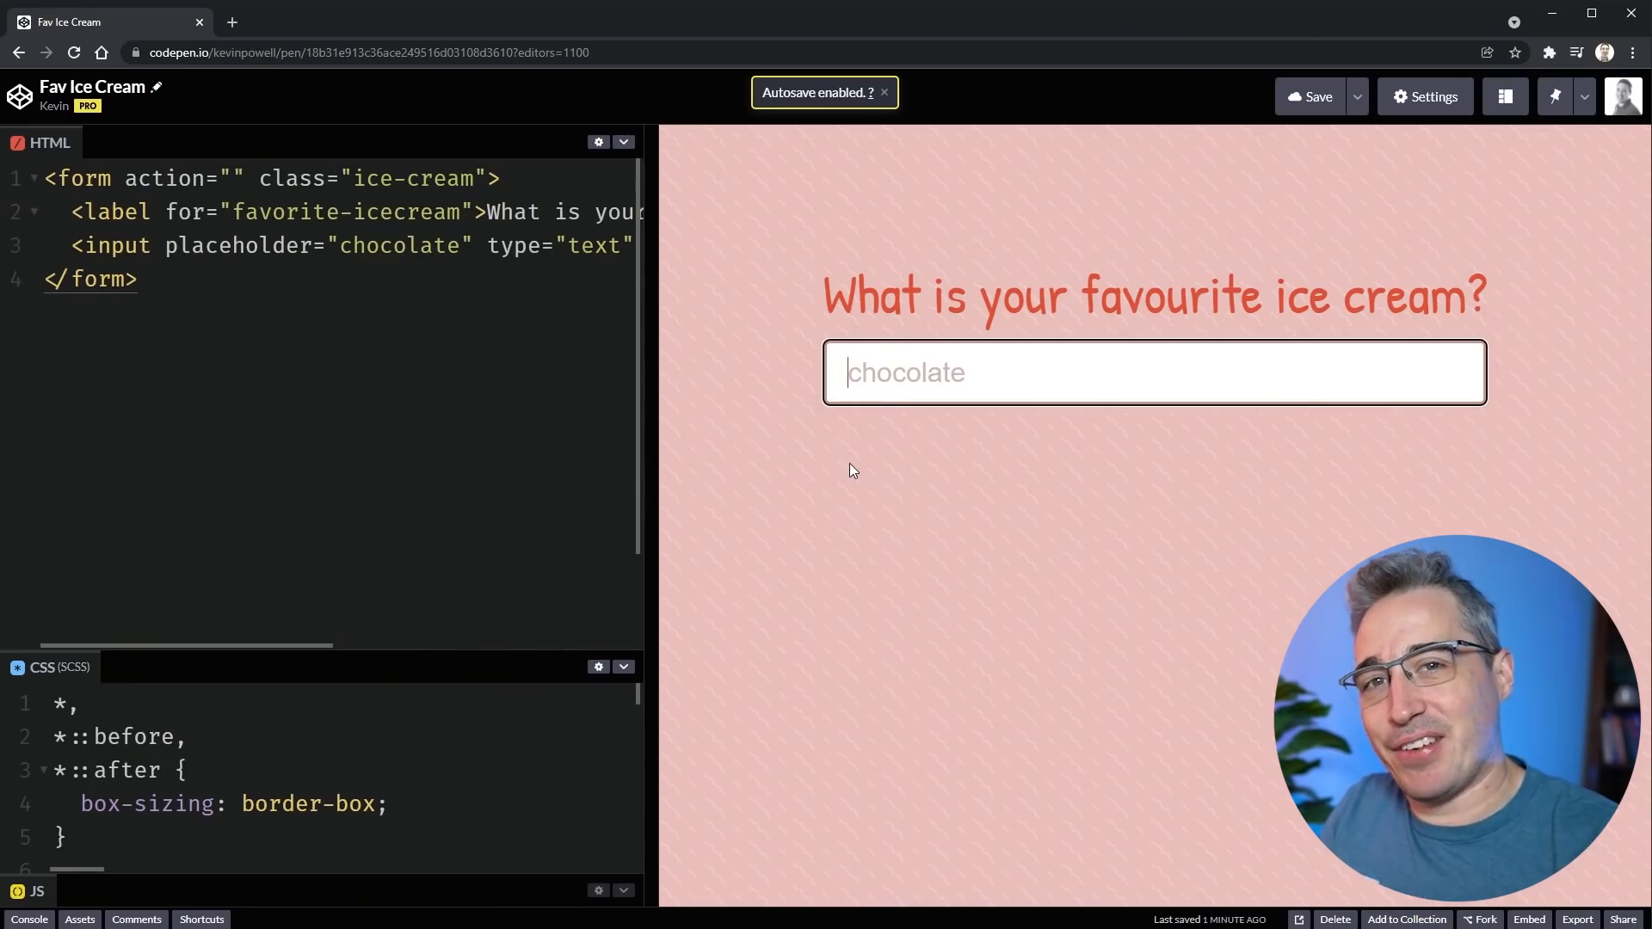
left_click(882, 93)
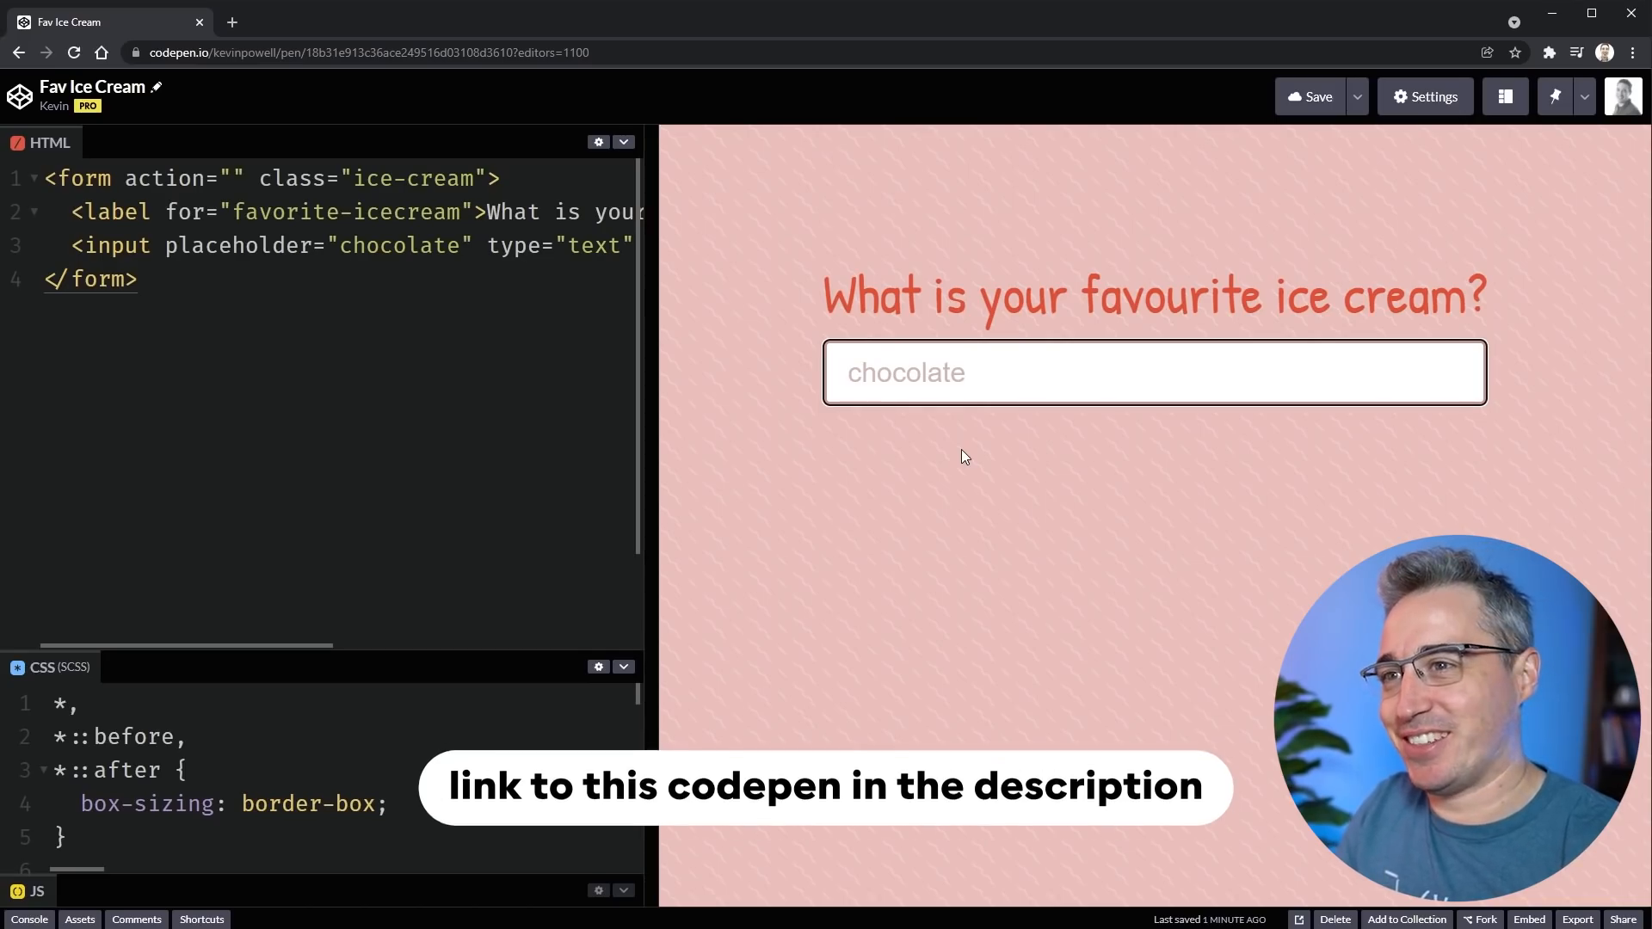
type("caramel")
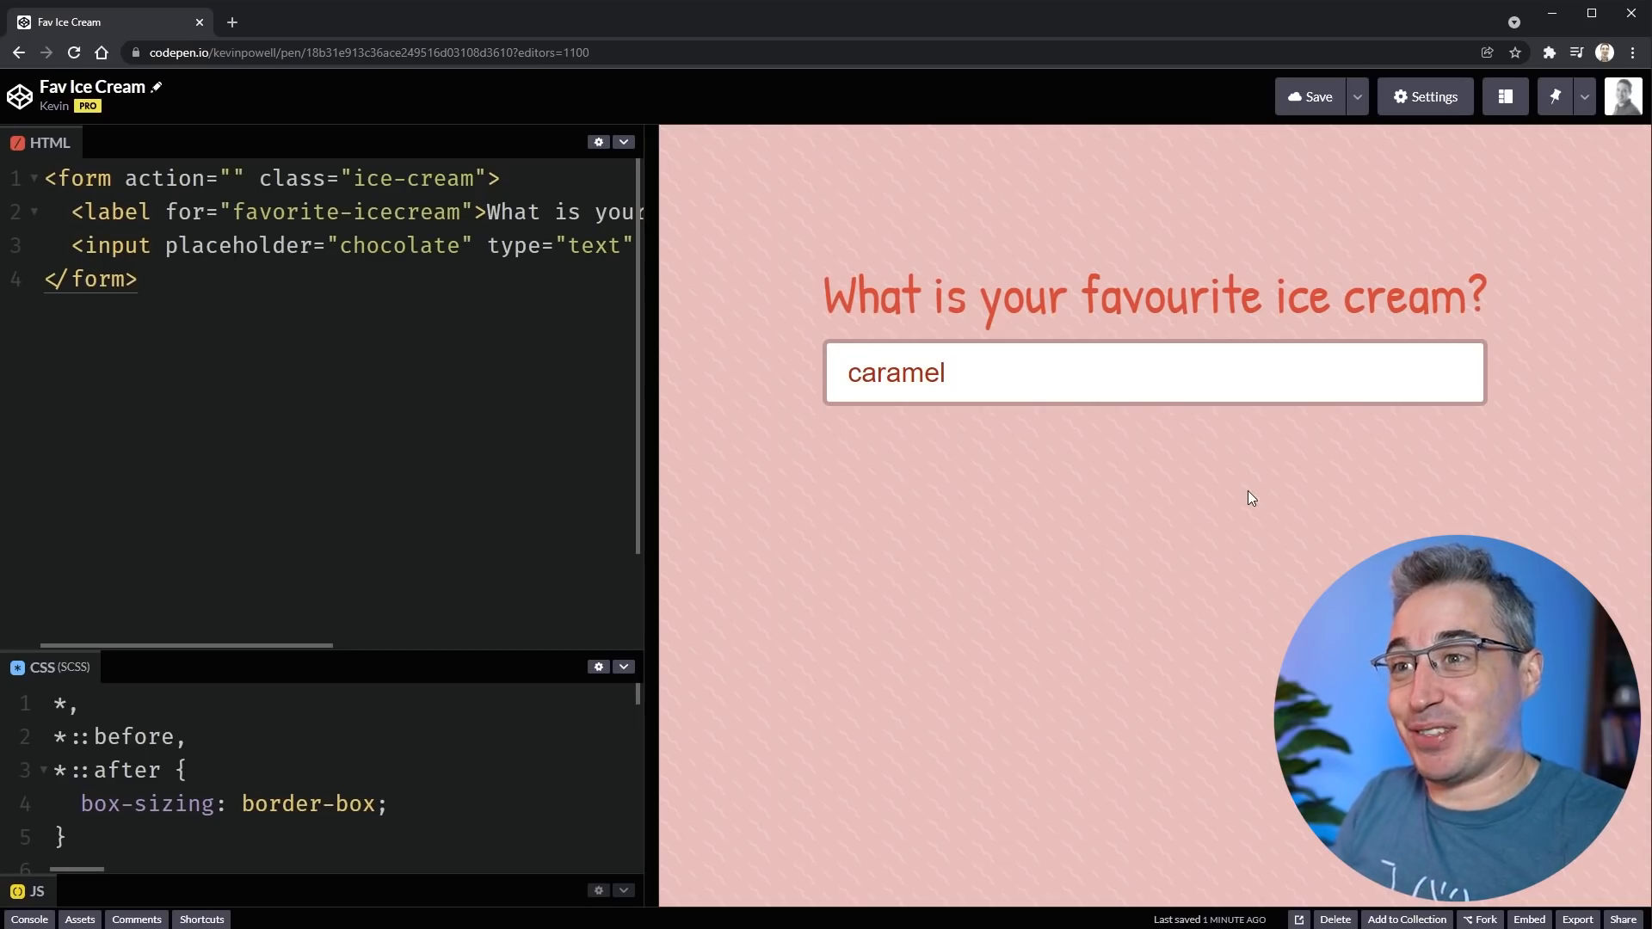
mouse_move(963, 408)
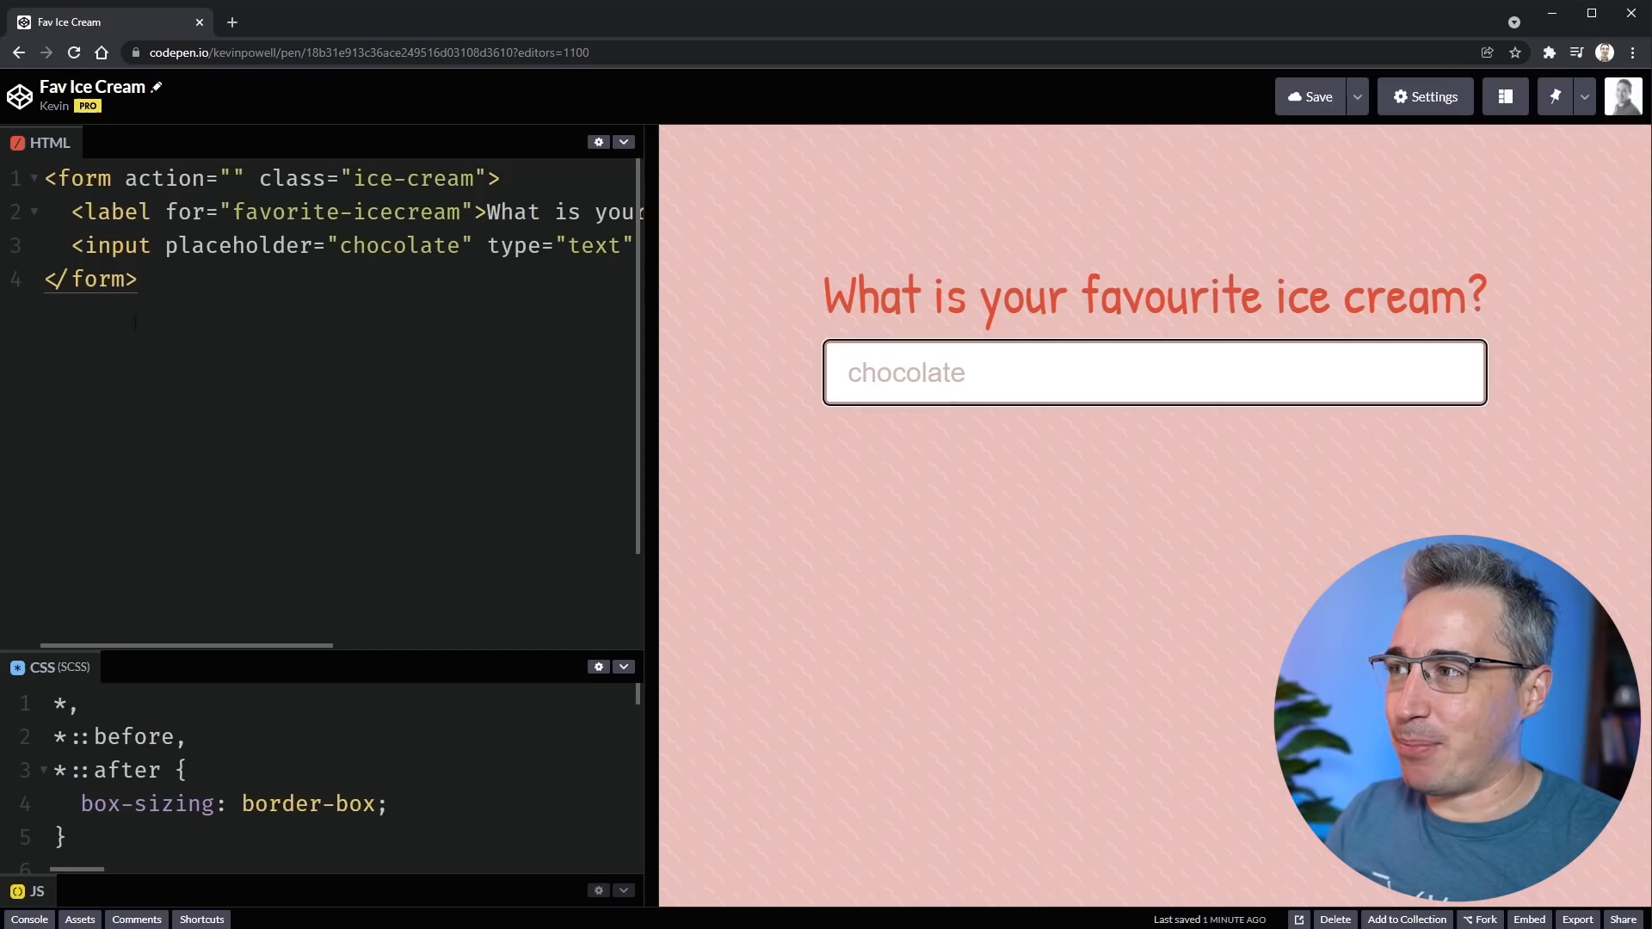
- Add a datalist below the input with a first option valued 'chocolate'
key("Enter")
type("<datalist></datalist>")
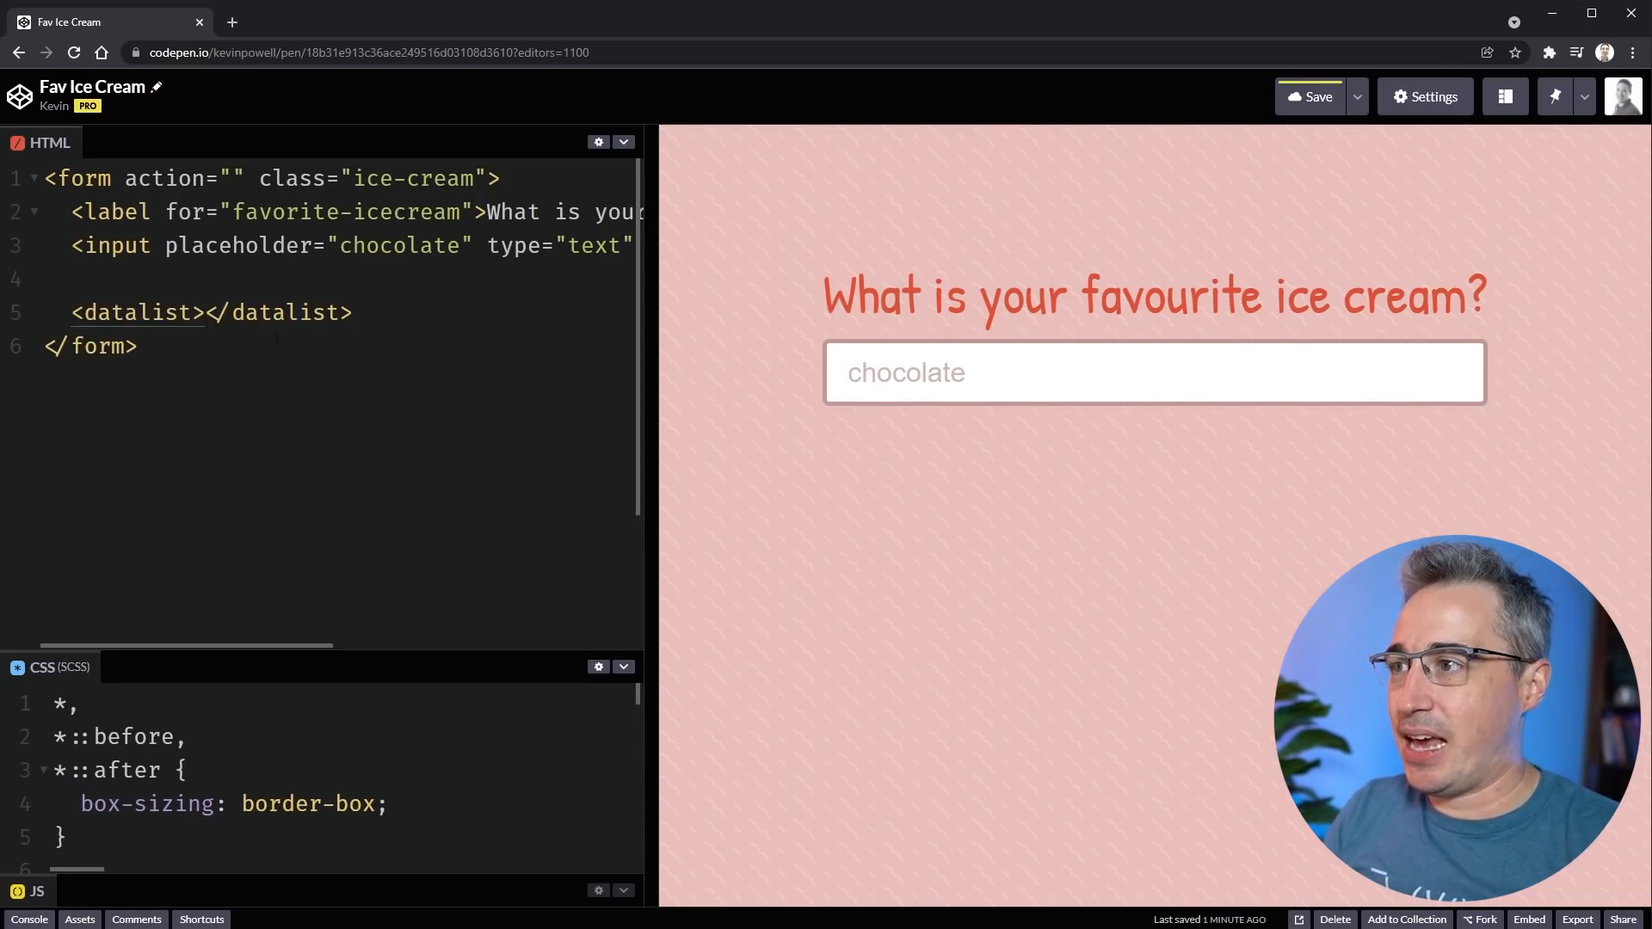
key("Enter")
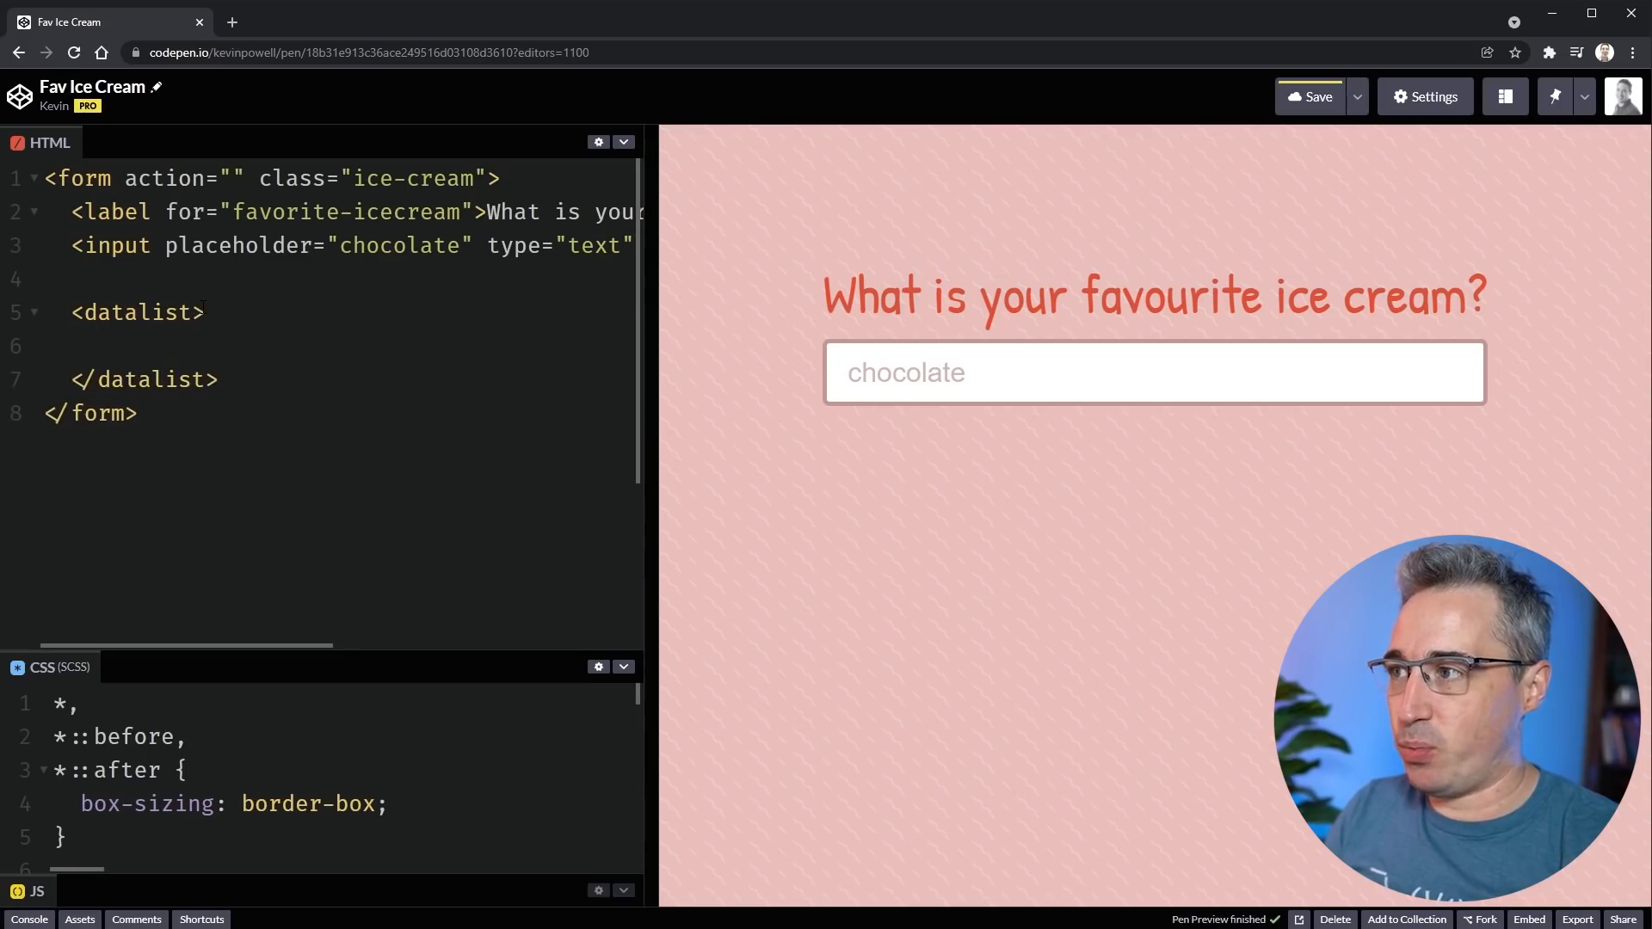
type("<option value=\"\"></option>")
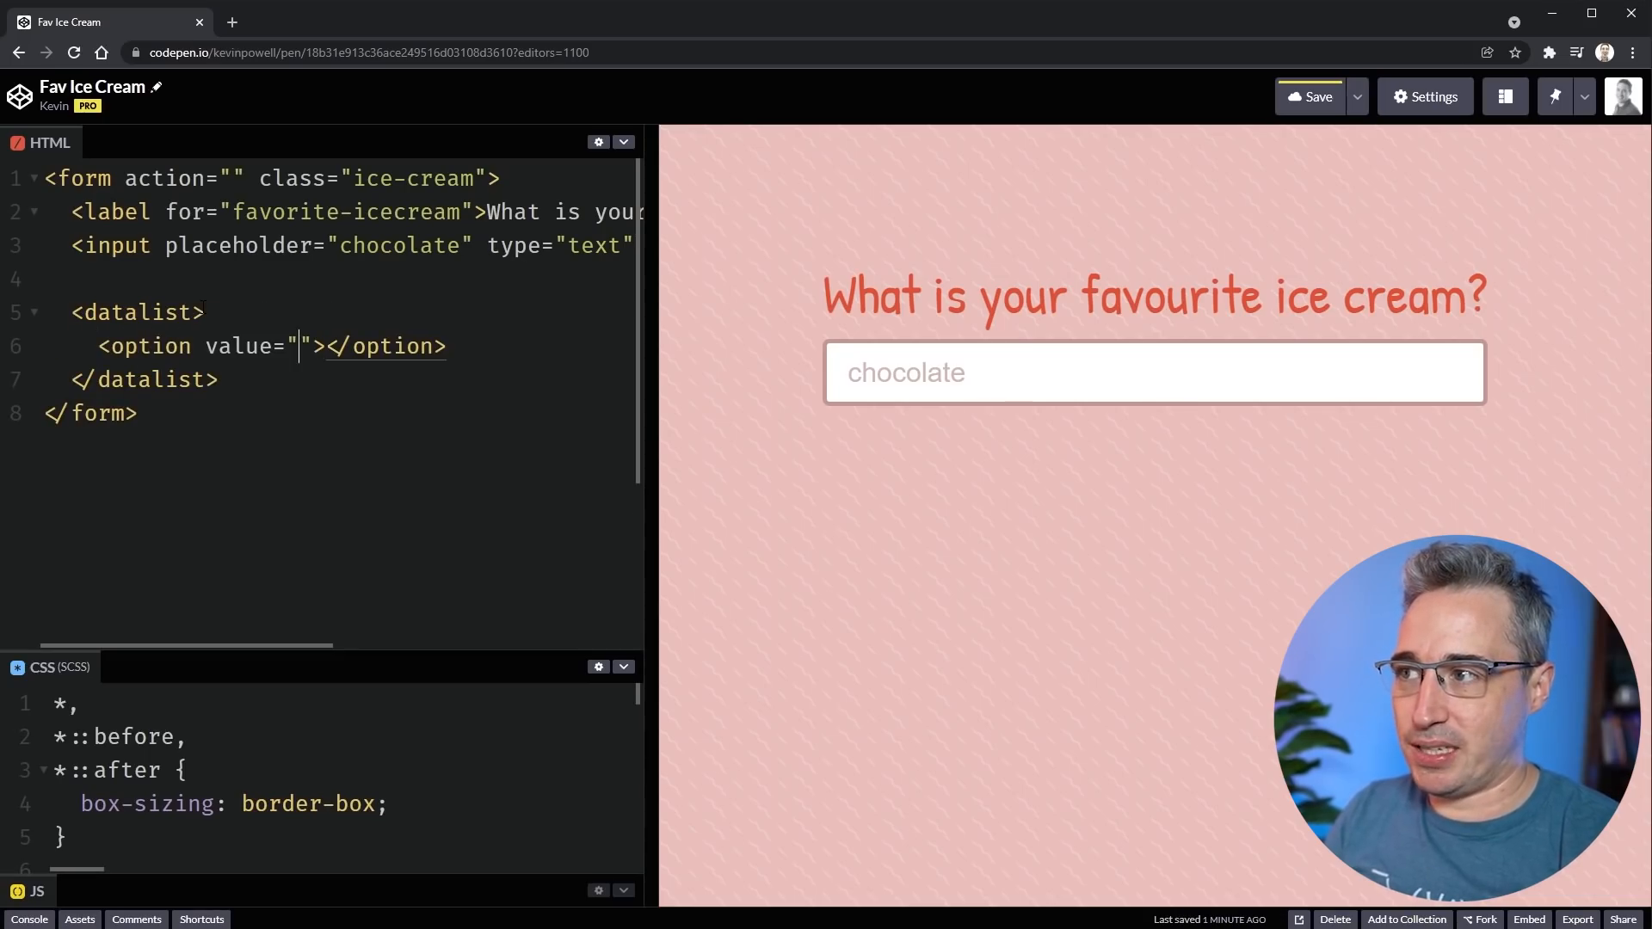
type("choco")
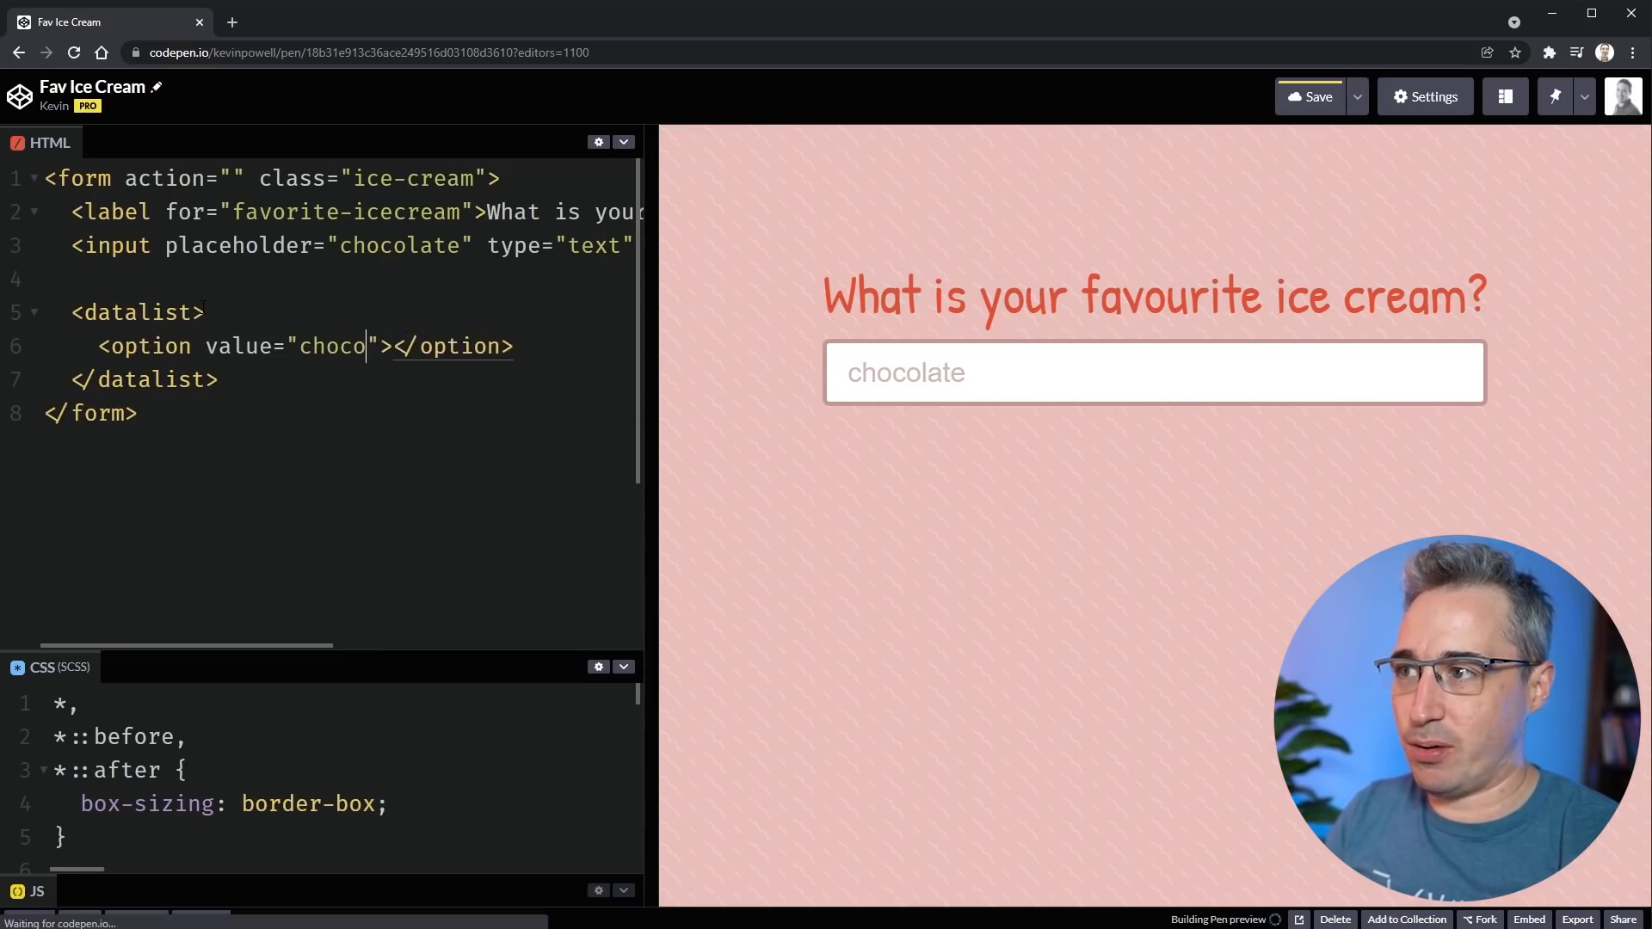
type("late")
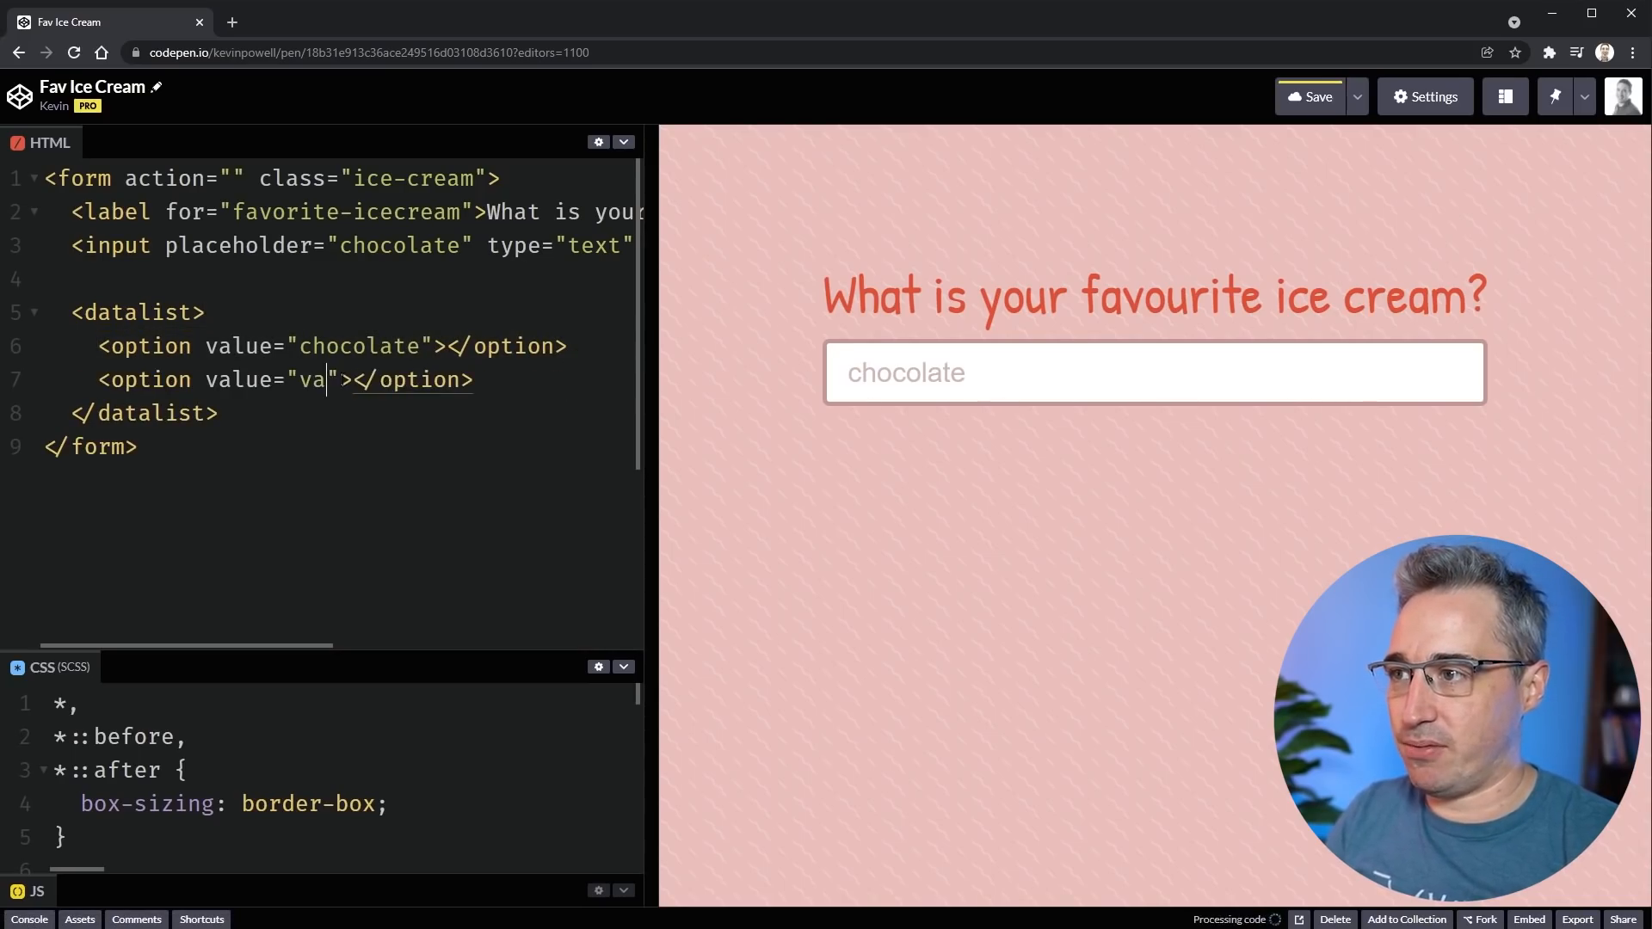
- Add a 'vanilla' option and start a third option with 'straw'
type("nilla")
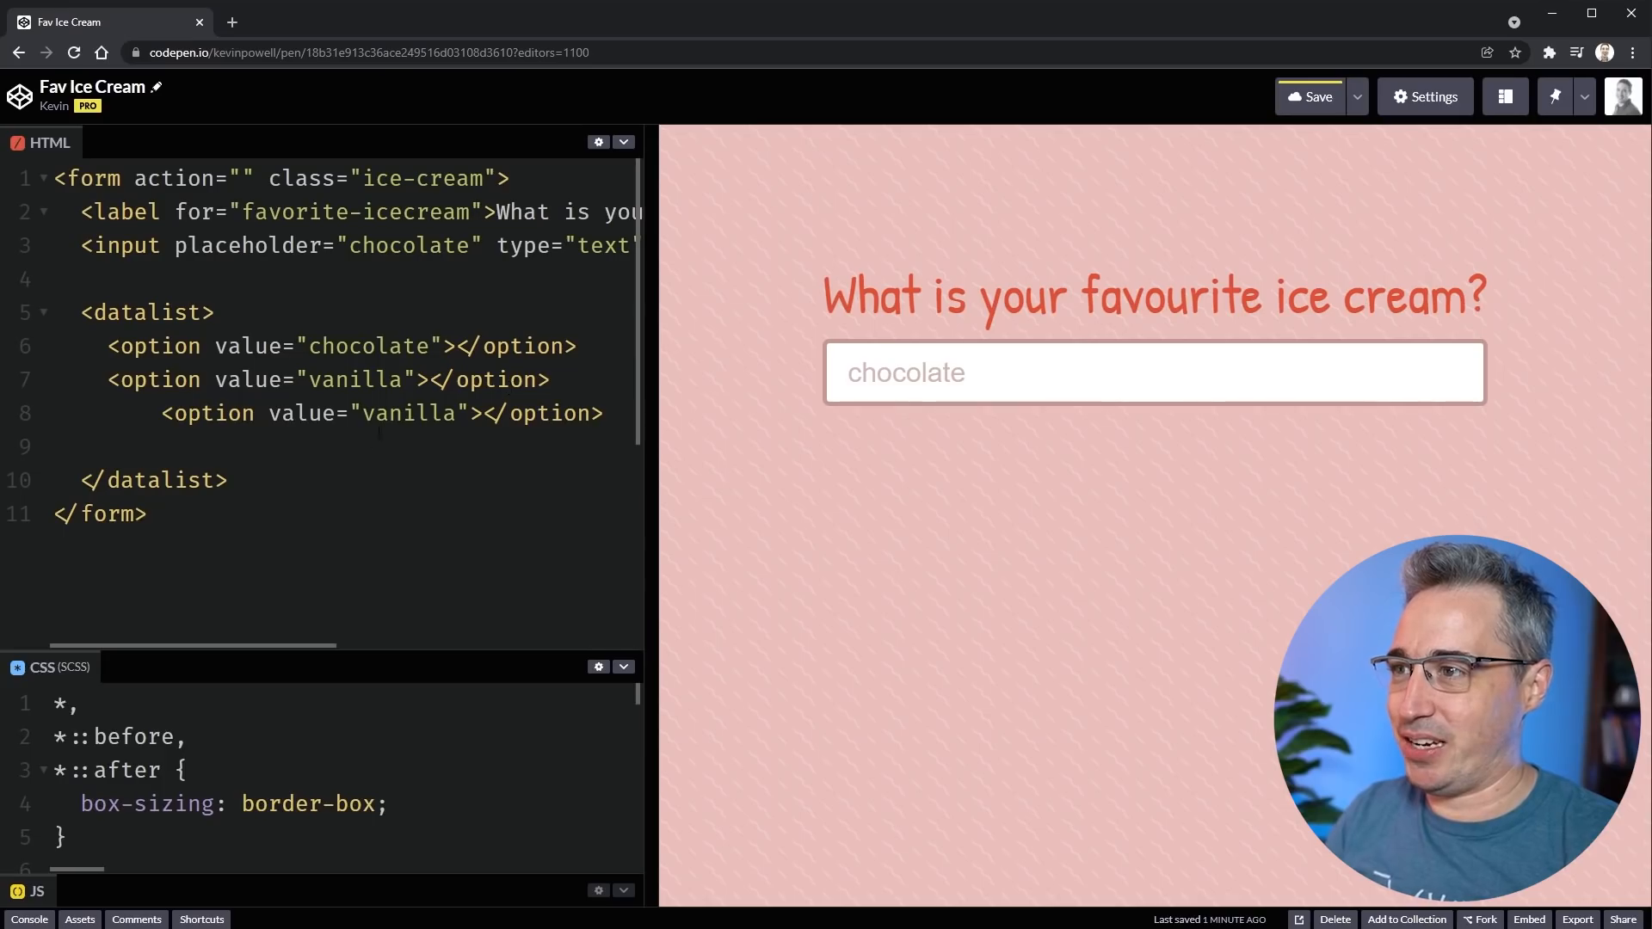
type("strawberry")
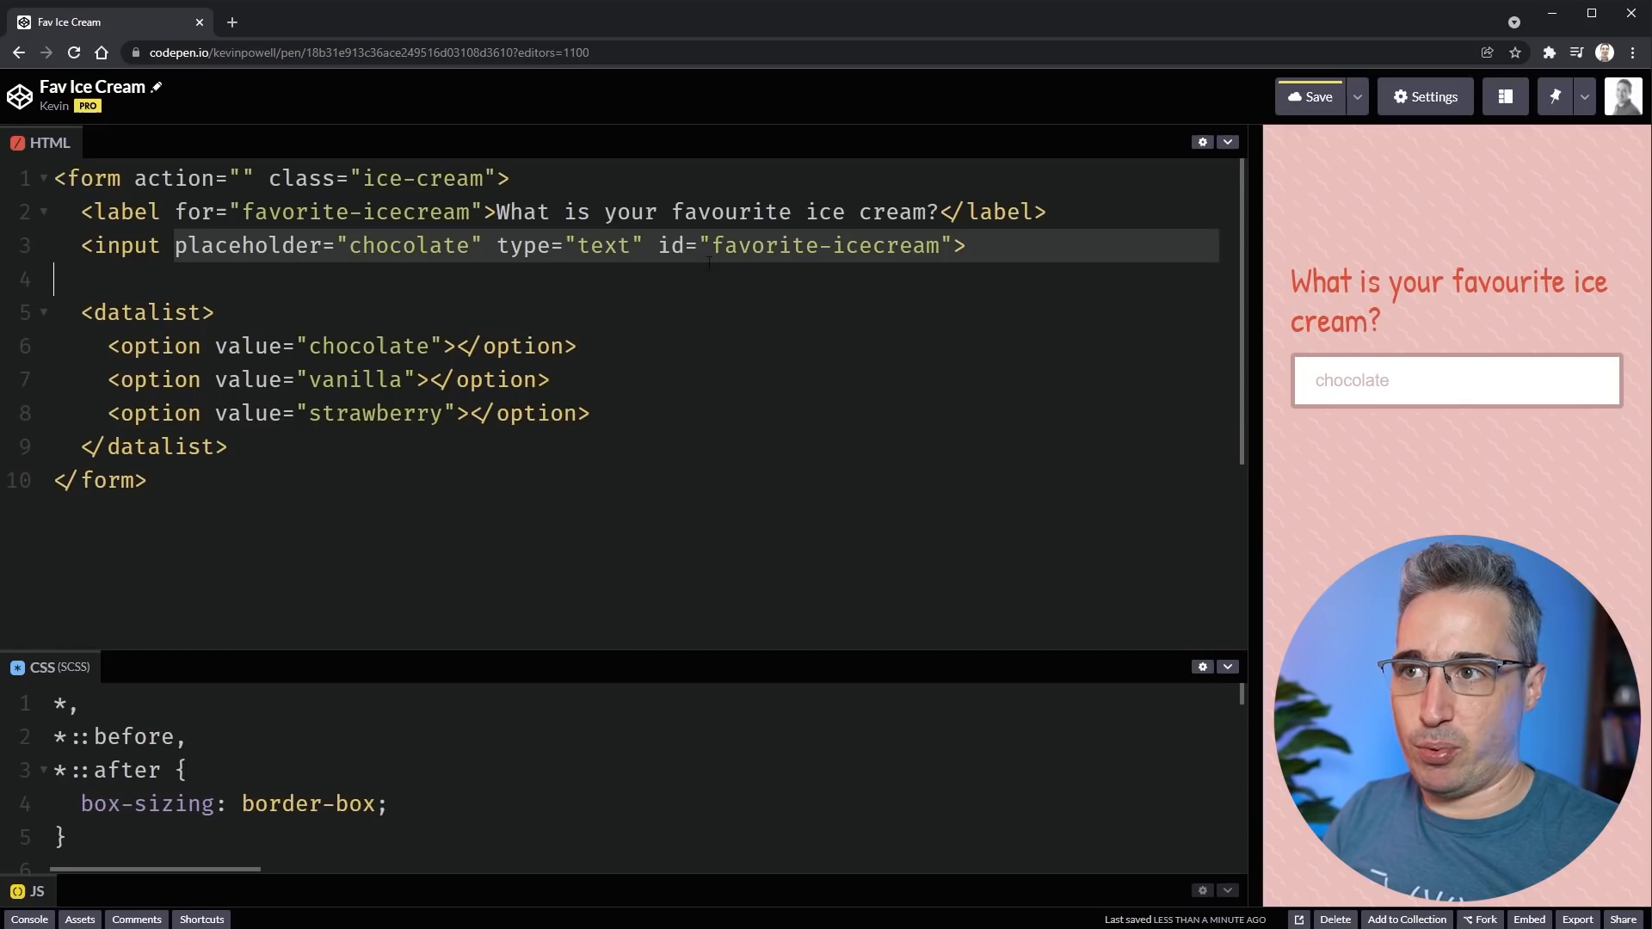
mouse_move(1405, 279)
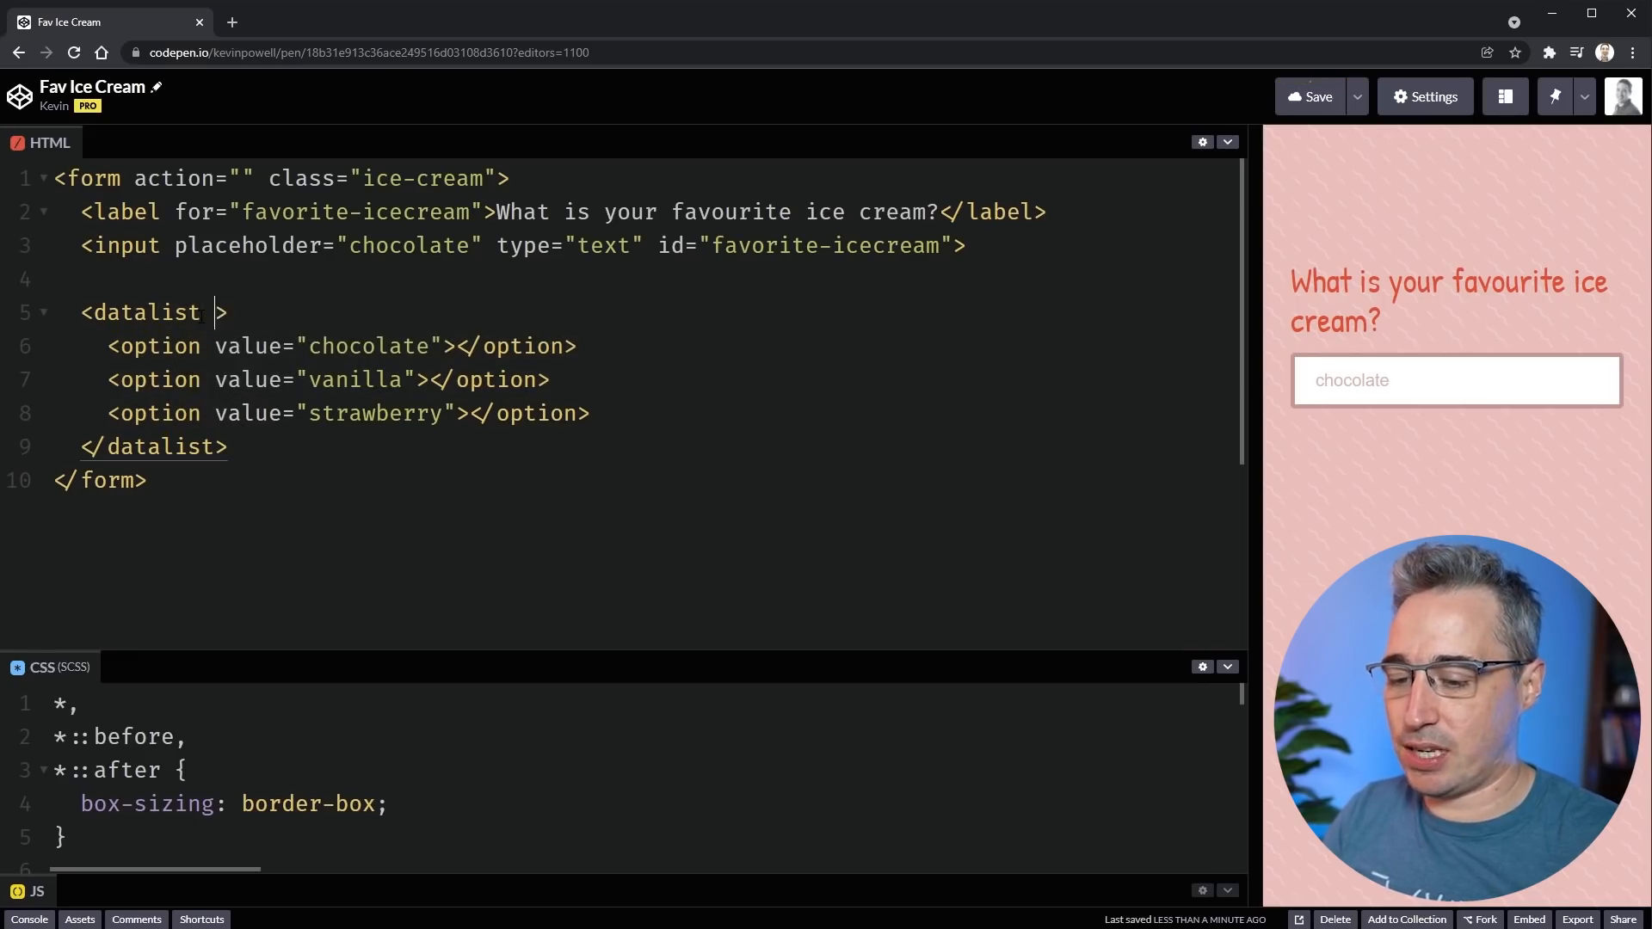
- Give the datalist id="icecream-list" and the input list="icecream-list"
type("id=\"\"")
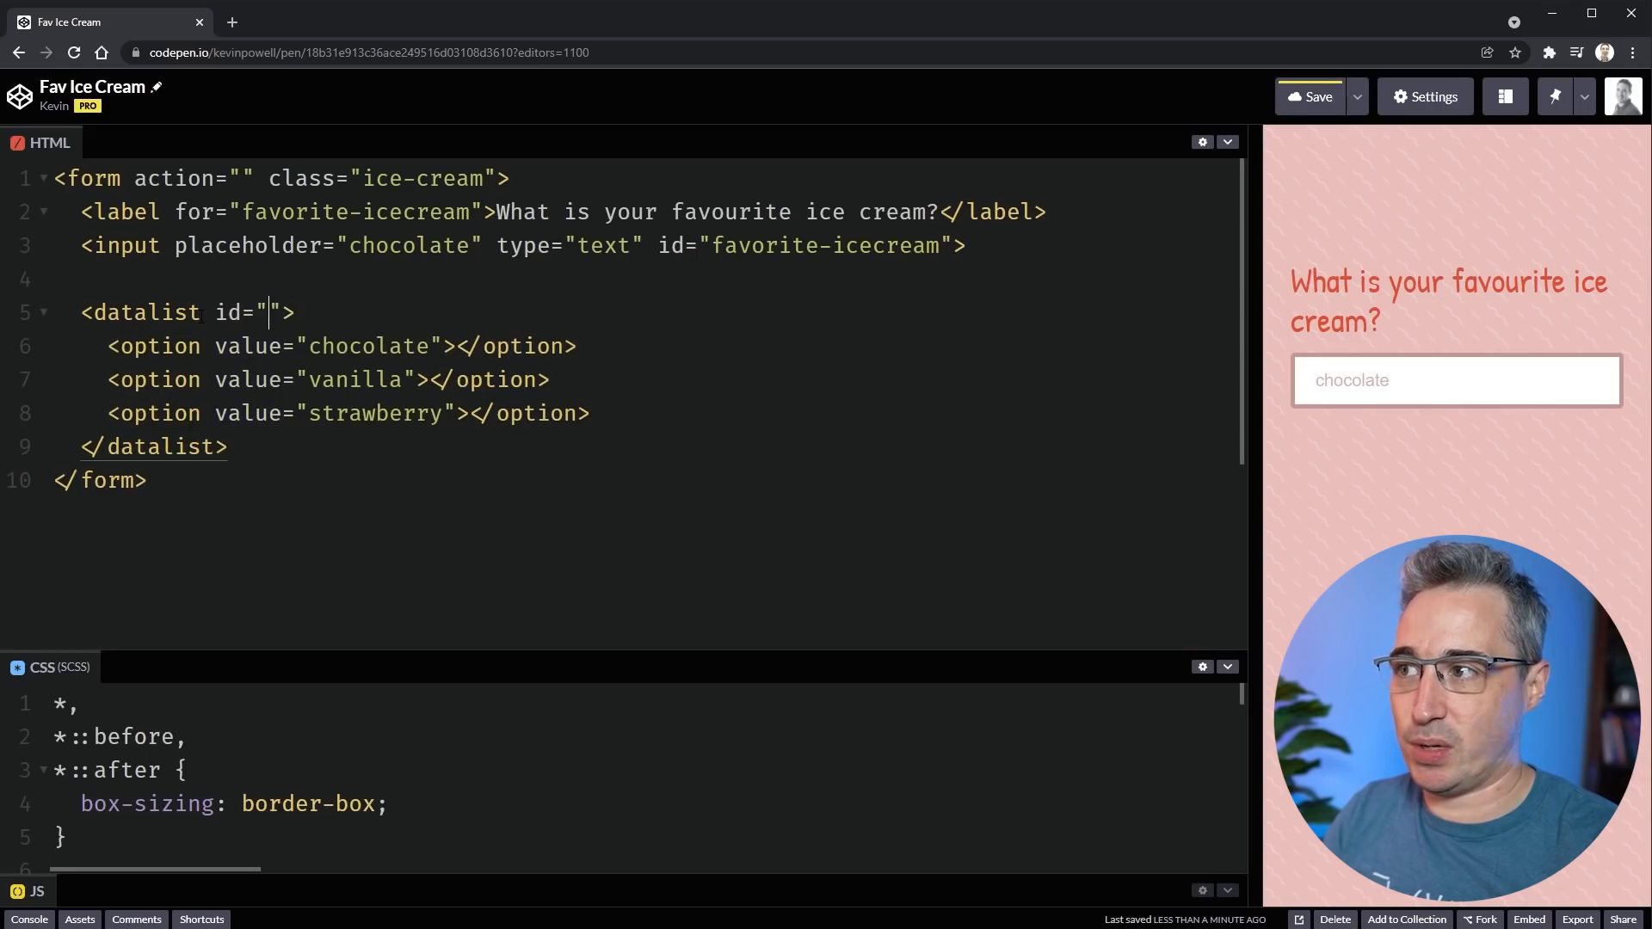
type("icecr")
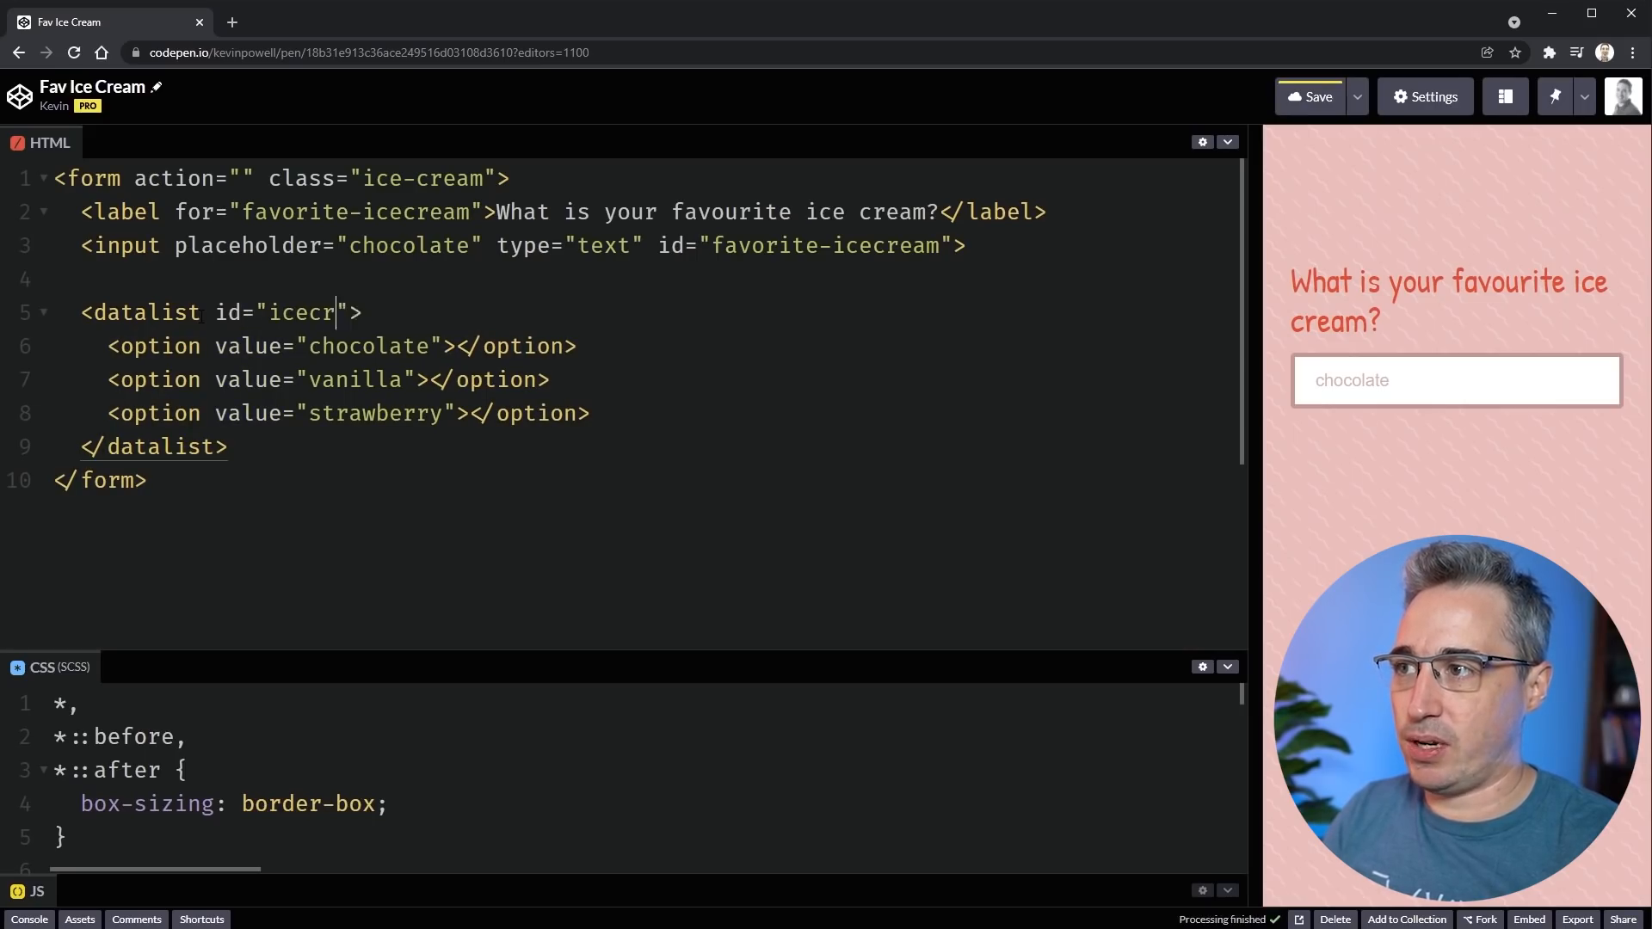
type("eam-list")
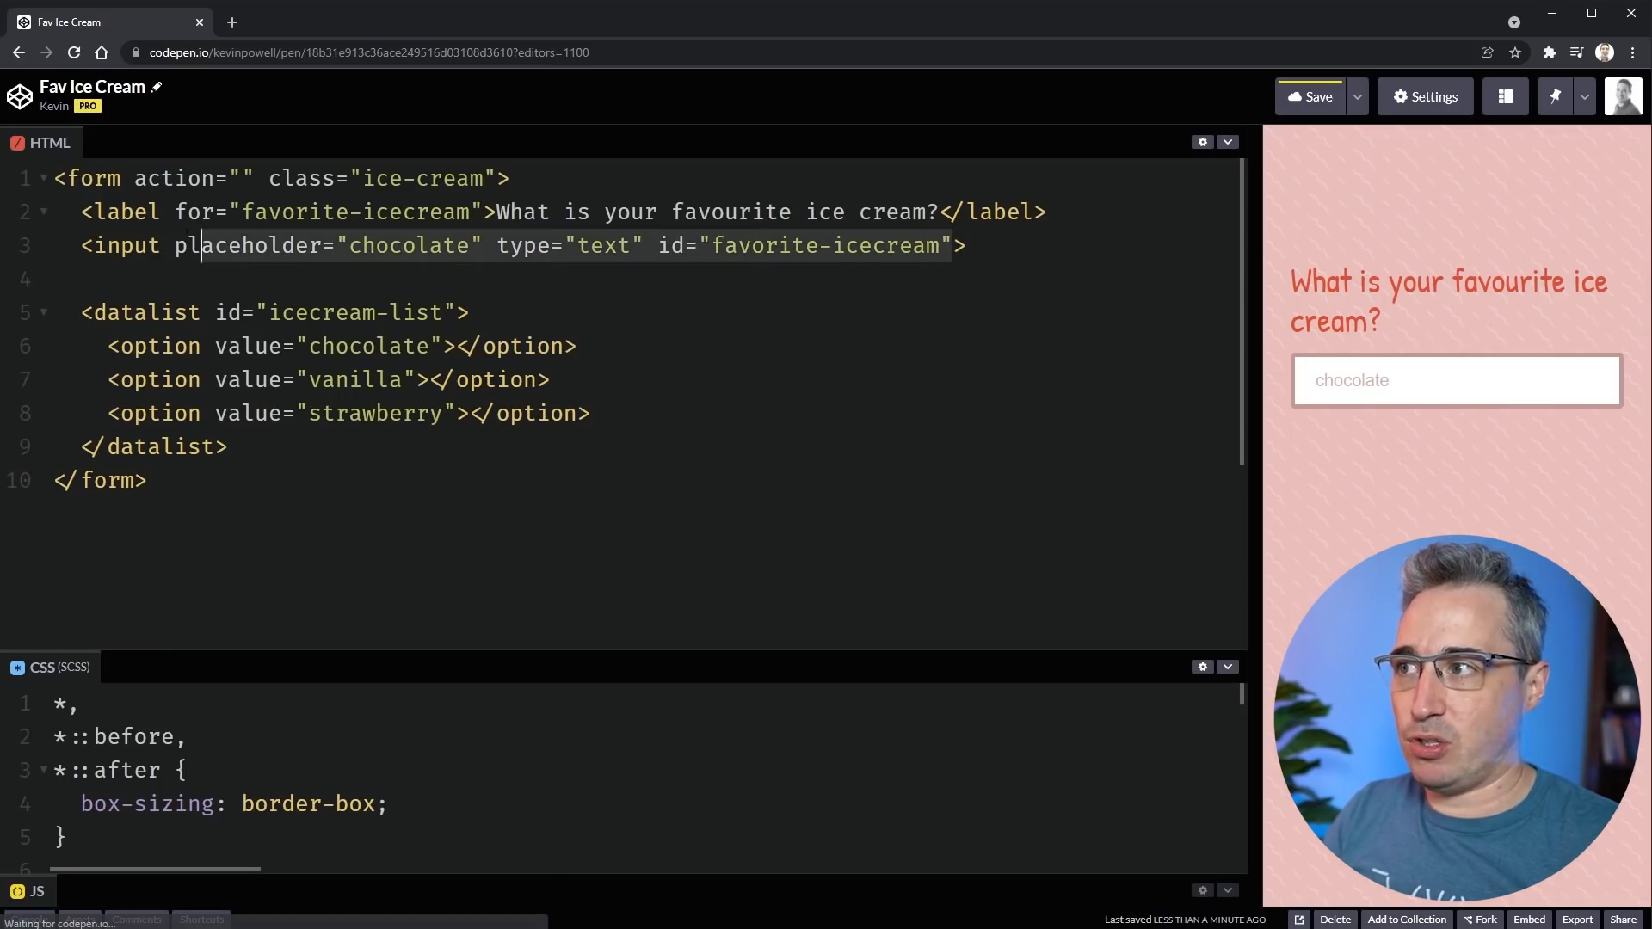
type("list=\"icecream")
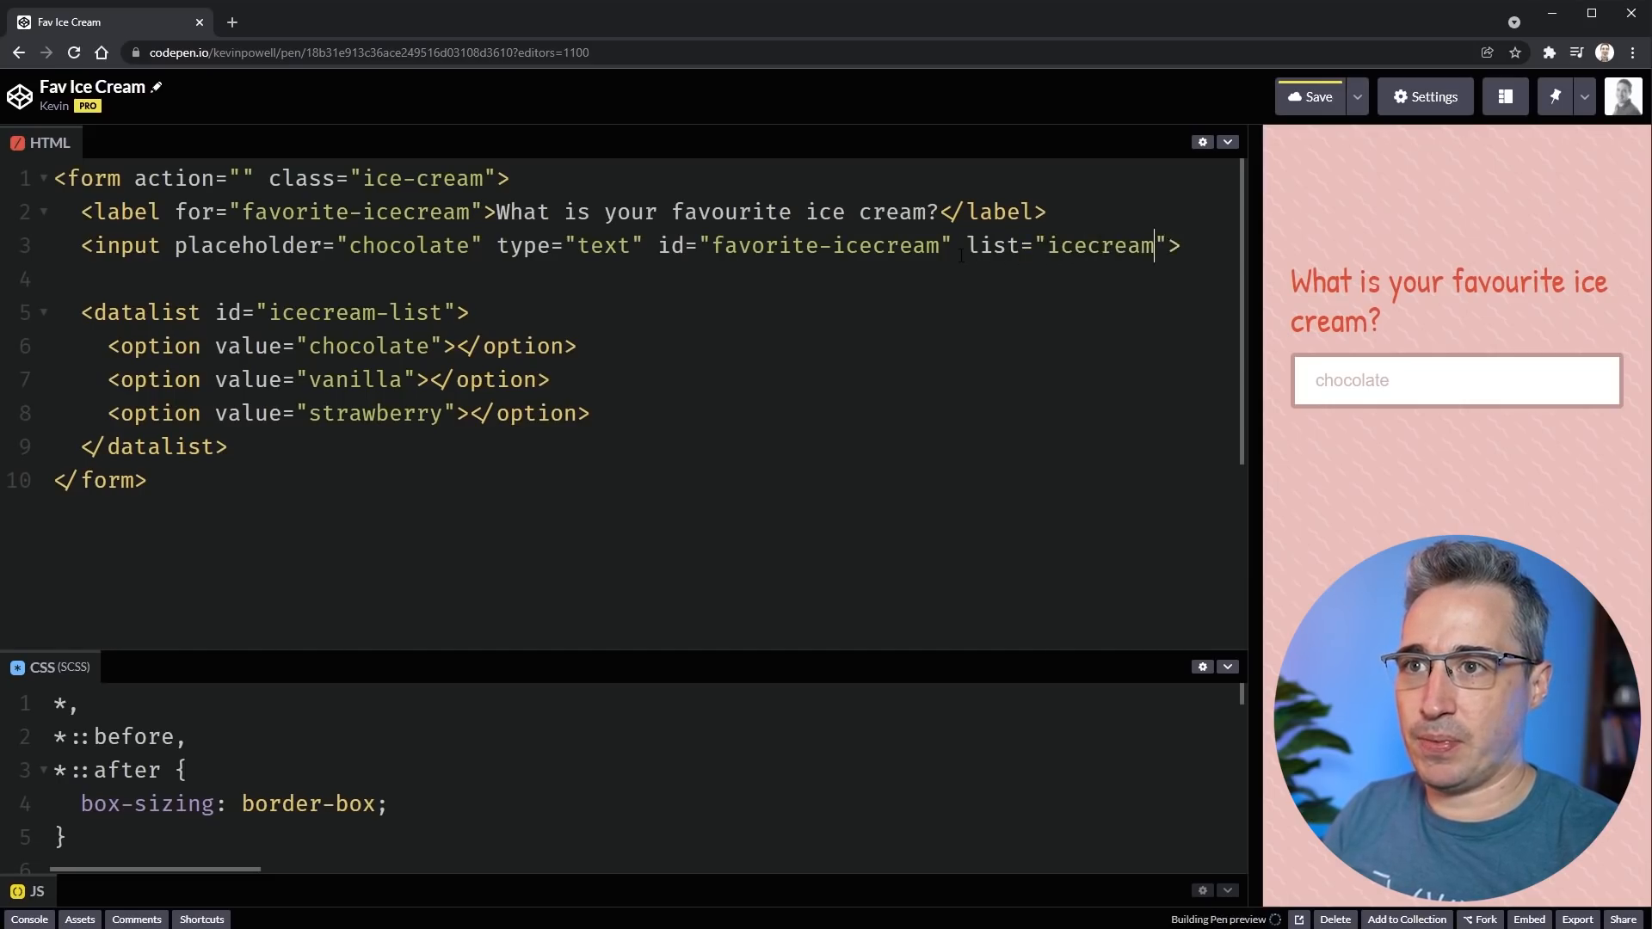
type("-list")
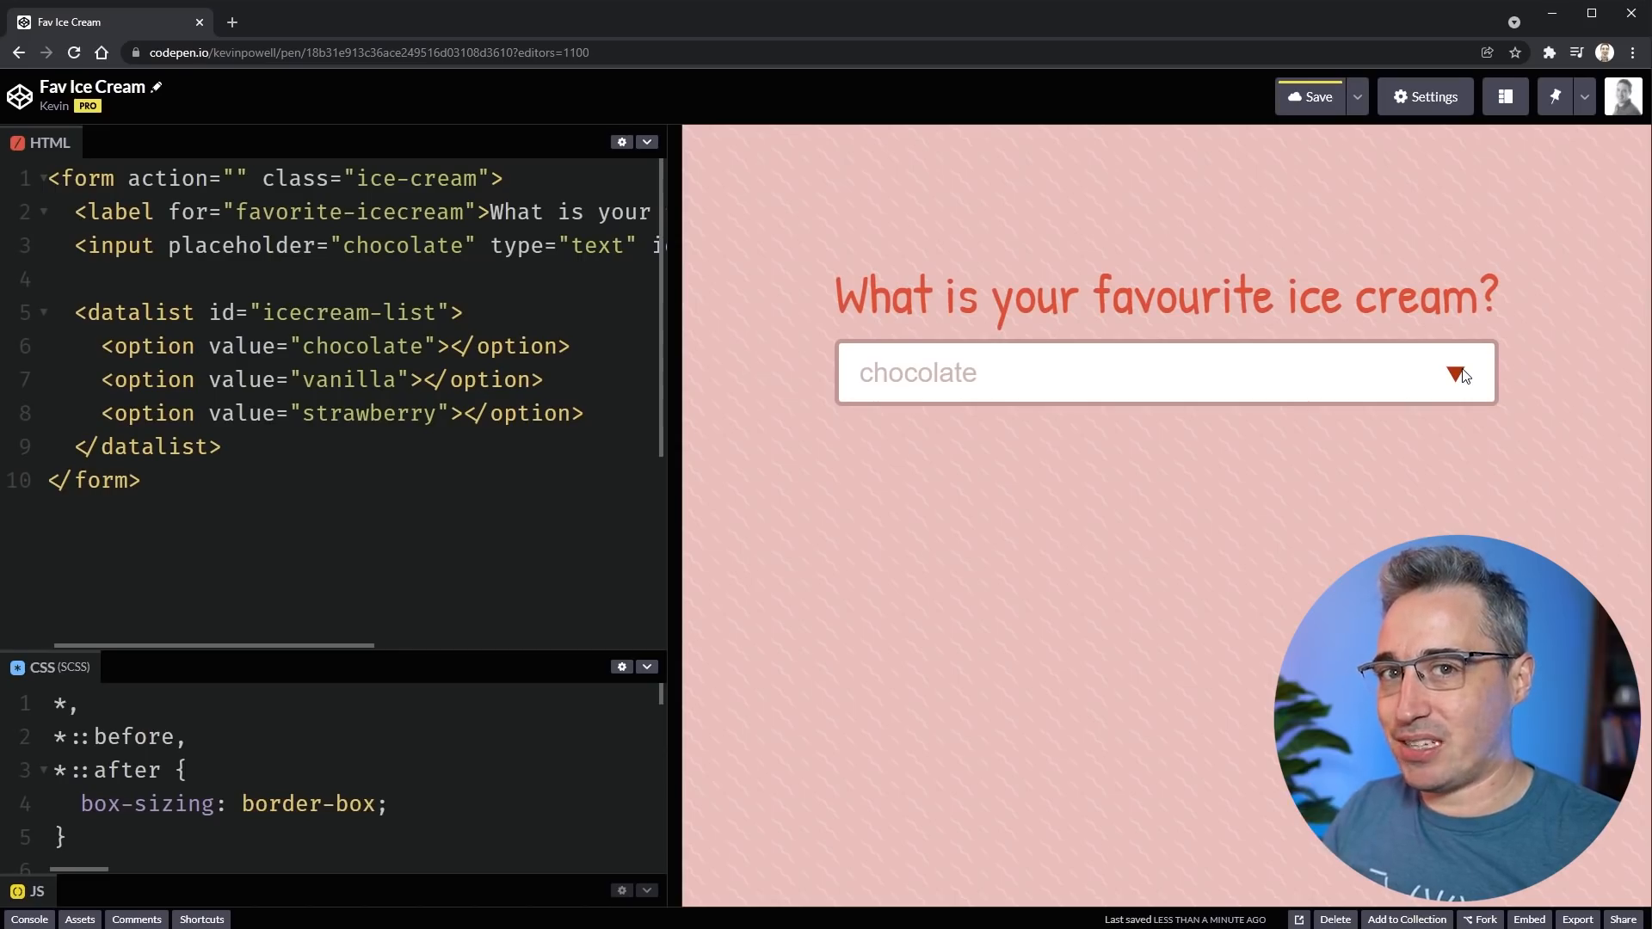
mouse_move(1443, 371)
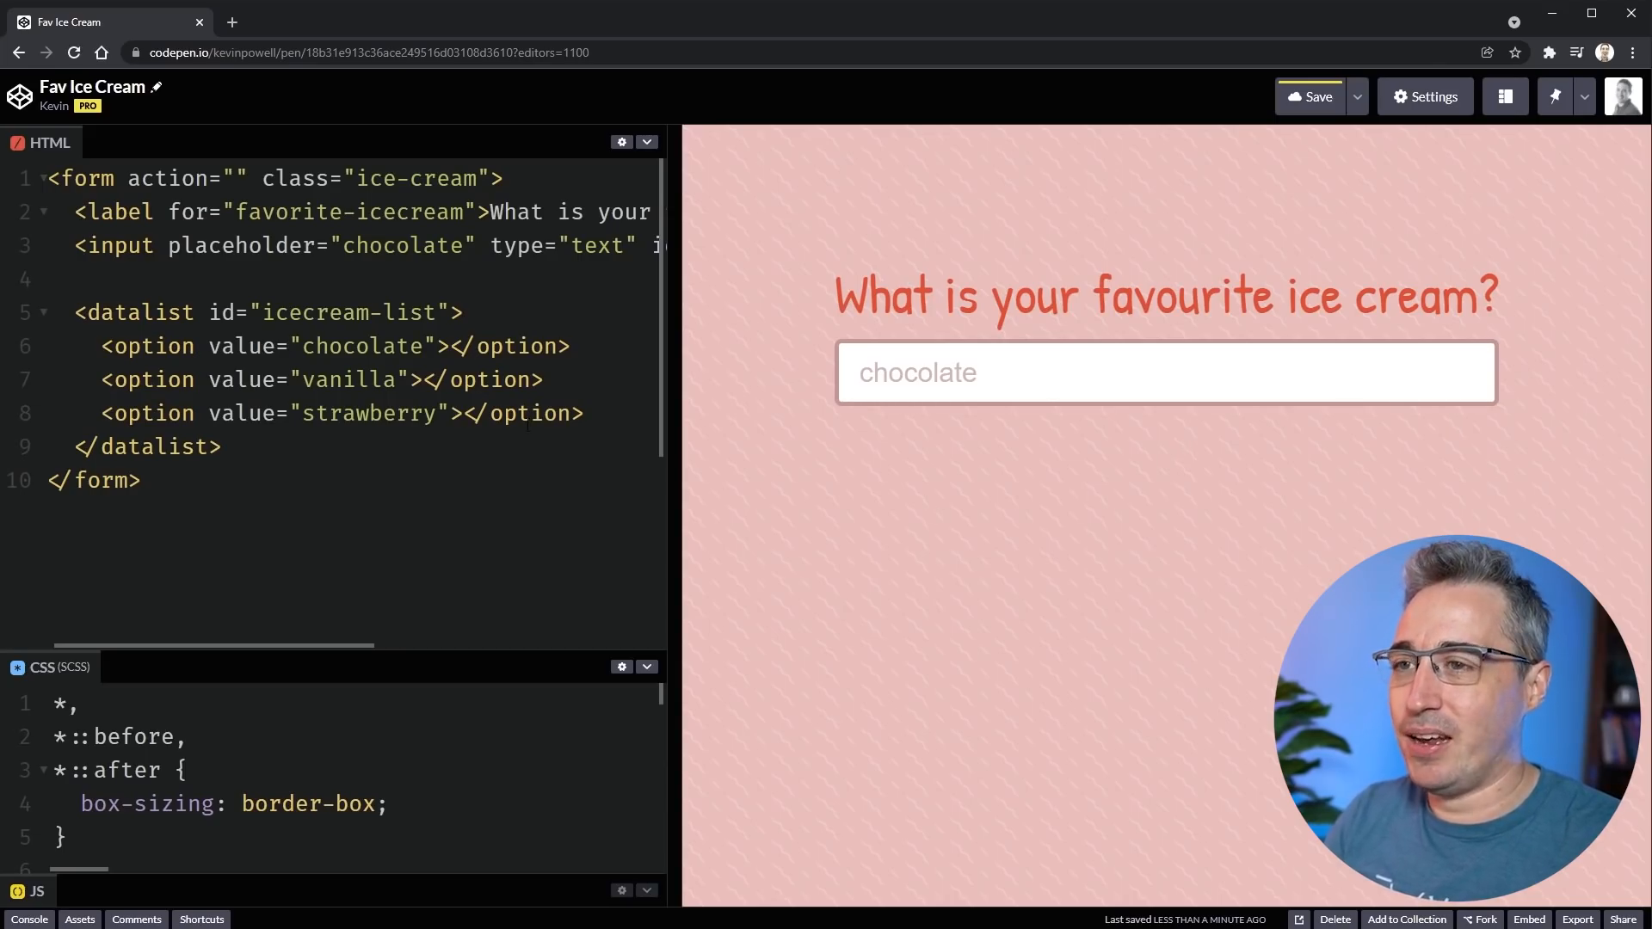
- Show the flavour suggestions in the preview, narrow with 'ch' and pick one
left_click(1158, 372)
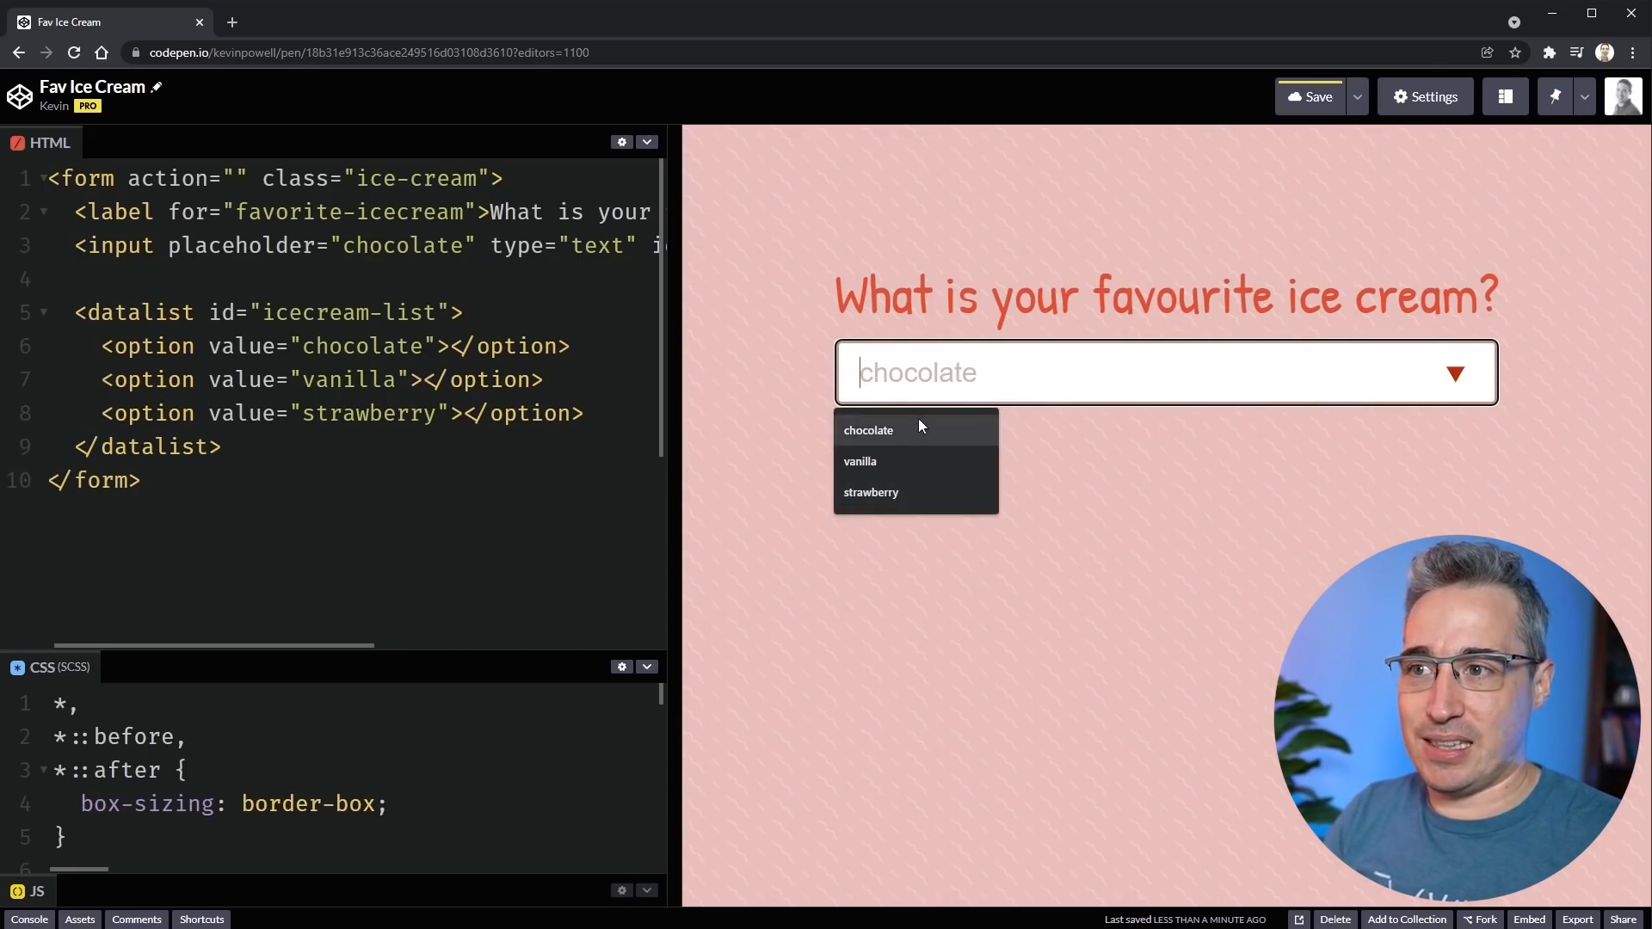
mouse_move(1129, 505)
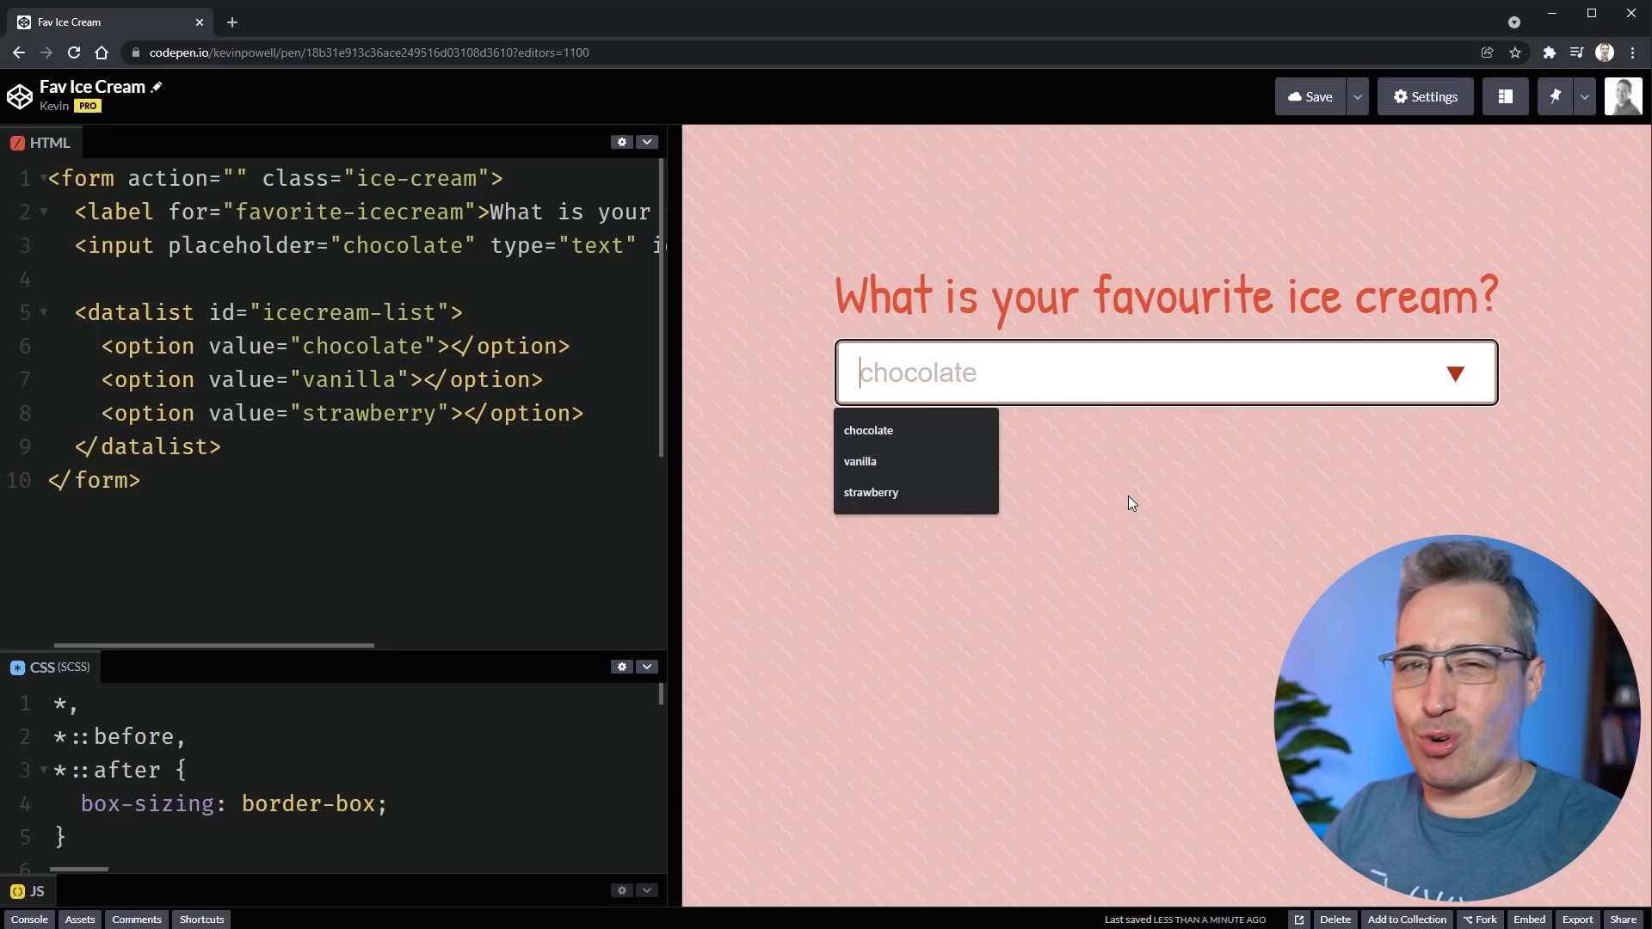
type("ch")
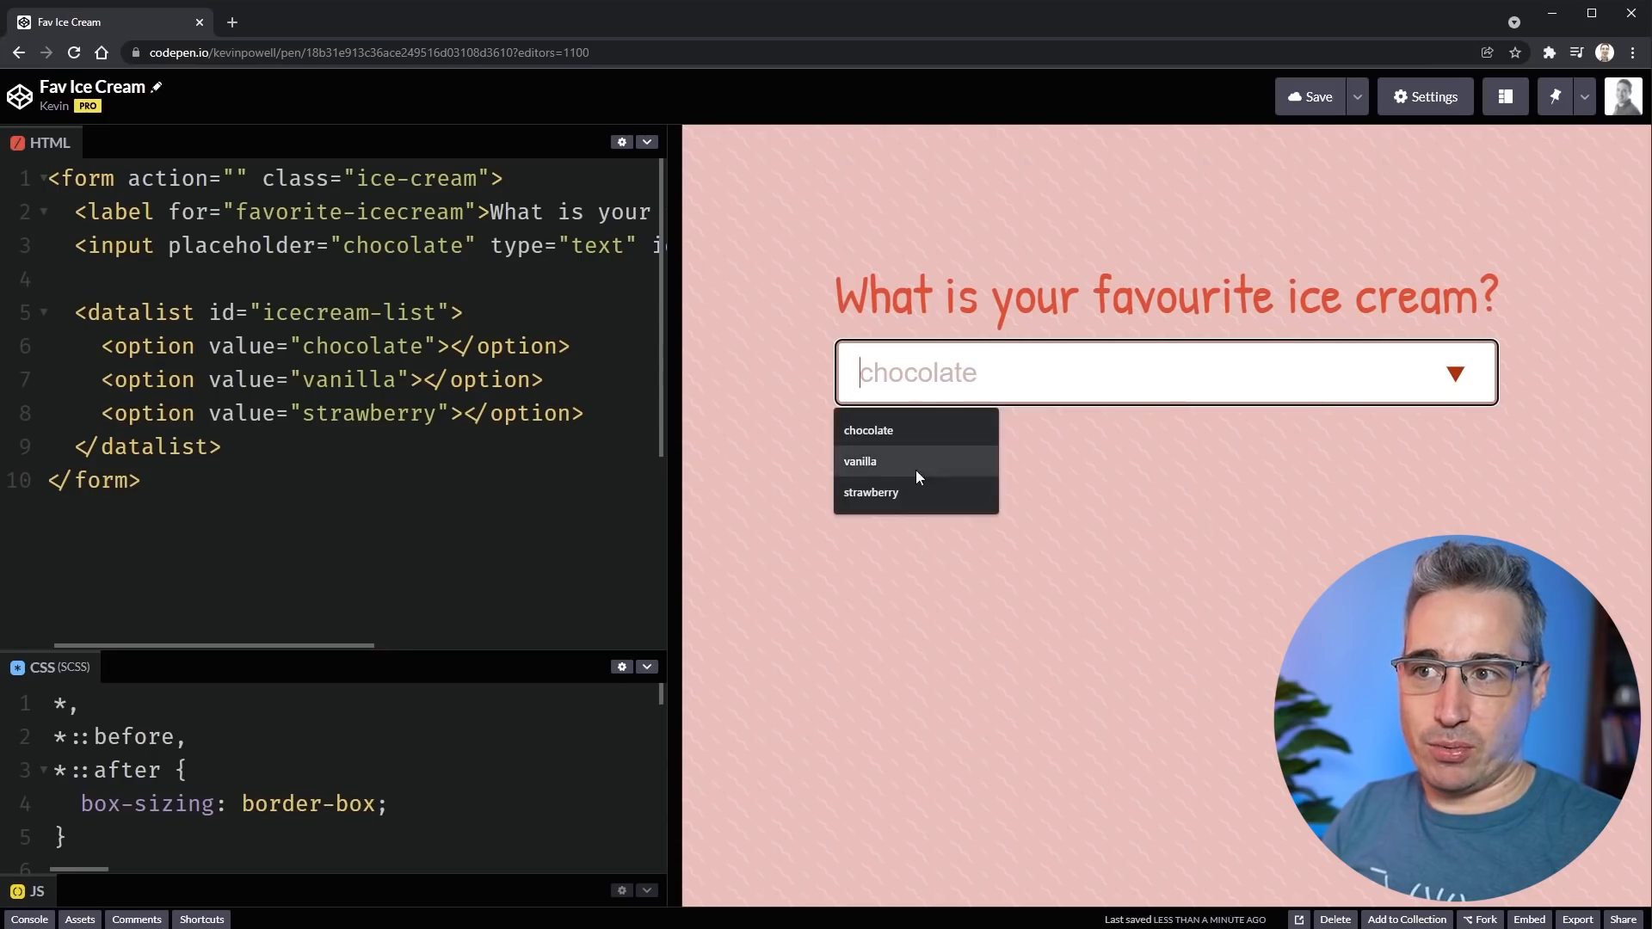
left_click(871, 492)
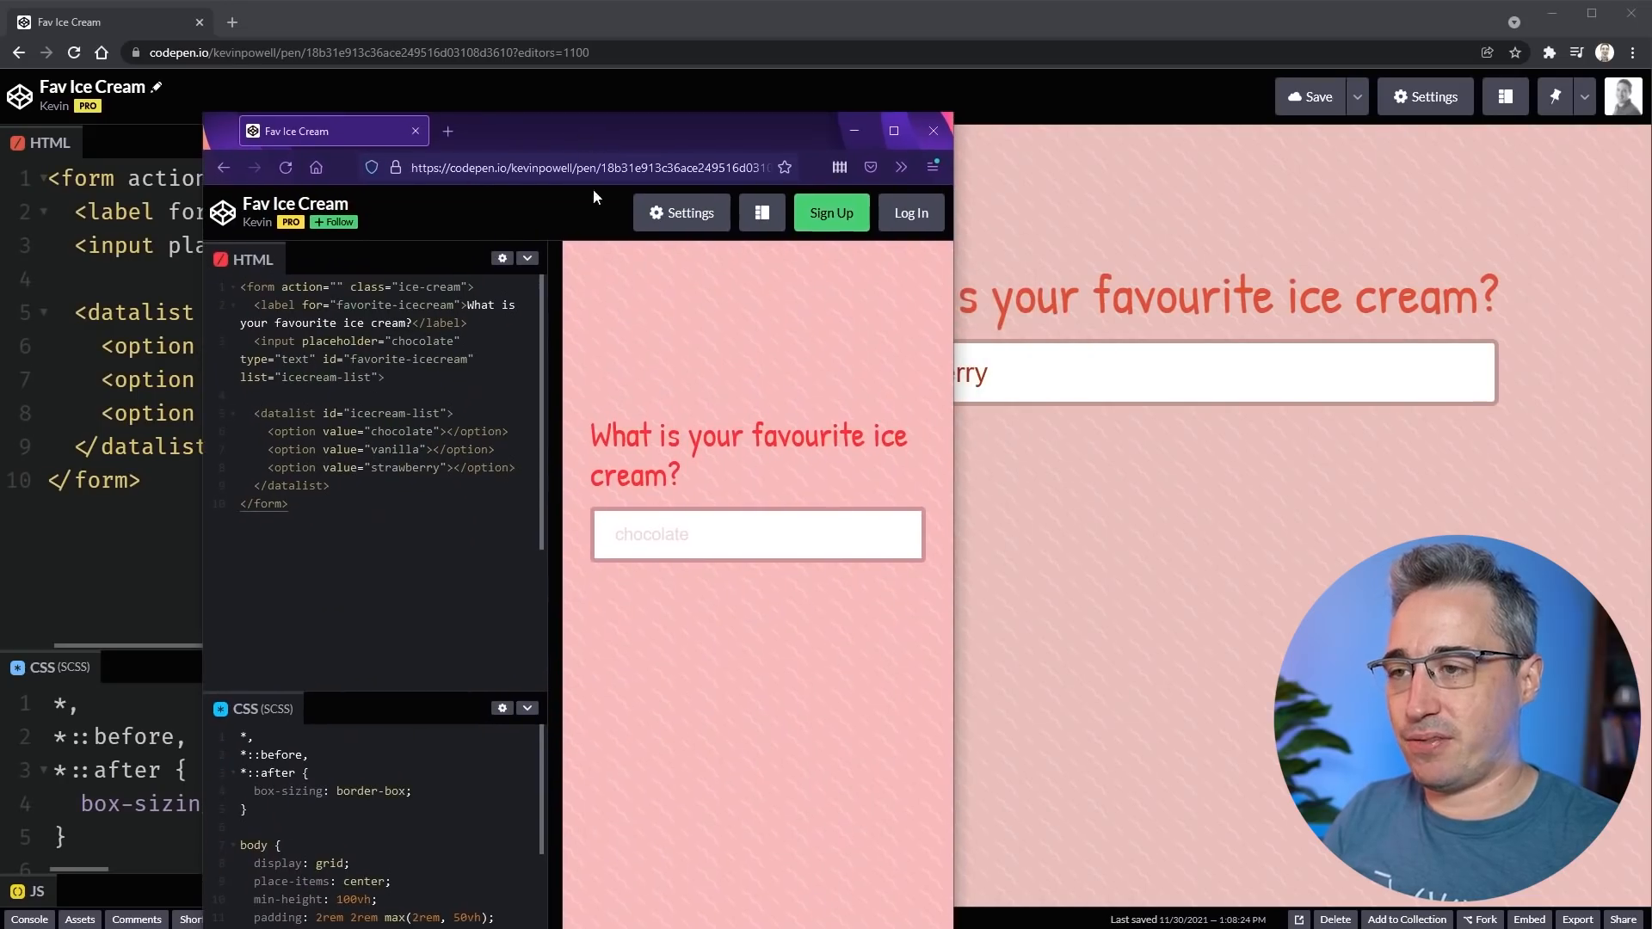
- In Firefox, enter 's' in the flavour field and choose the strawberry suggestion
left_click(757, 534)
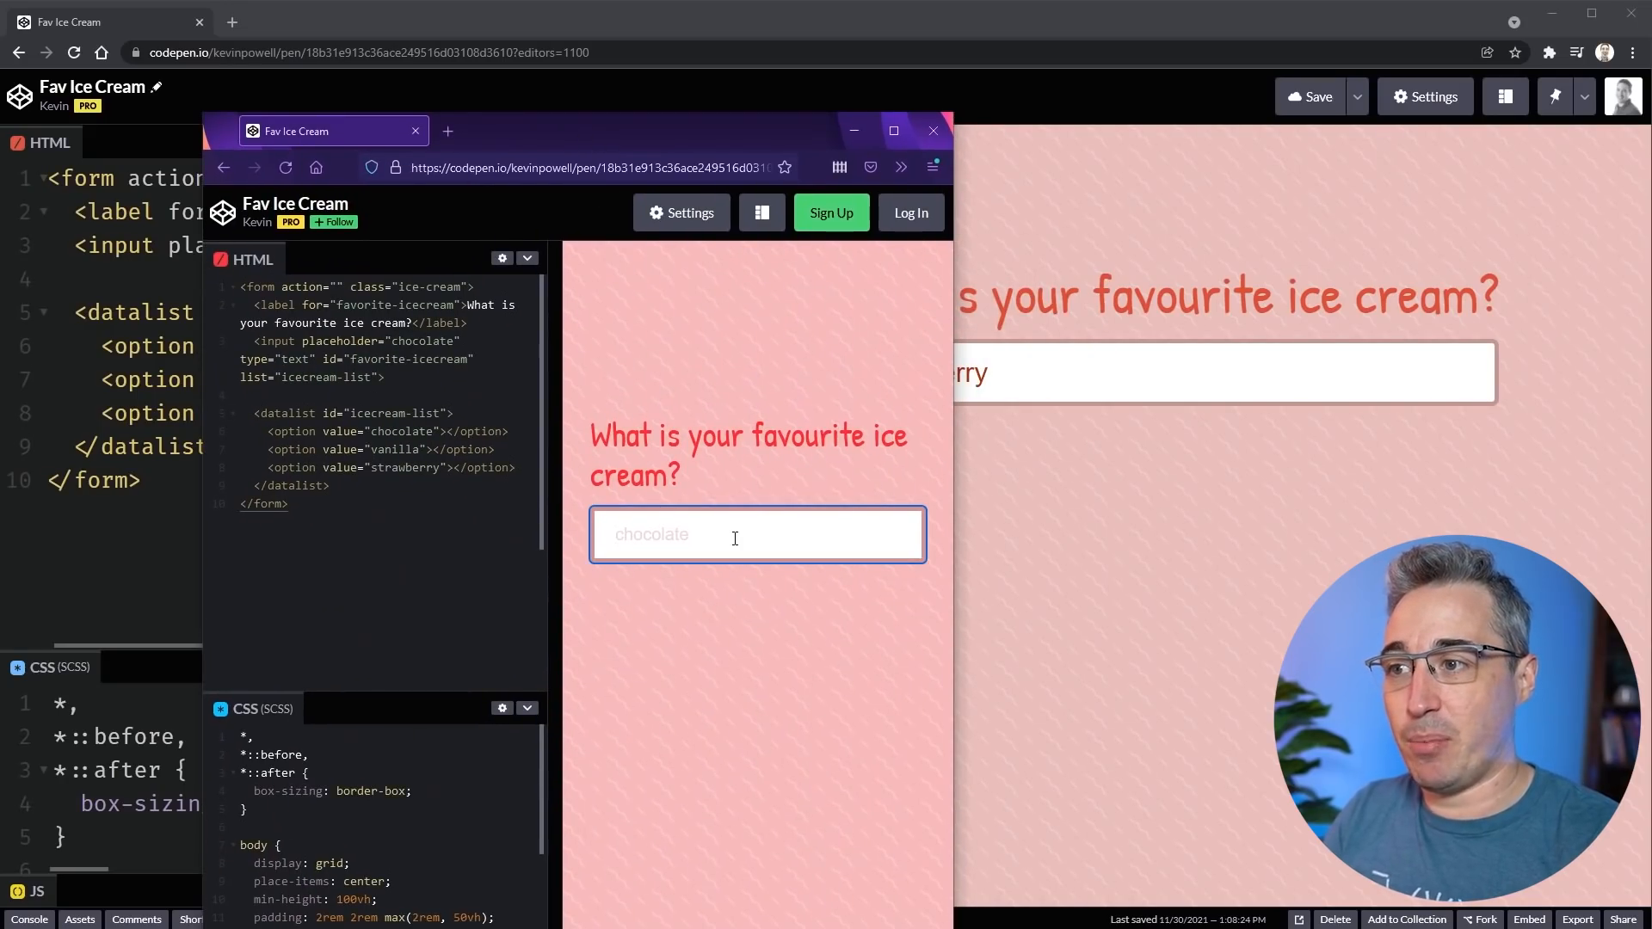
type("s")
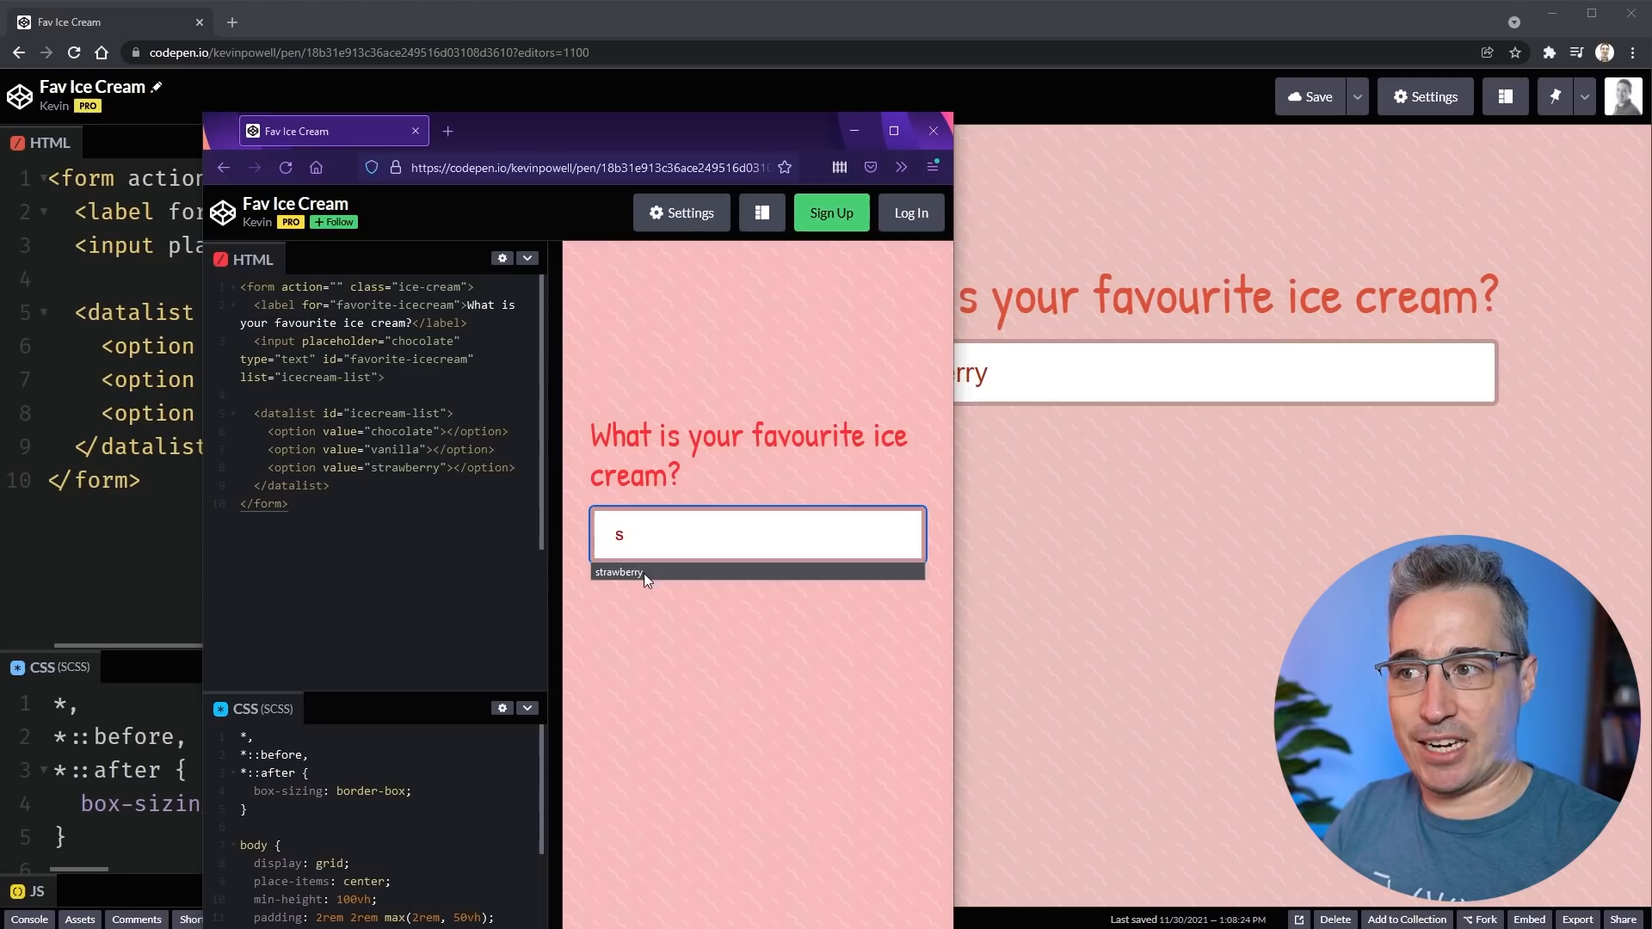
mouse_move(675, 578)
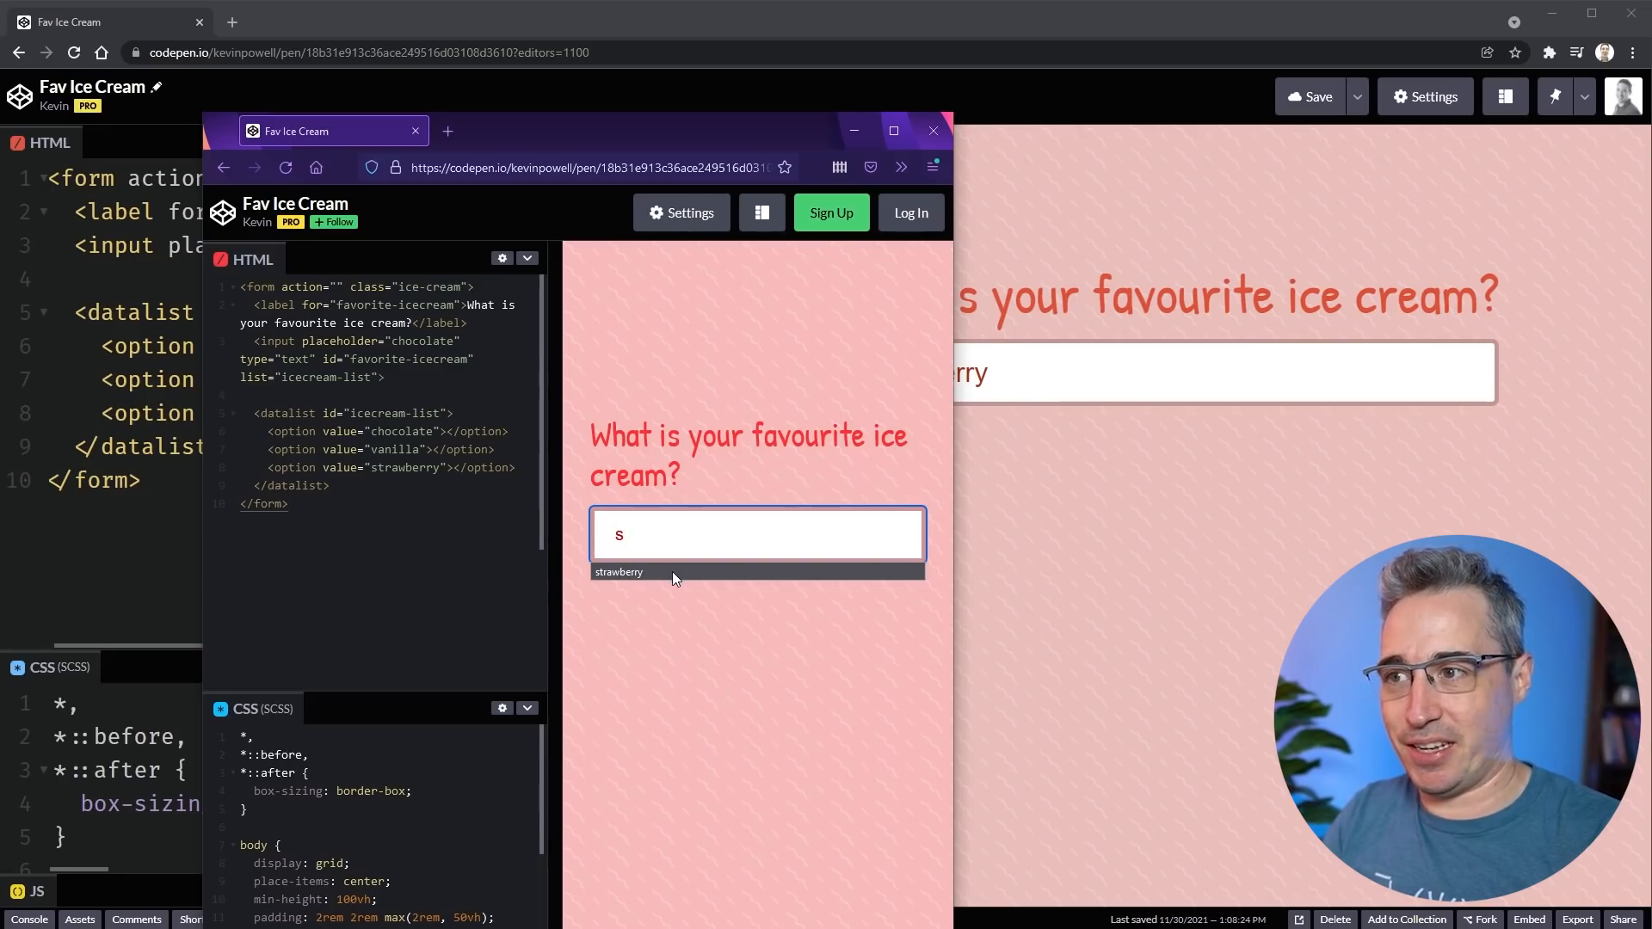
left_click(619, 571)
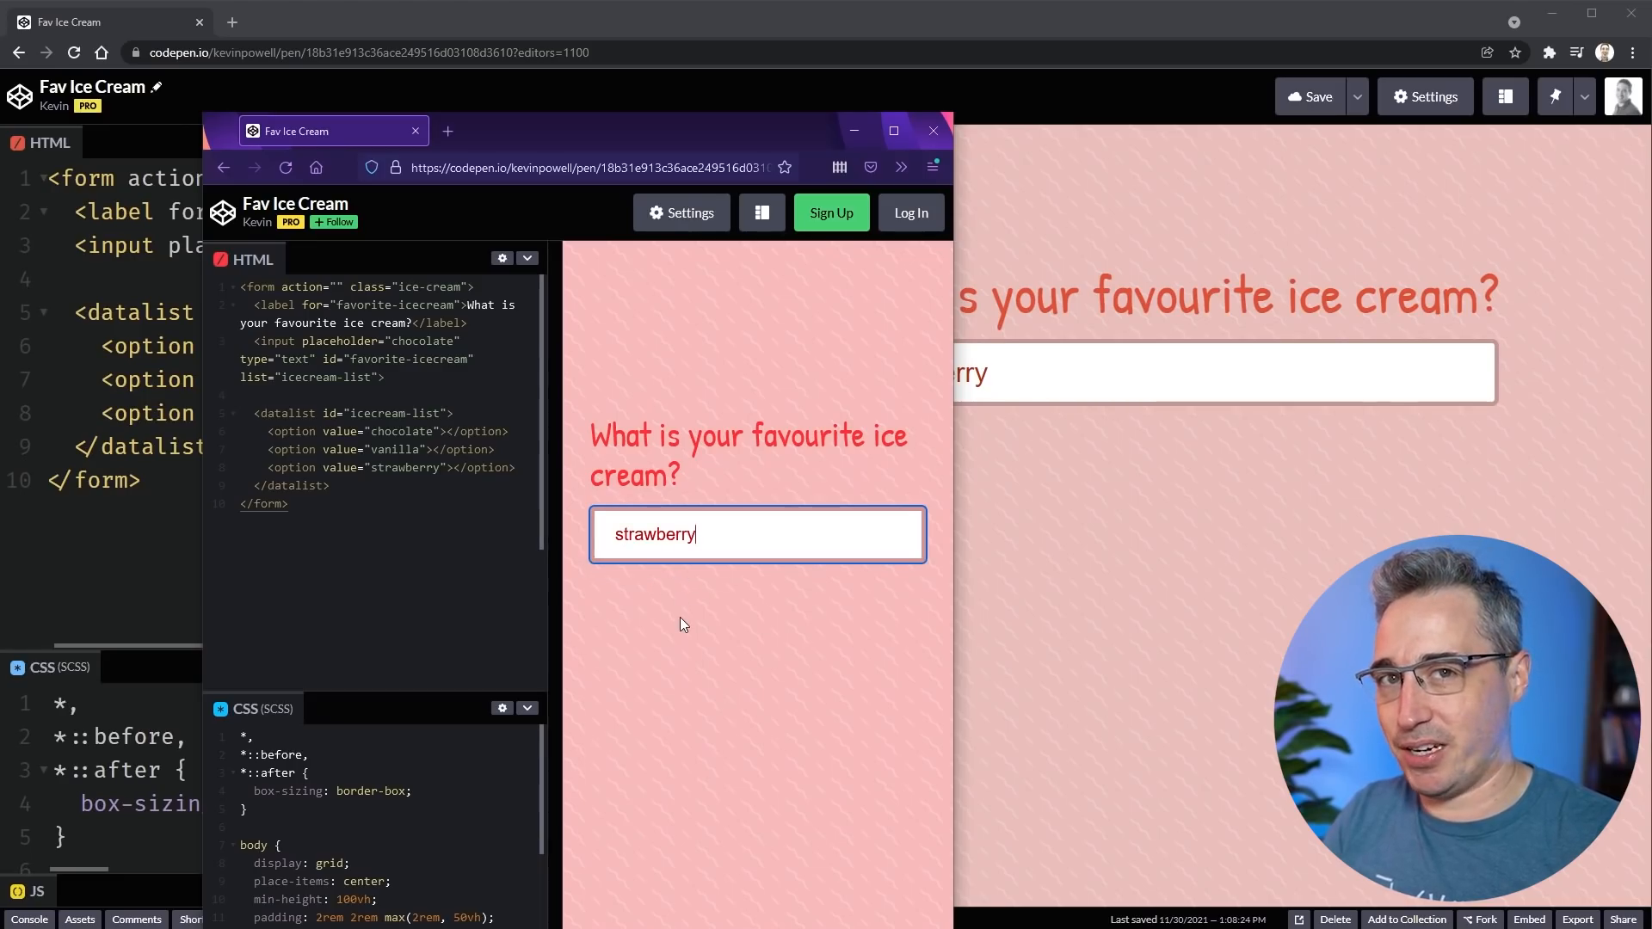
mouse_move(829, 135)
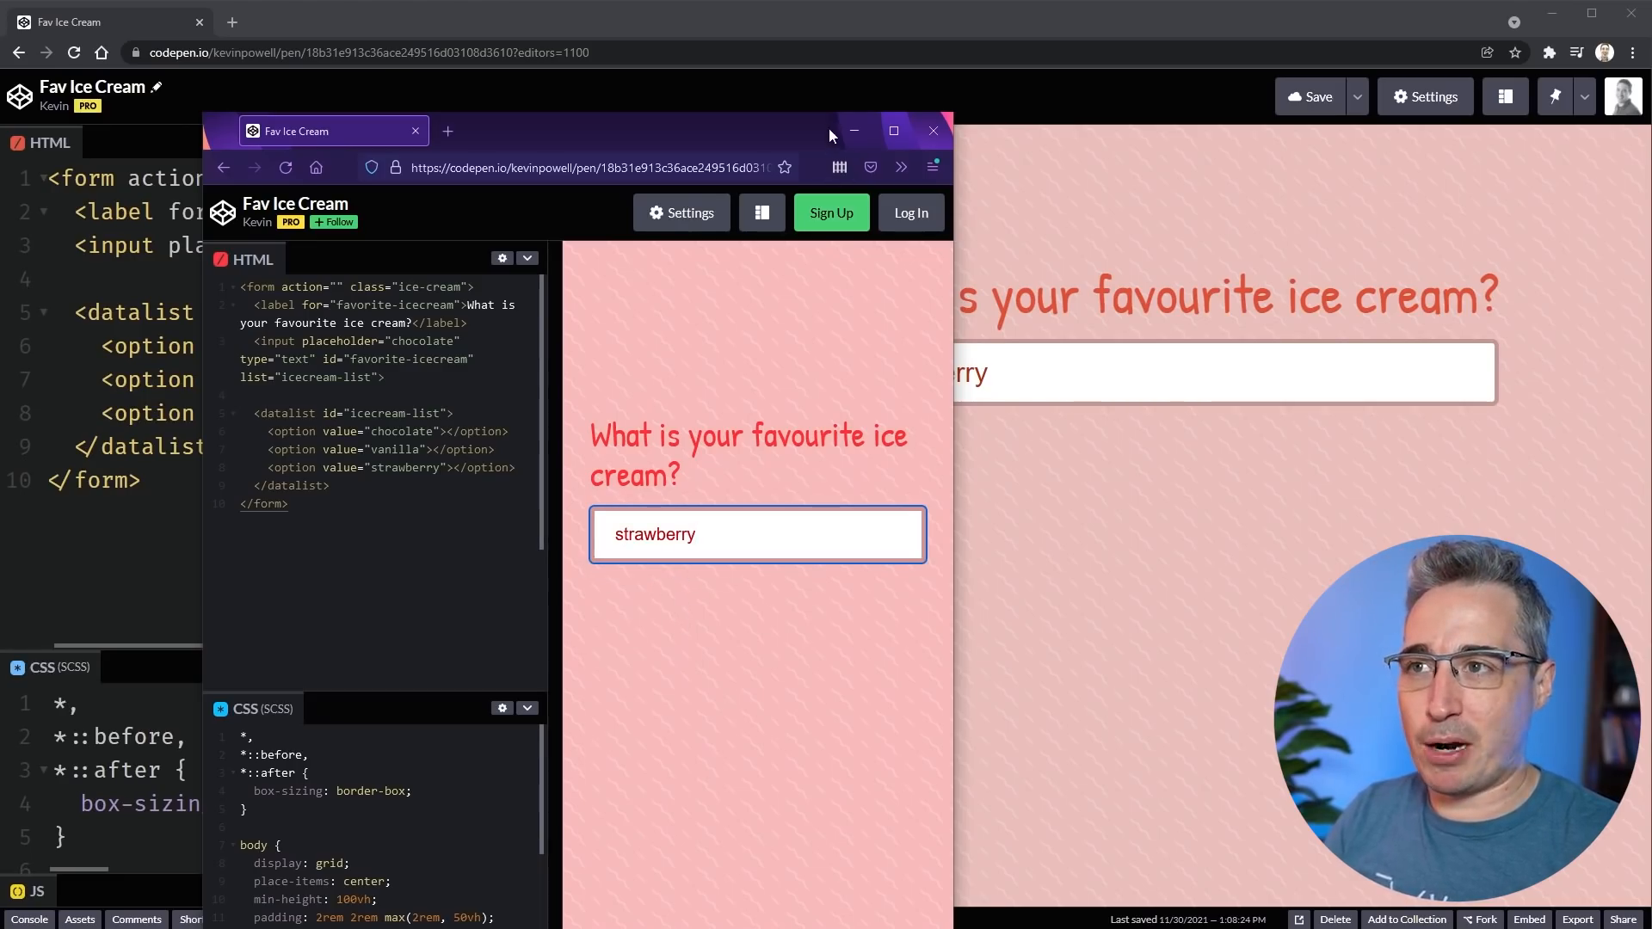
left_click(931, 130)
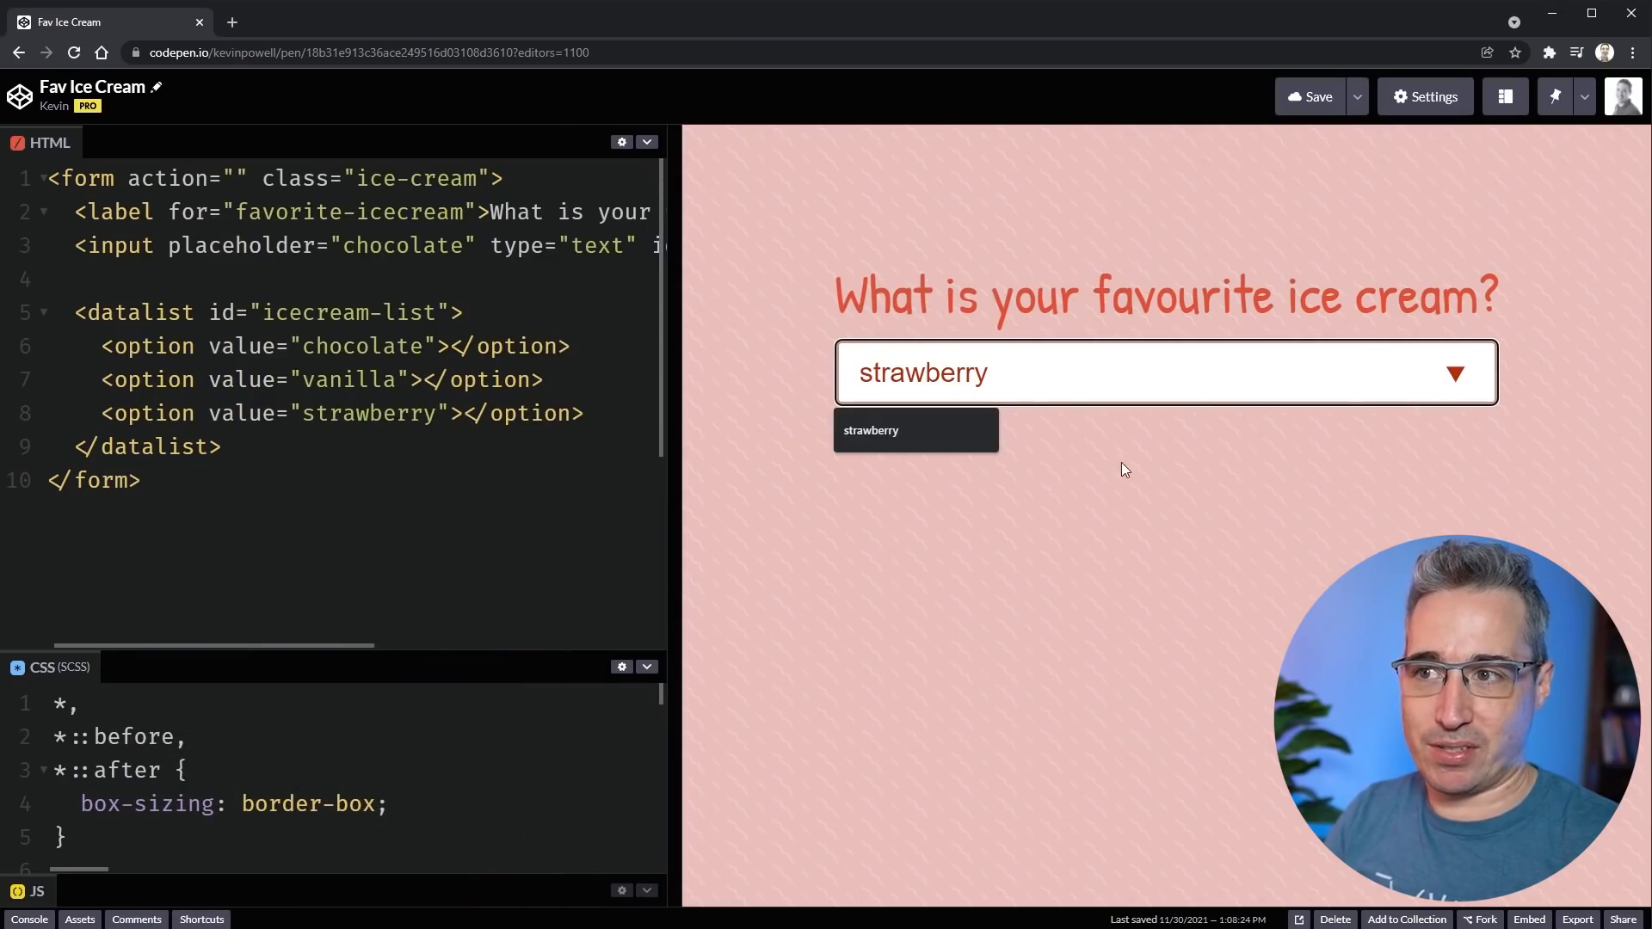
mouse_move(914, 442)
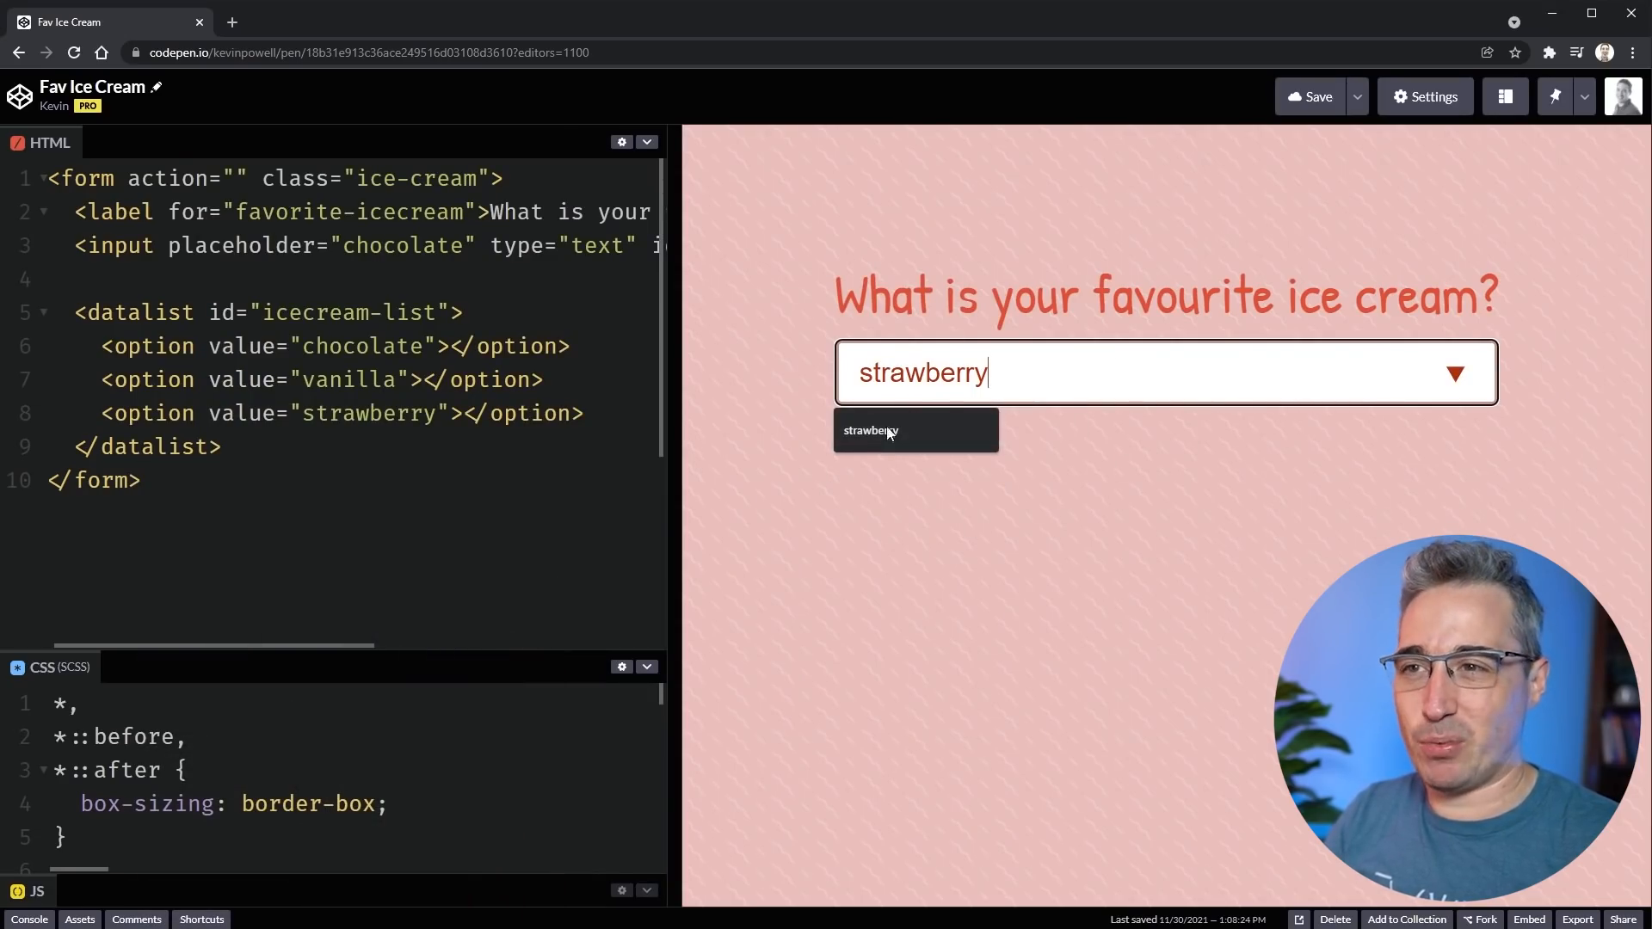
mouse_move(977, 292)
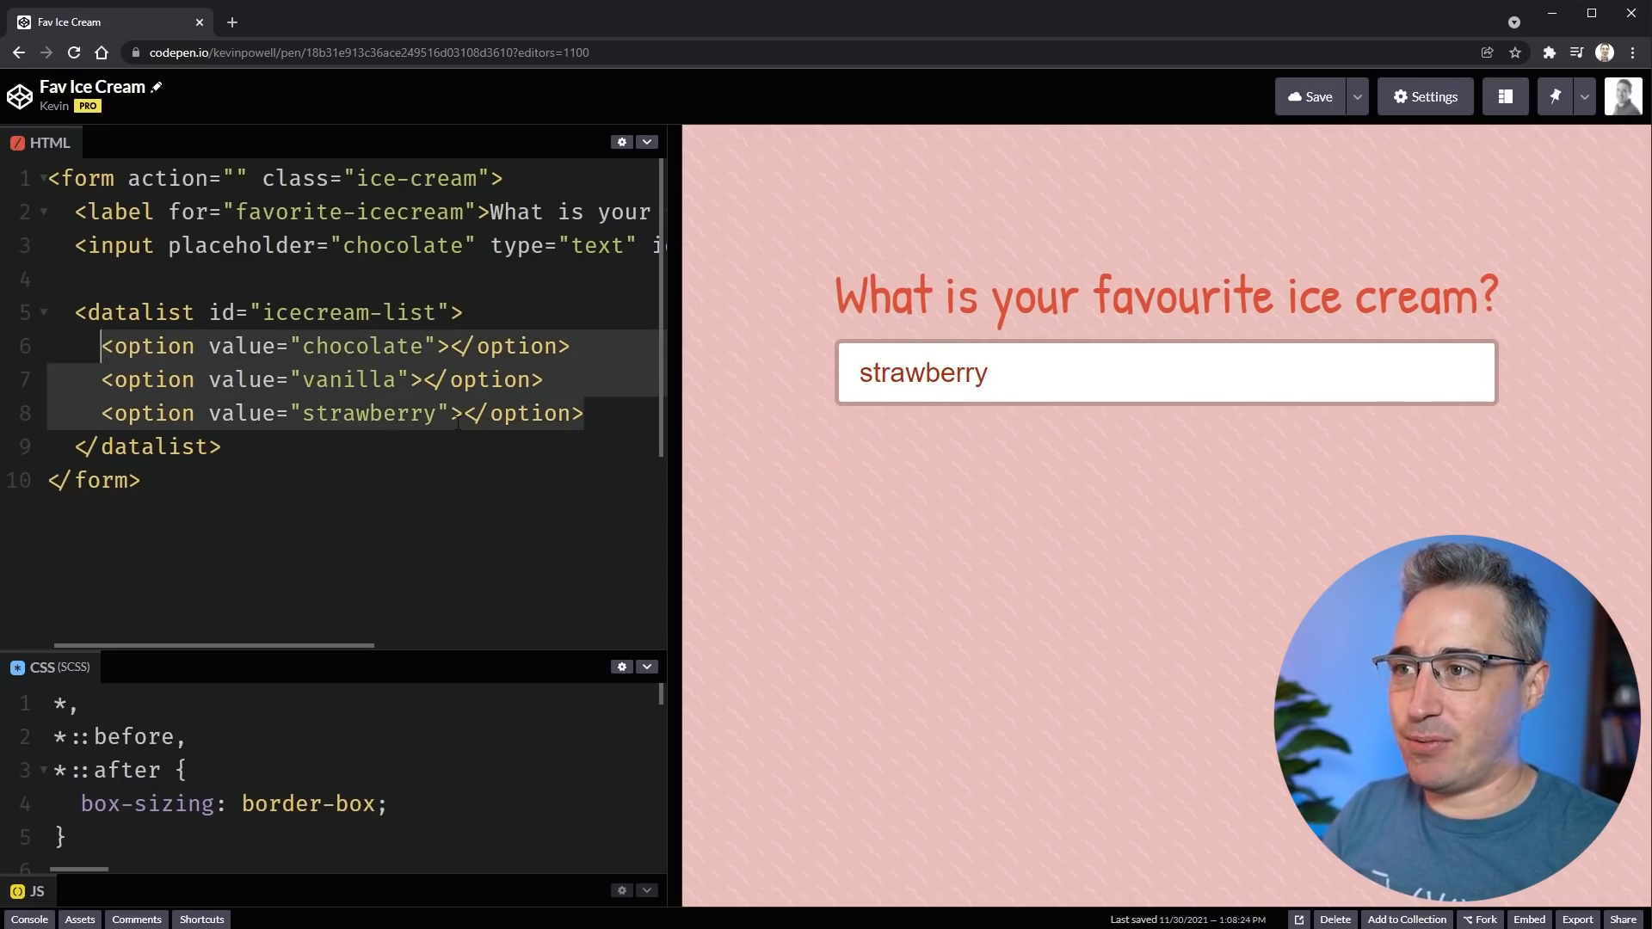
- Add a 'chocolate chip' option line to the flavour datalist
key("Enter")
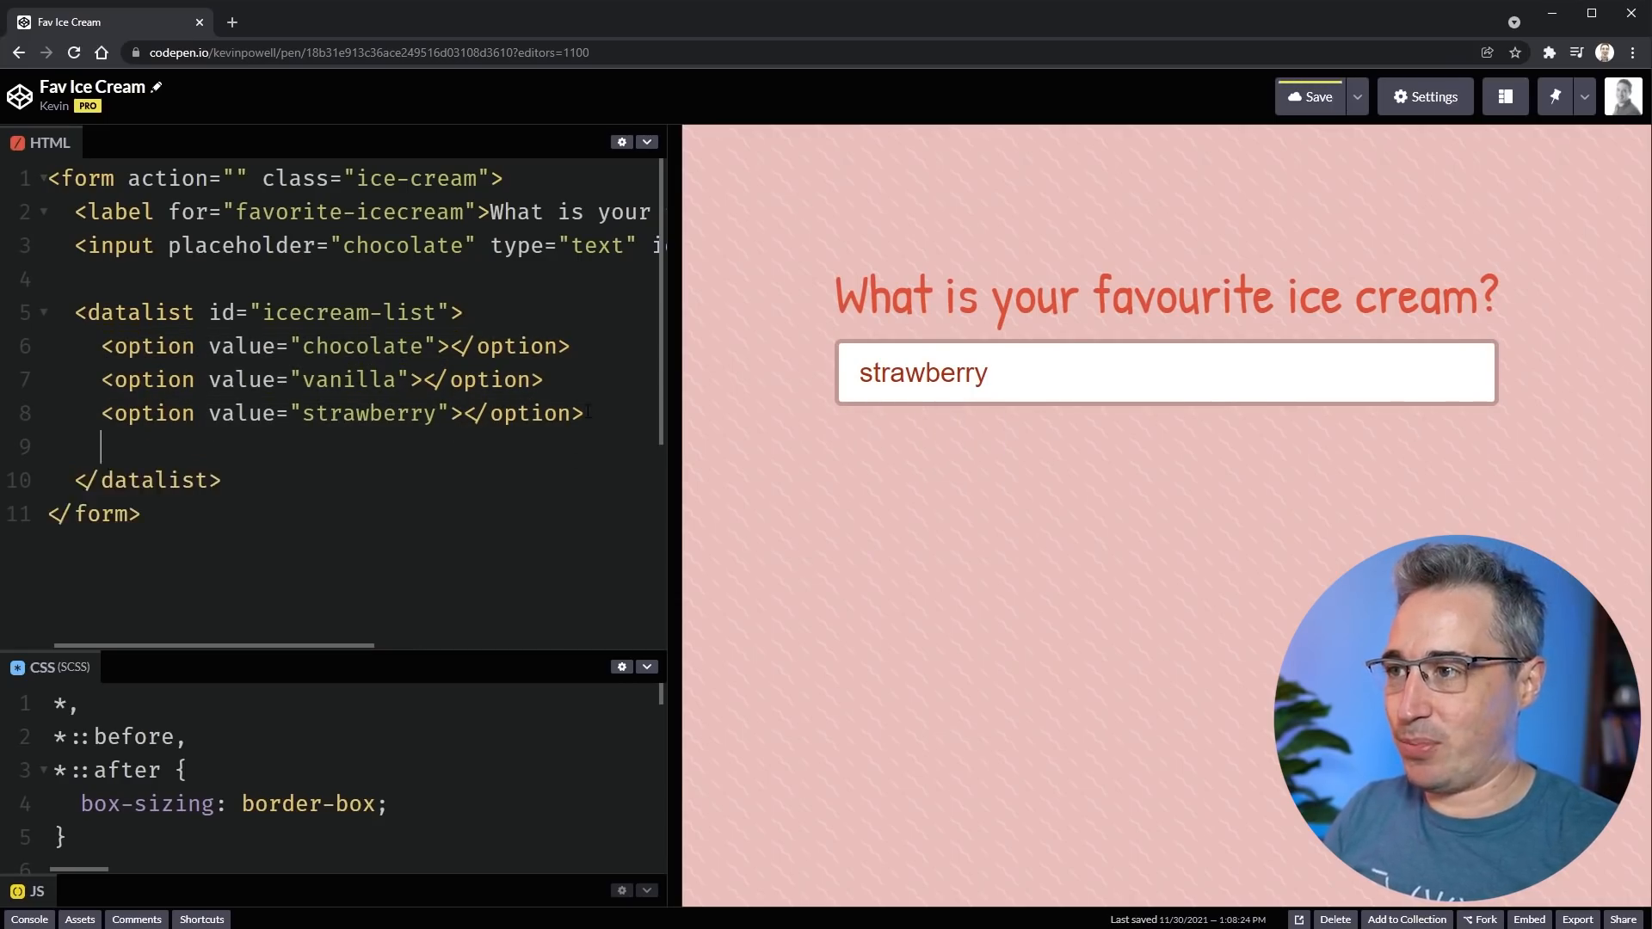
type("<option value=\"chocolate chip\"></option>")
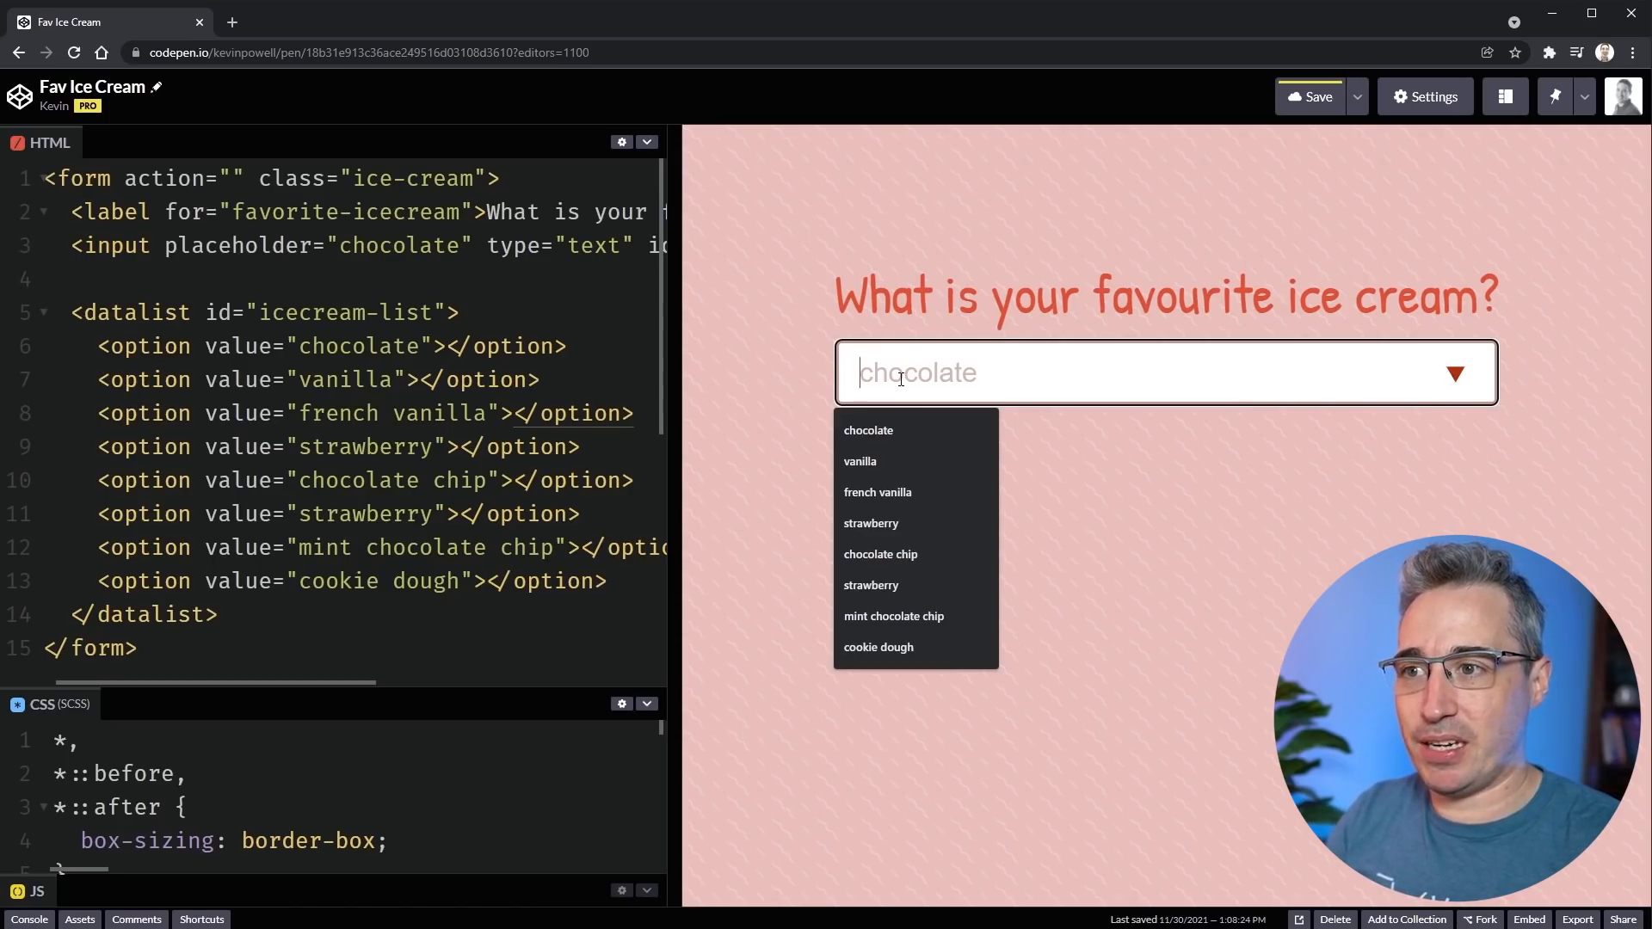
- Enter 'va' then 'cho' in the preview field to watch suggestions narrow
type("va")
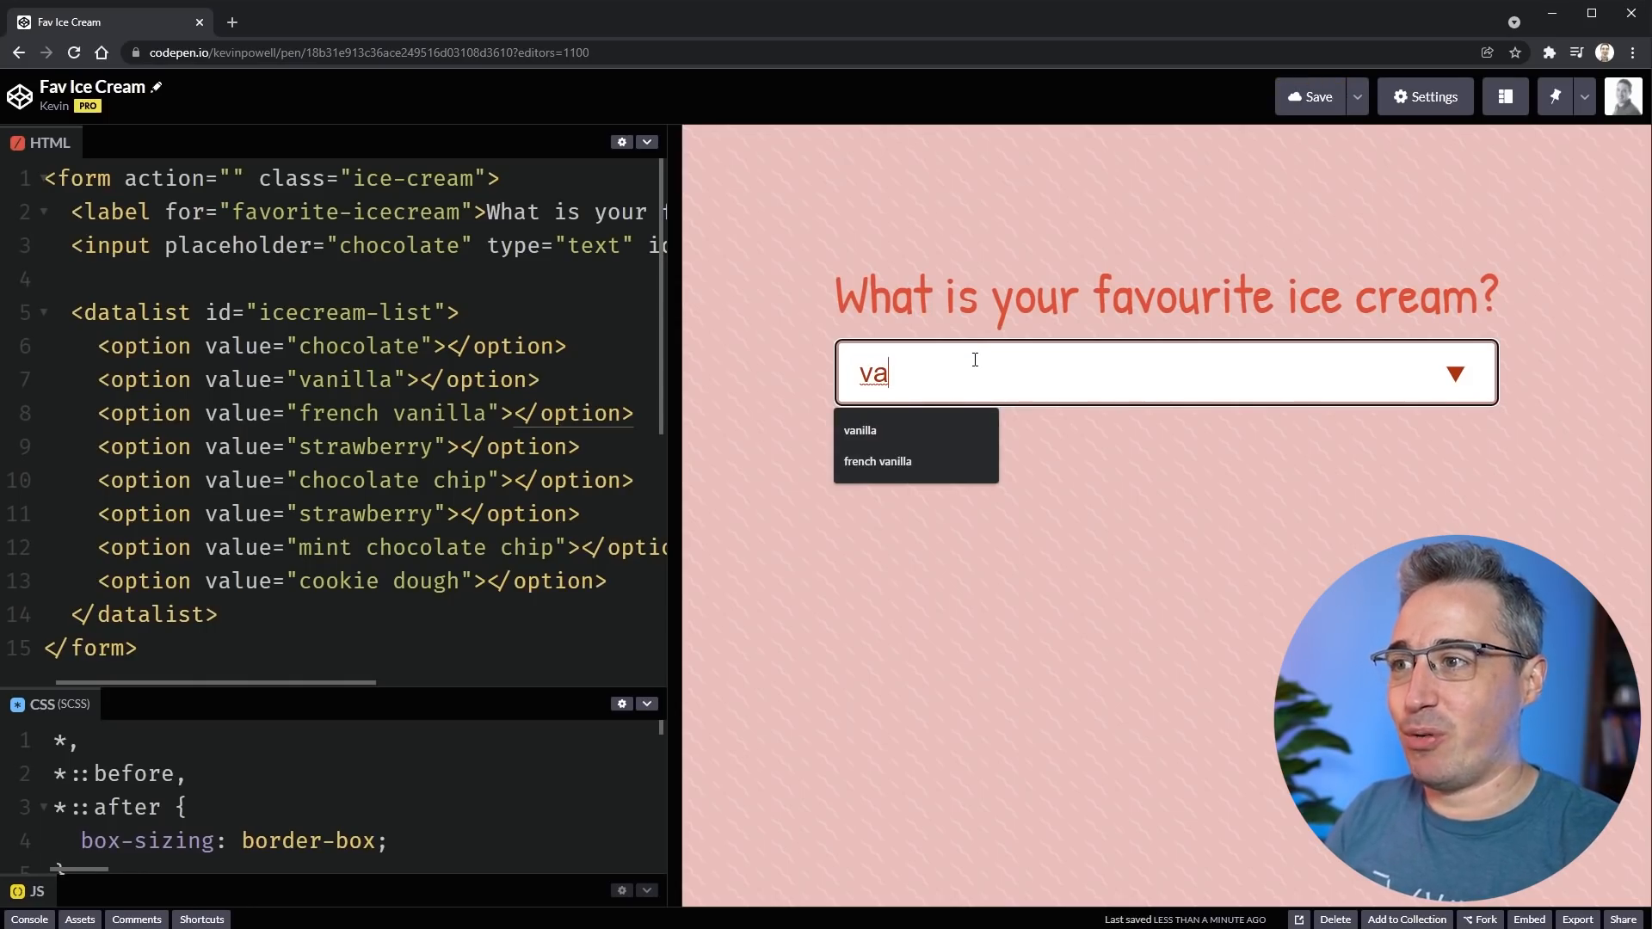
type("cho")
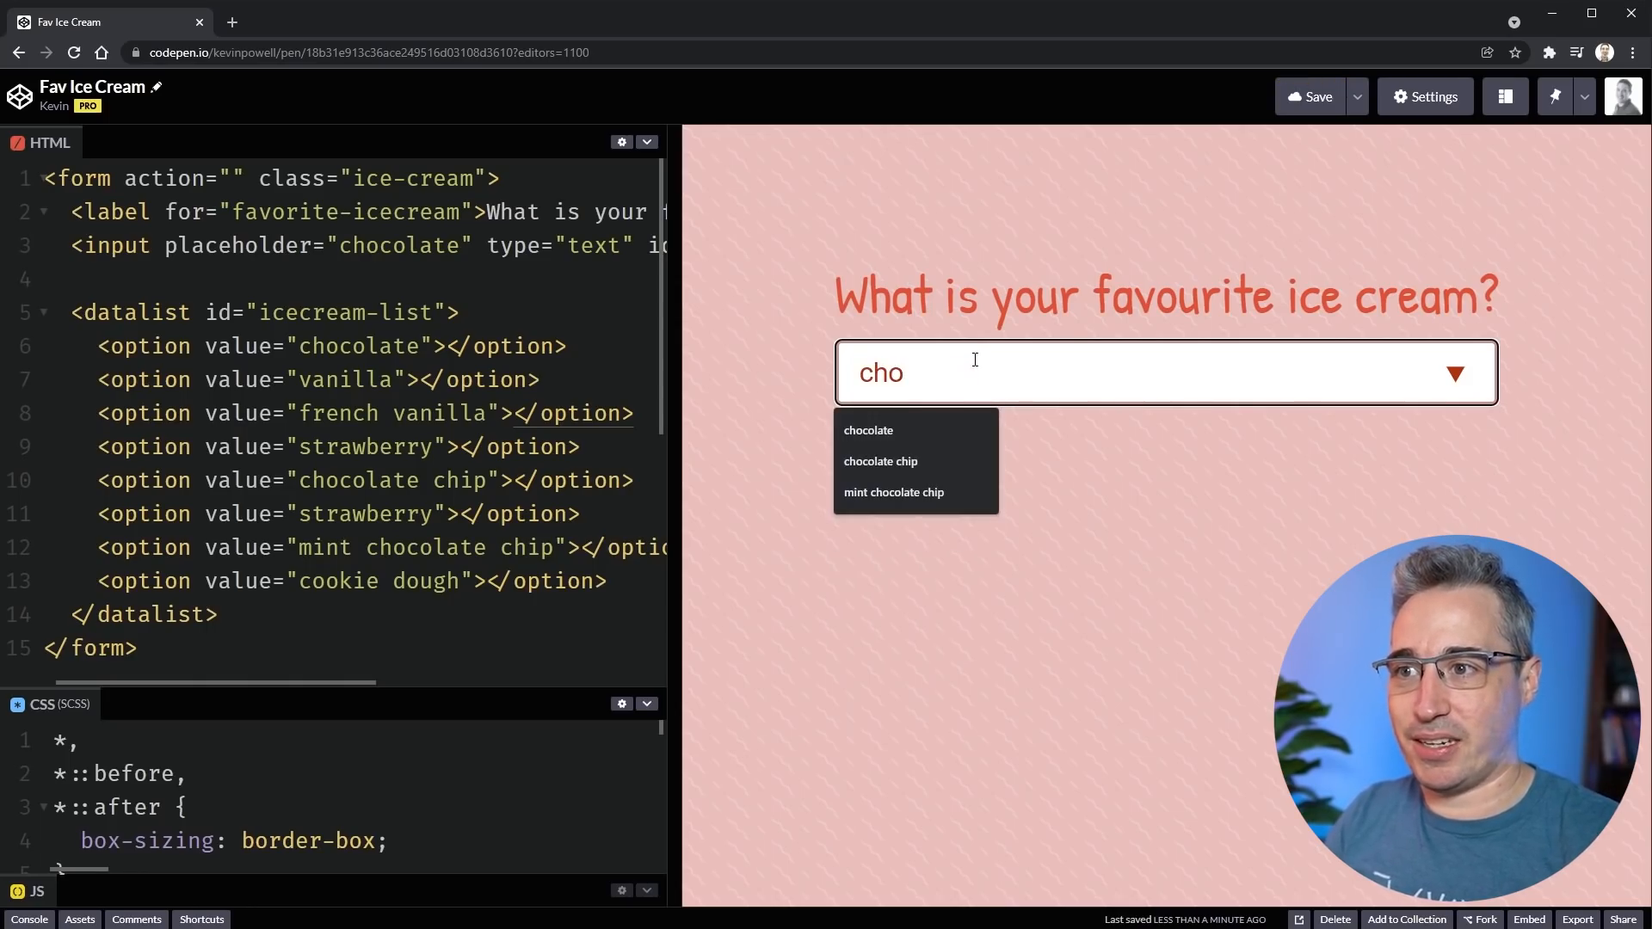
mouse_move(932, 499)
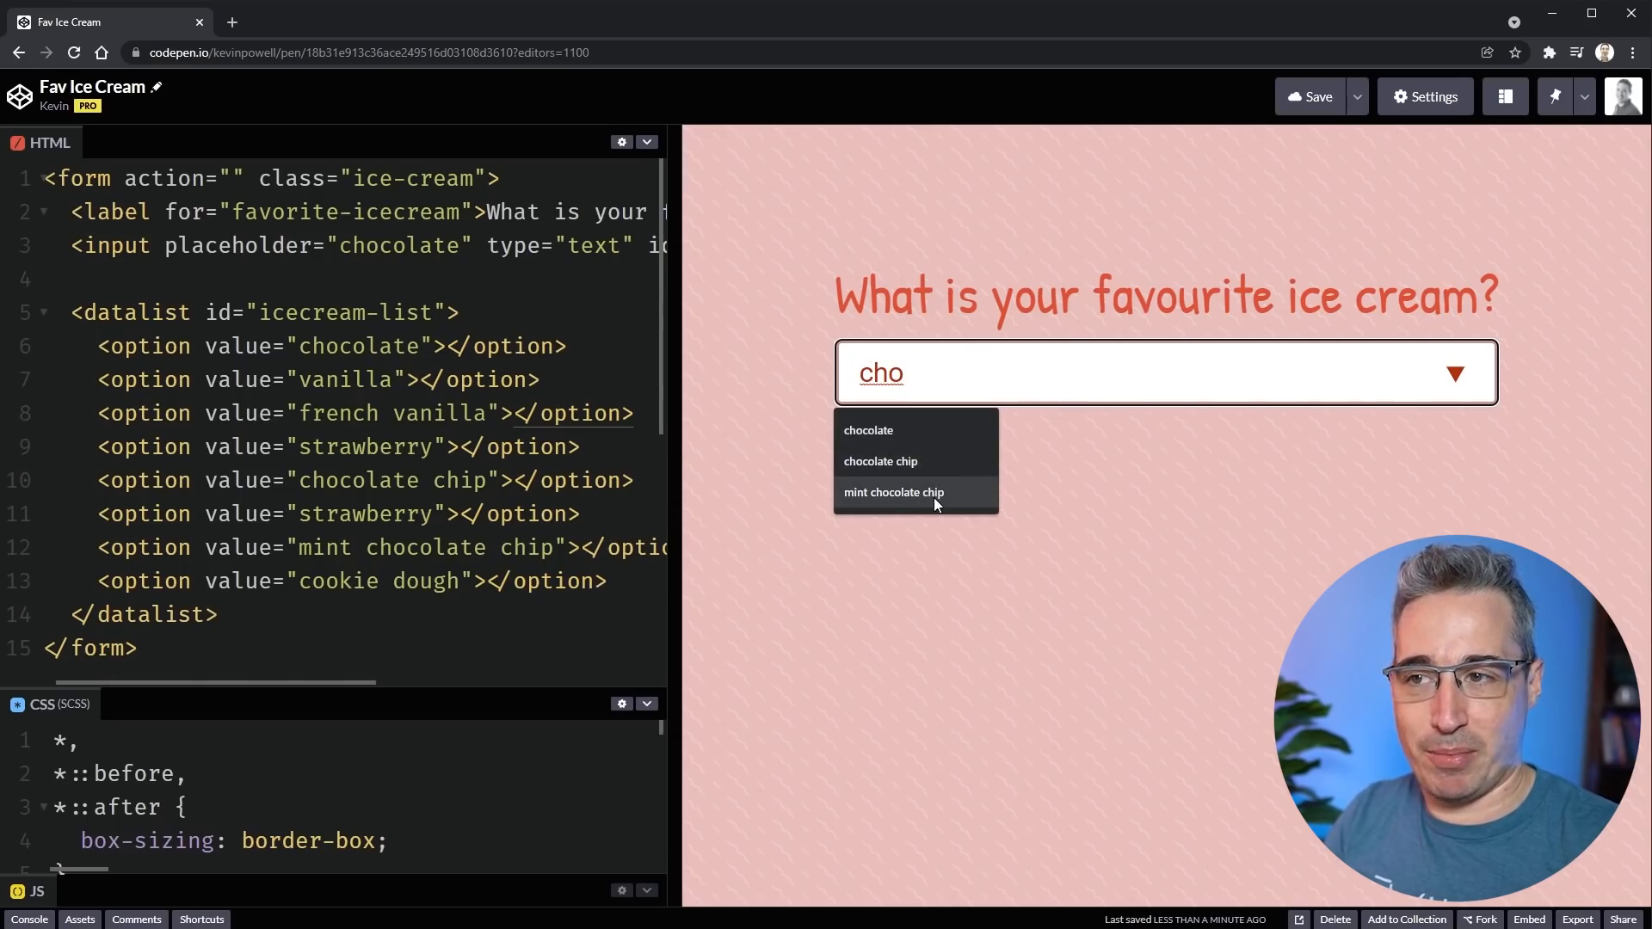
type("co")
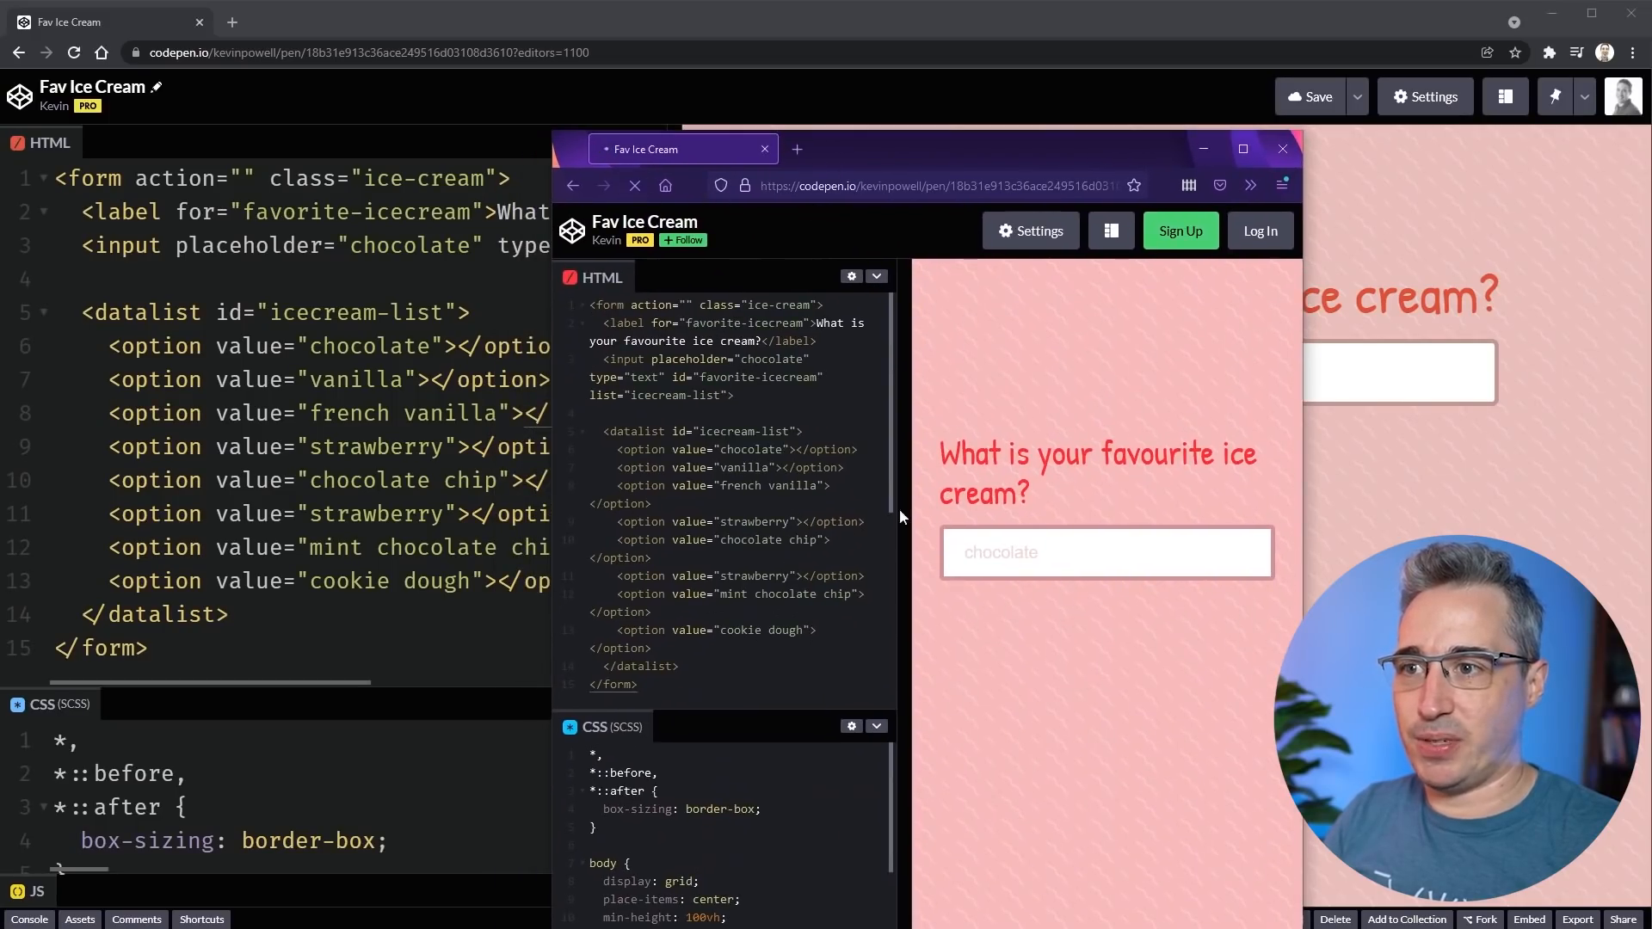
- In Firefox, enter 'cho' in the flavour field and choose mint chocolate chip
left_click(1104, 550)
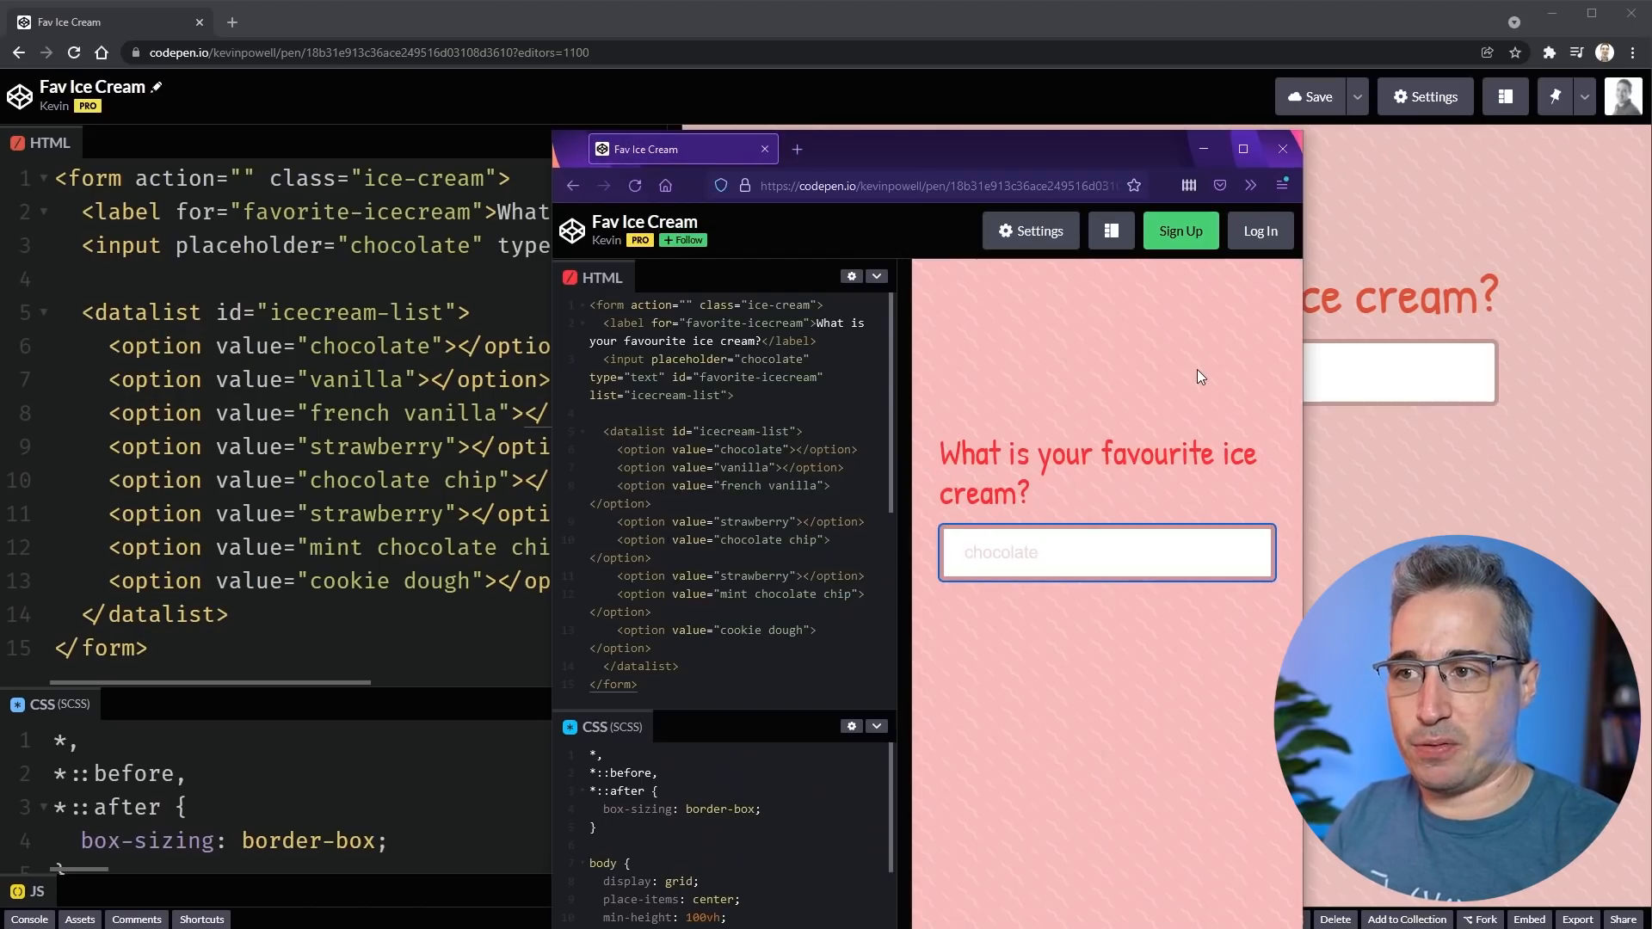
type("ch")
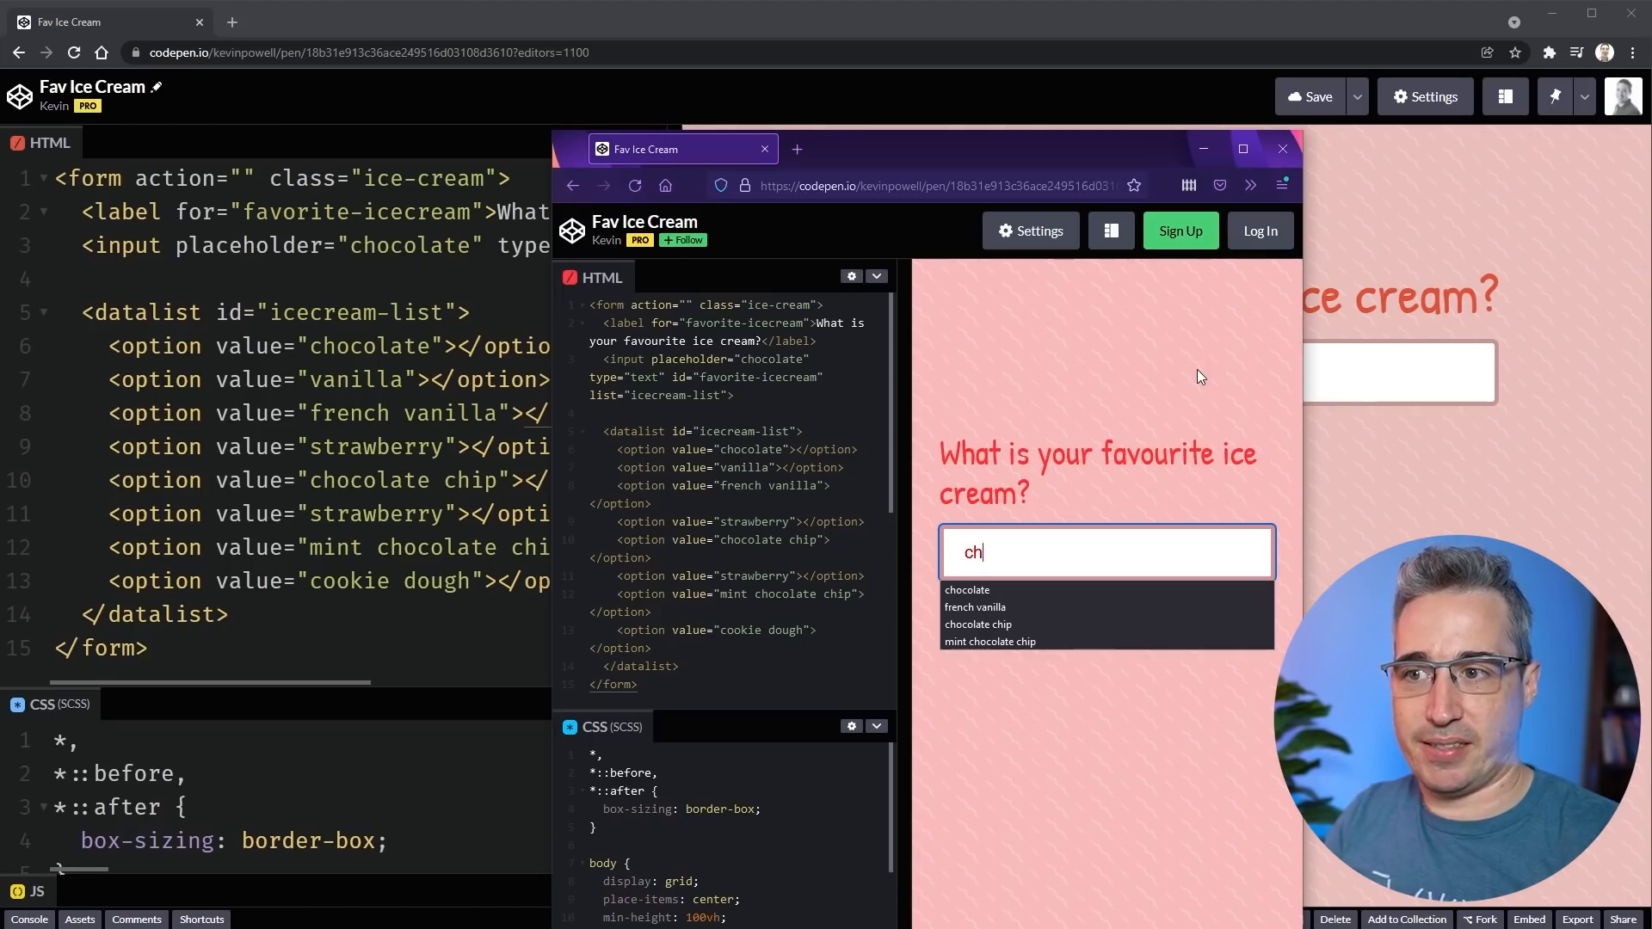
mouse_move(973, 607)
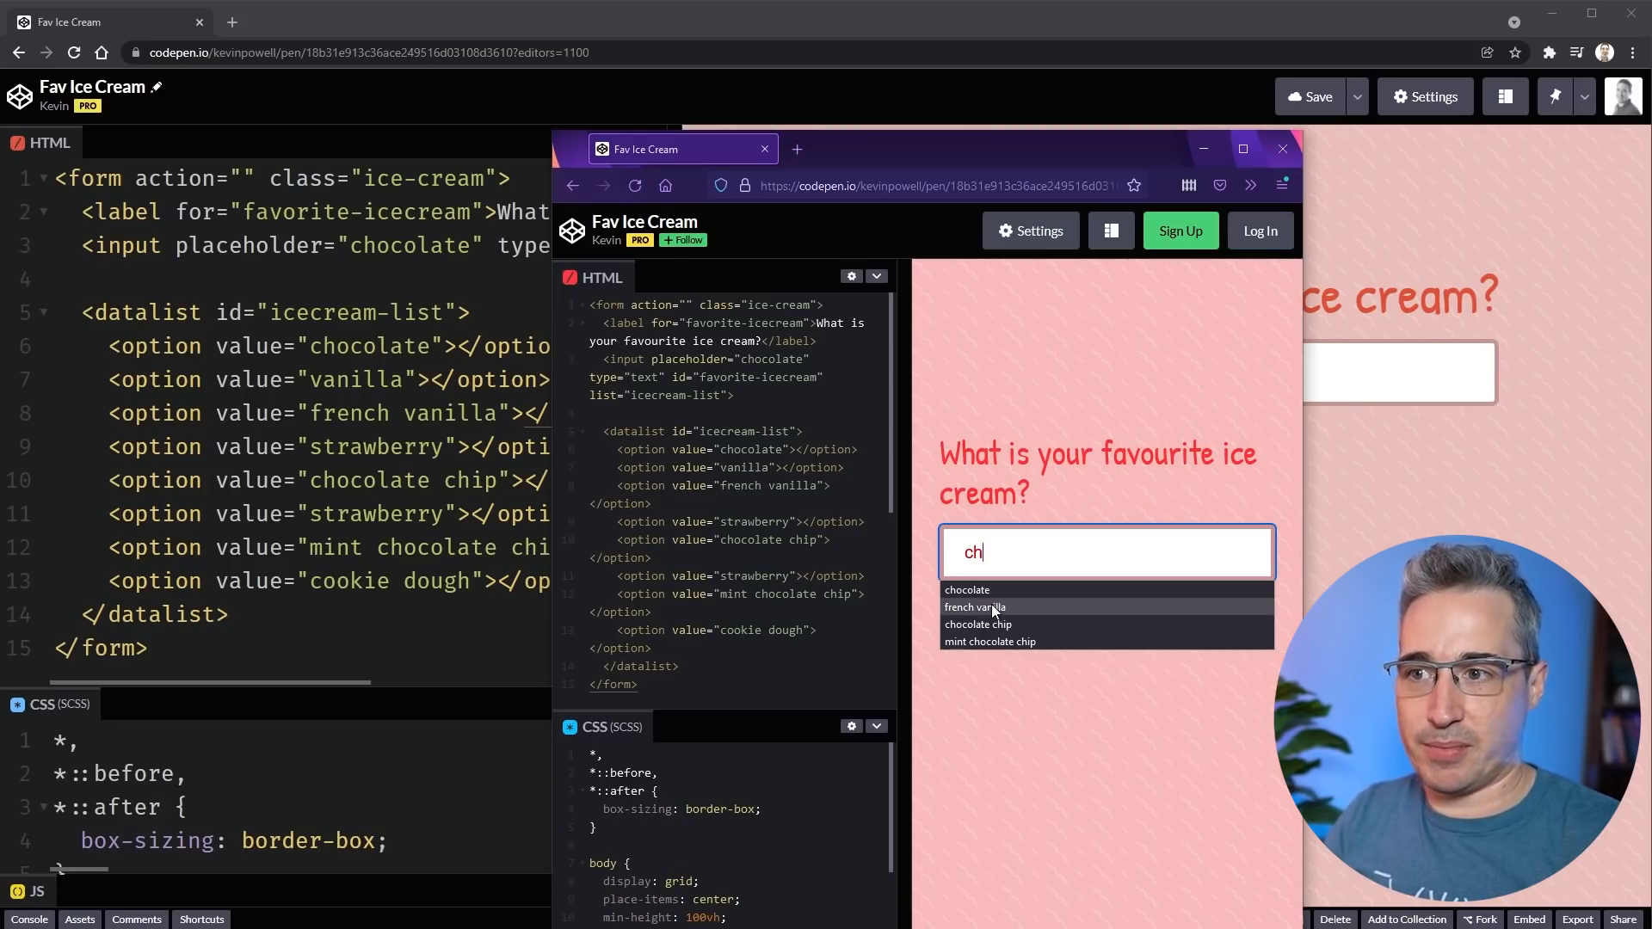
mouse_move(1003, 623)
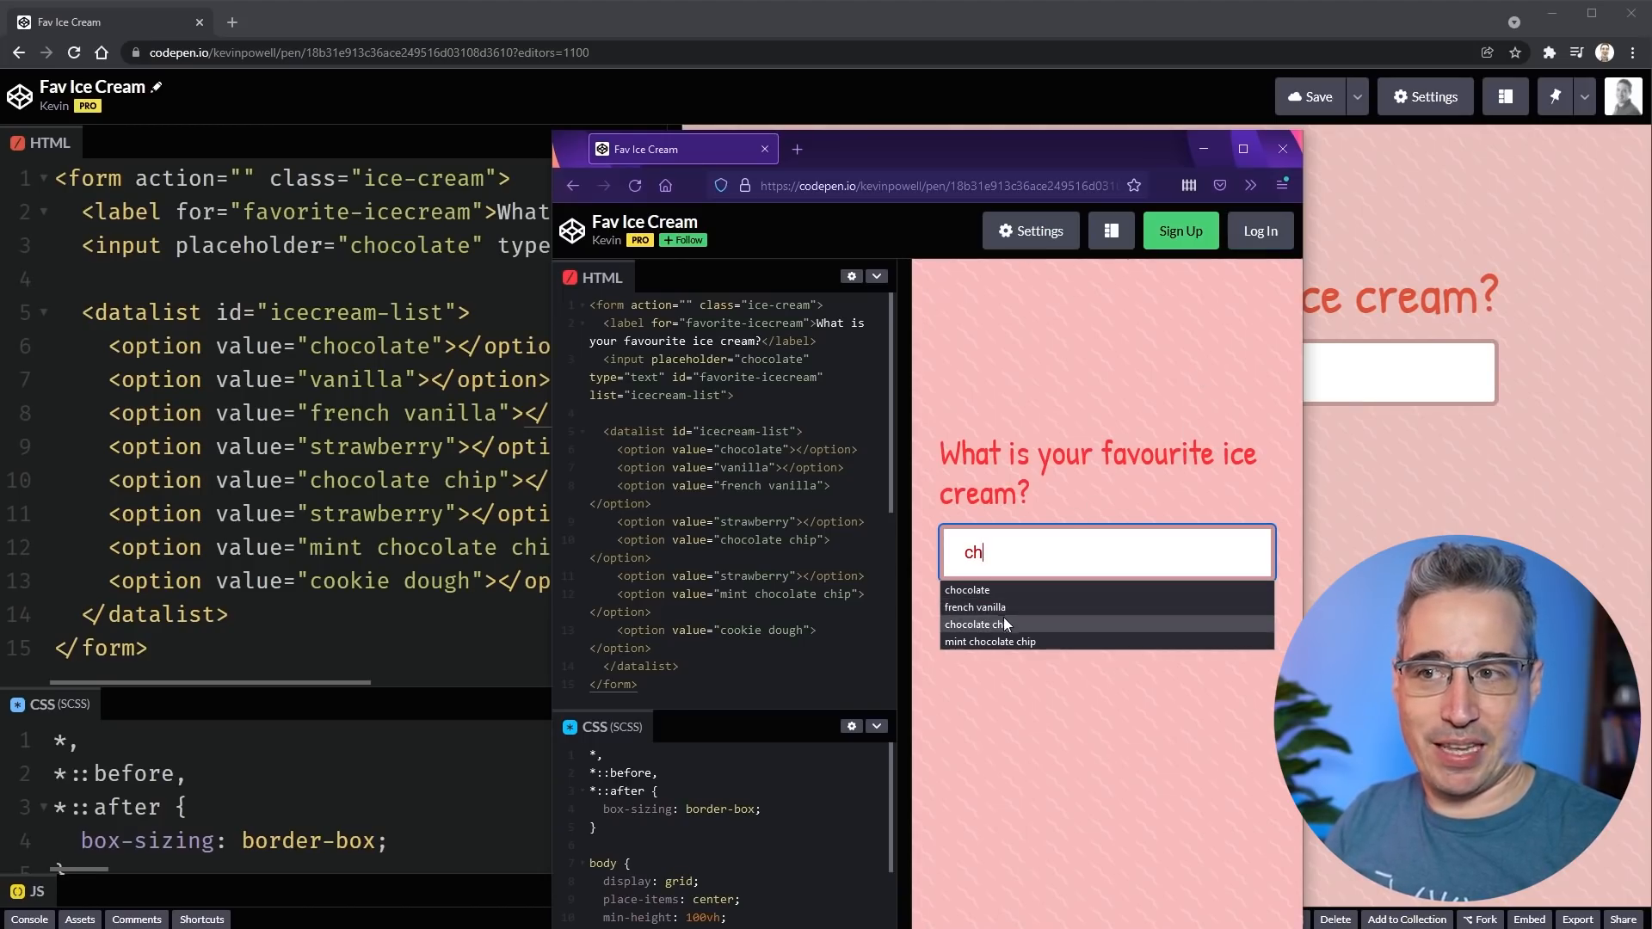
type("o")
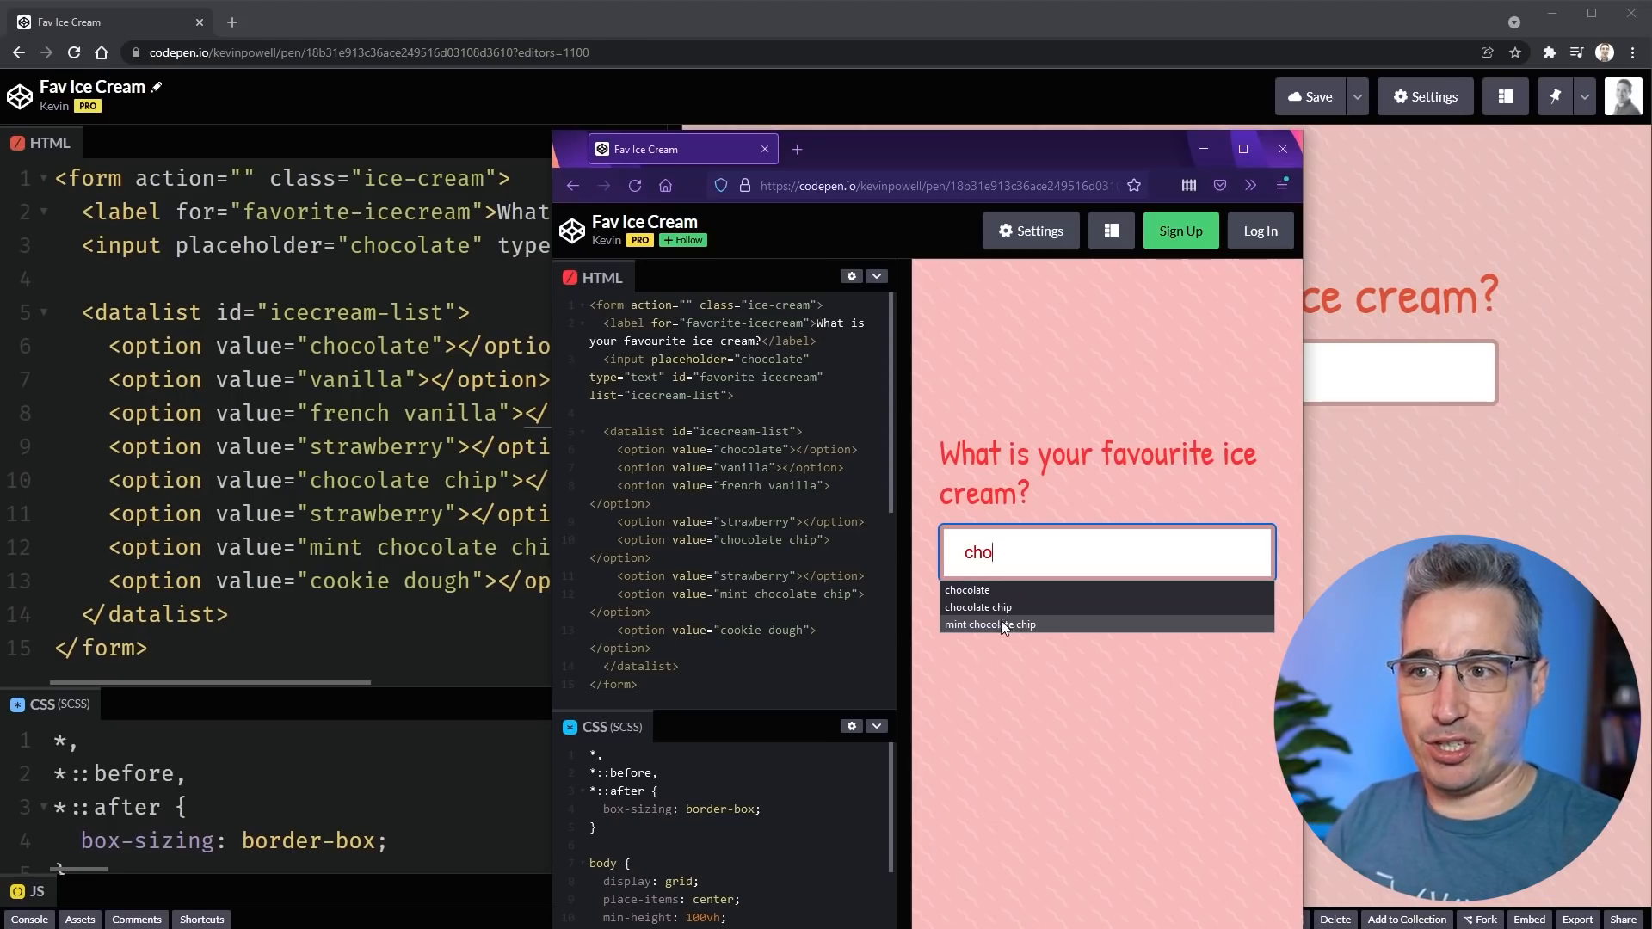
left_click(990, 623)
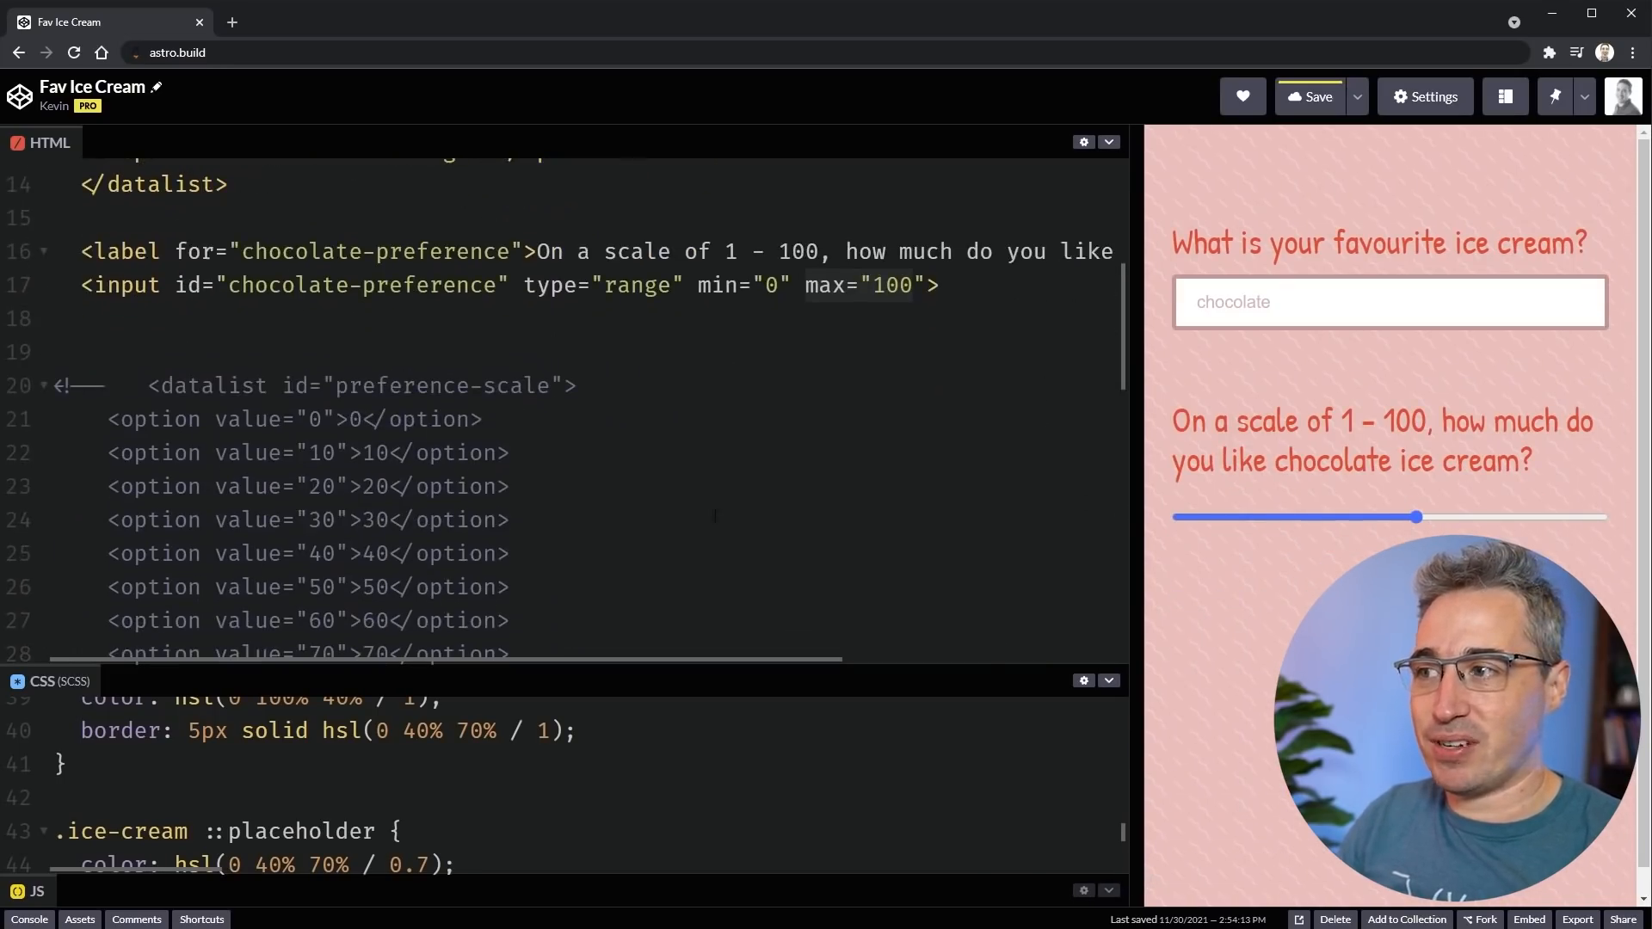
- Add the list attribute linking the range slider to the preference-scale datalist
scroll("down", 3)
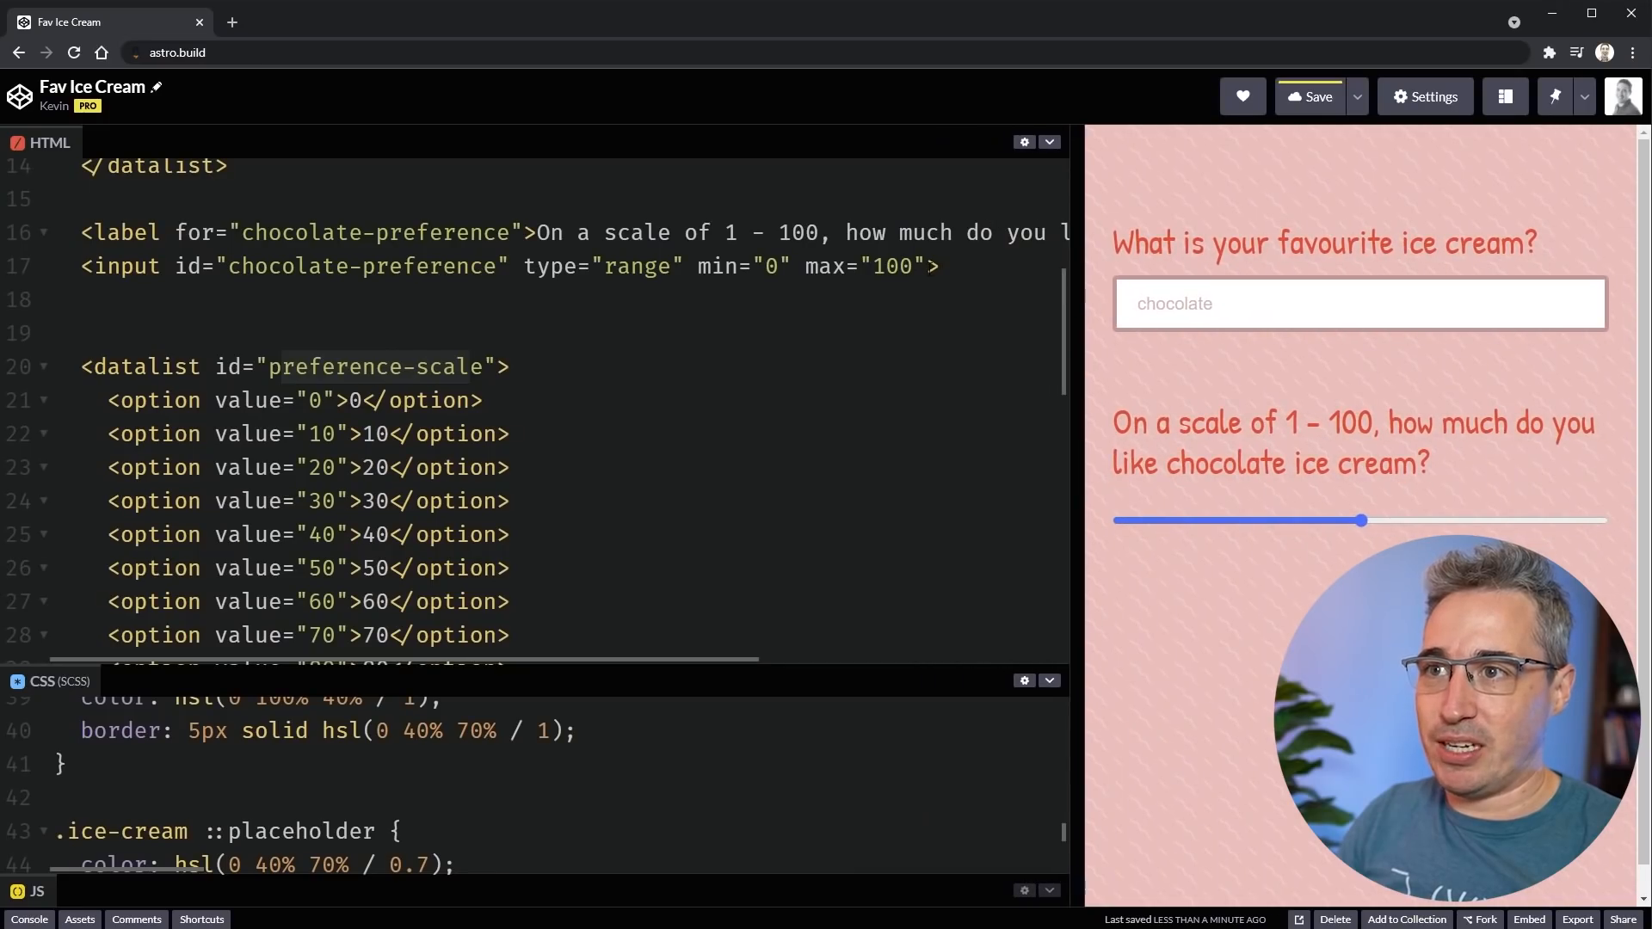
type("list")
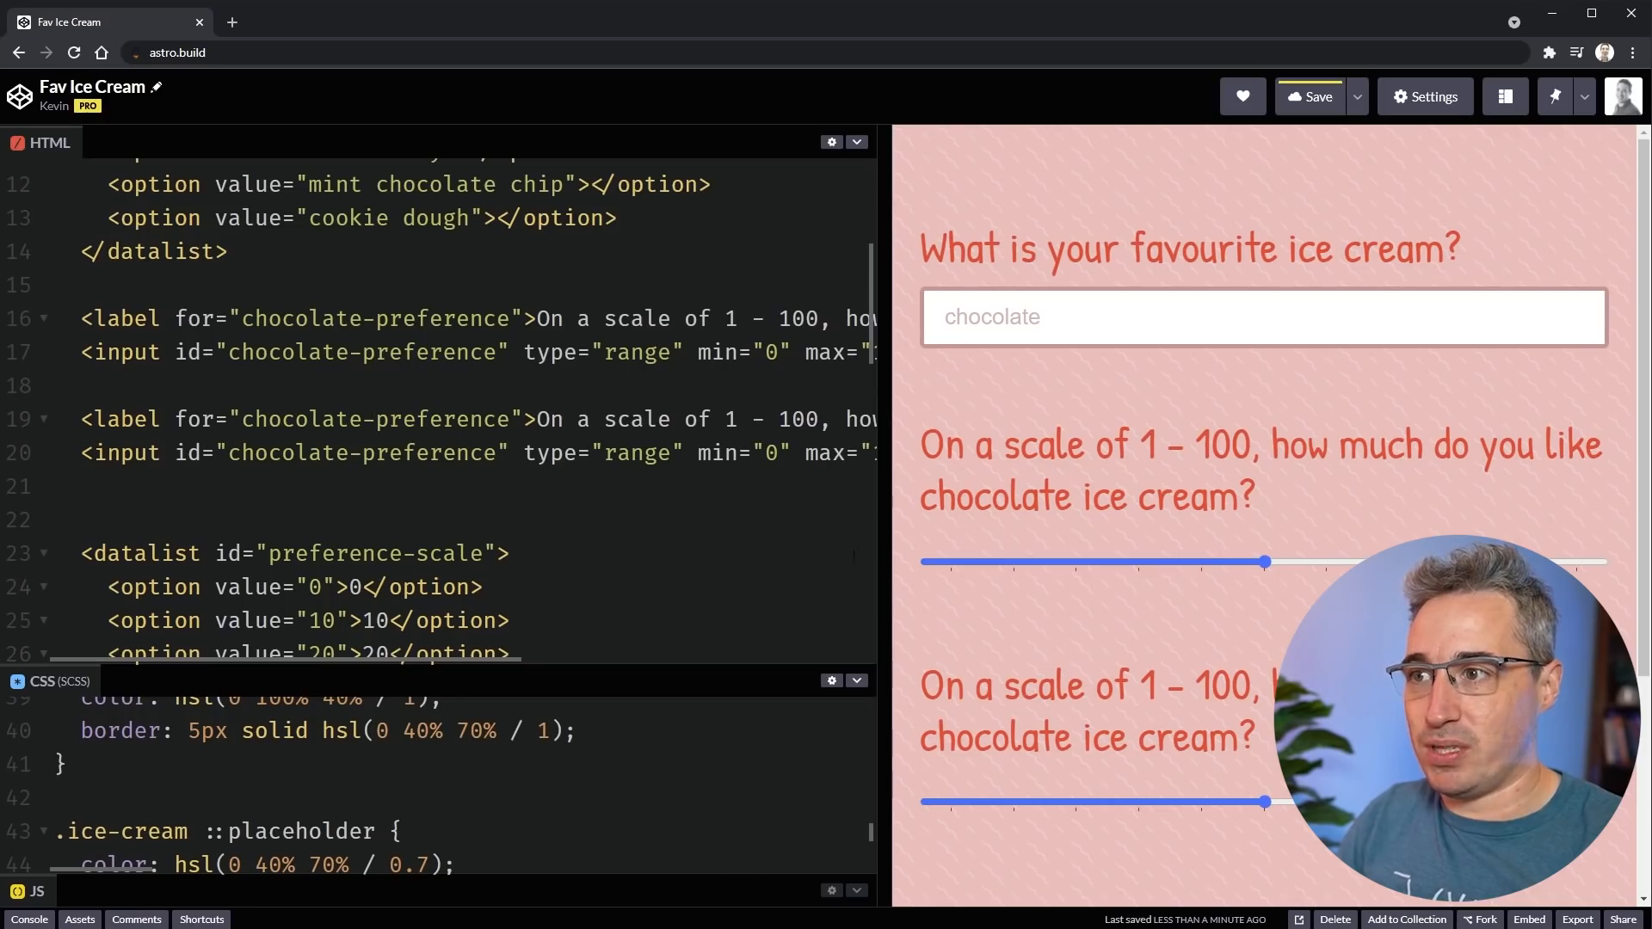
- Change the copied label's 'chocolate' to 'vanilla'
double_click(299, 418)
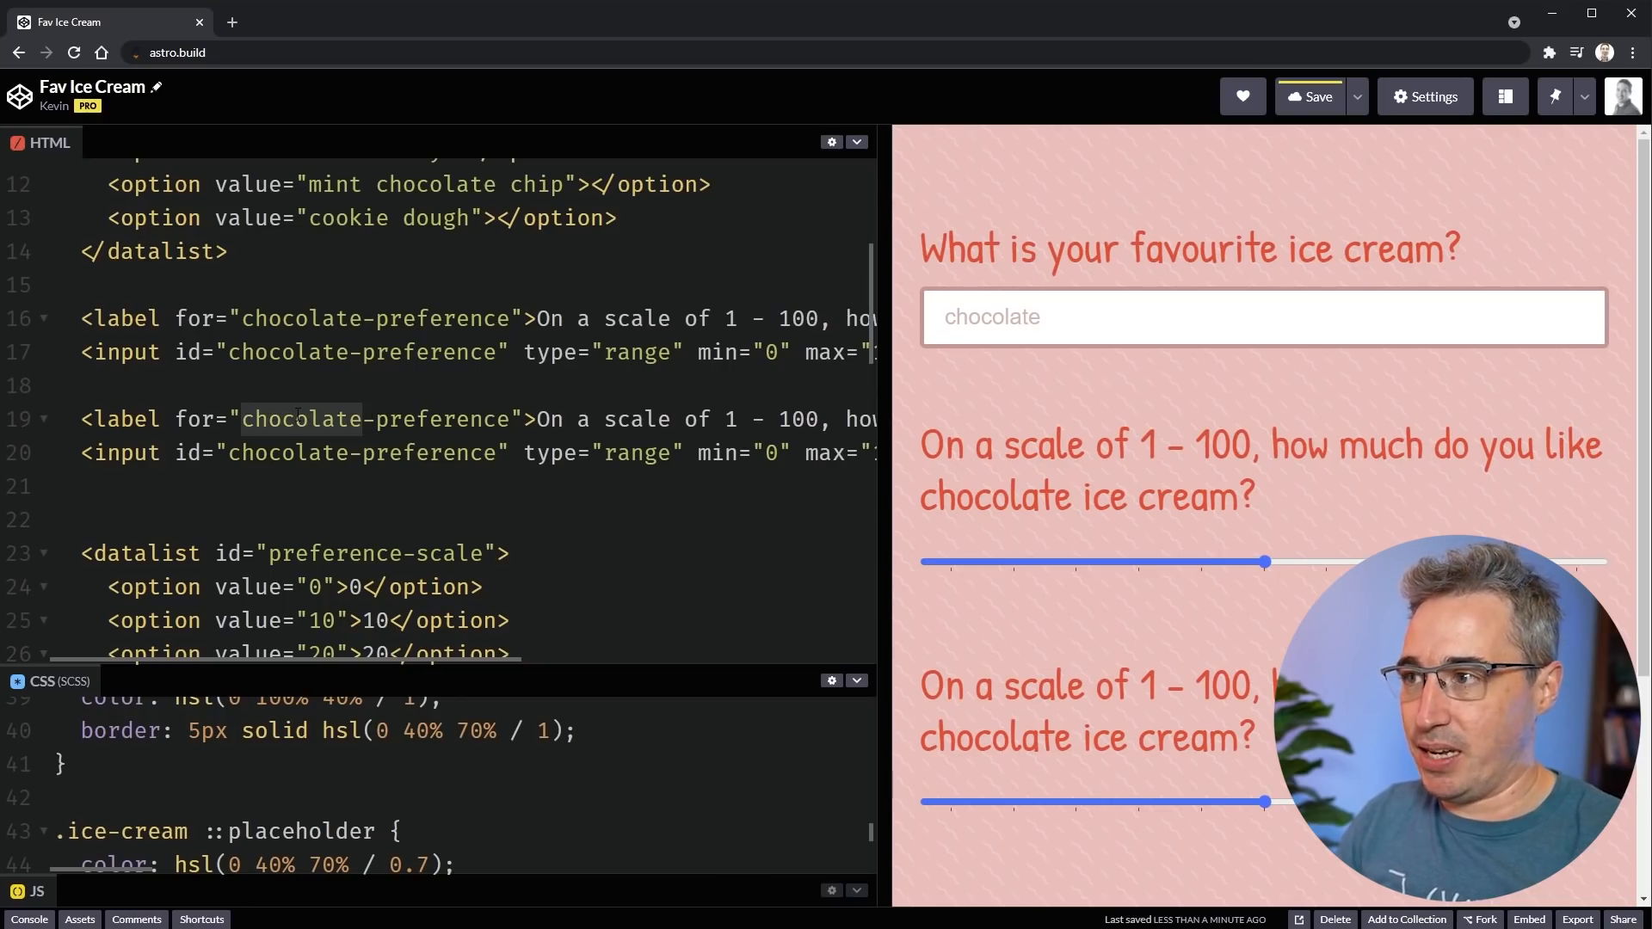
type("van")
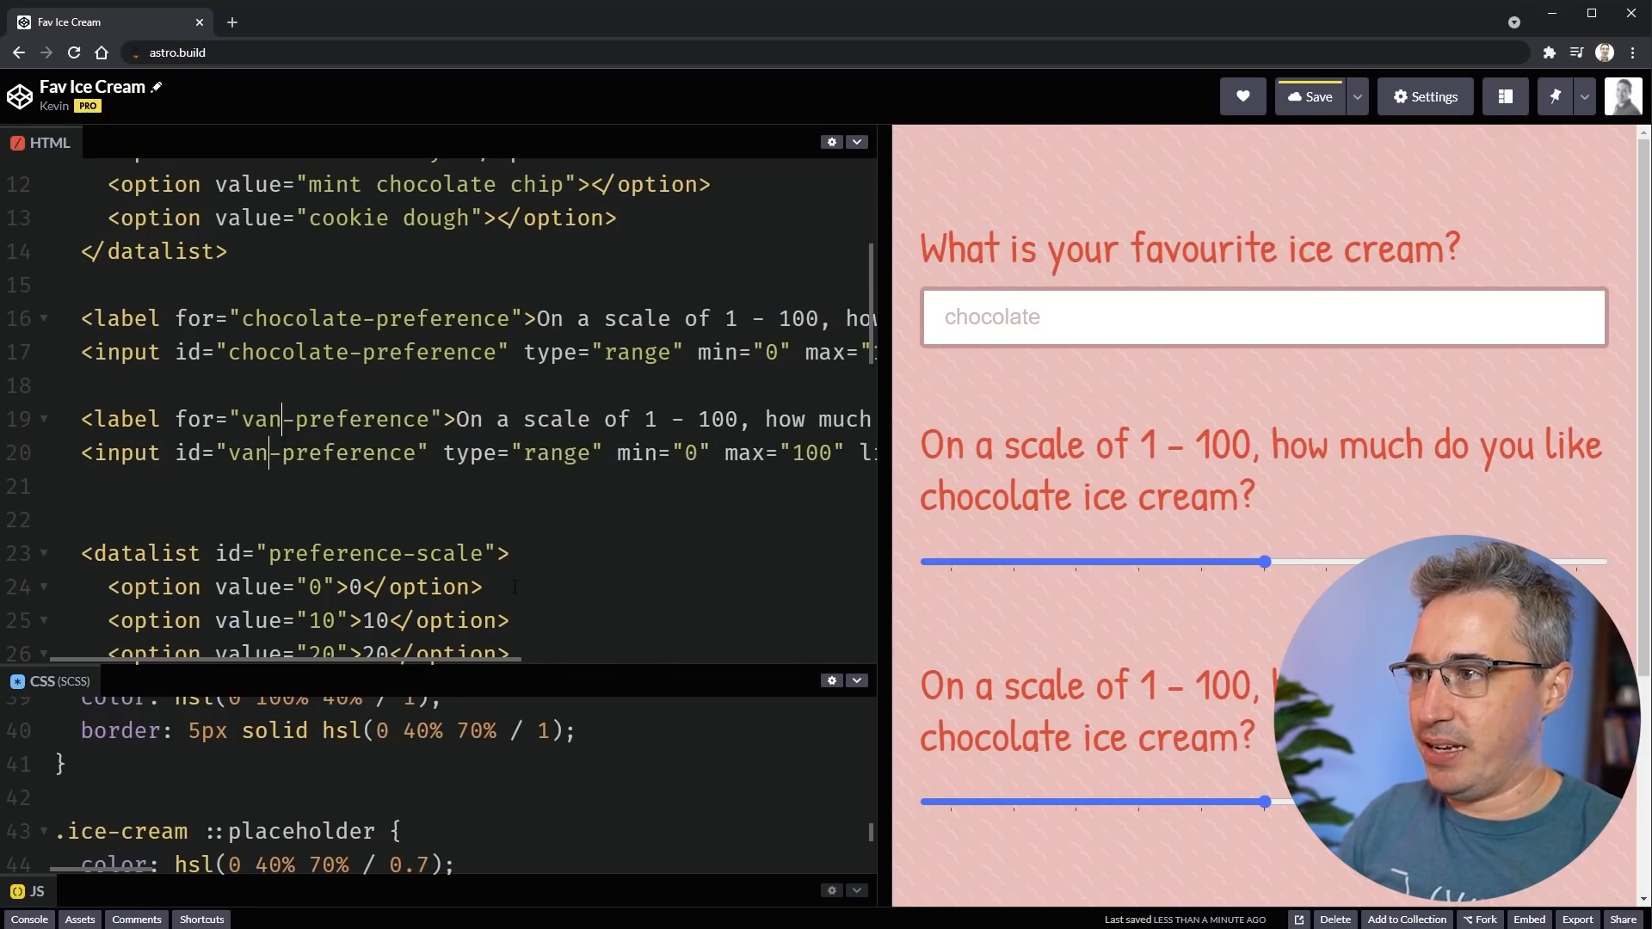
type("illa")
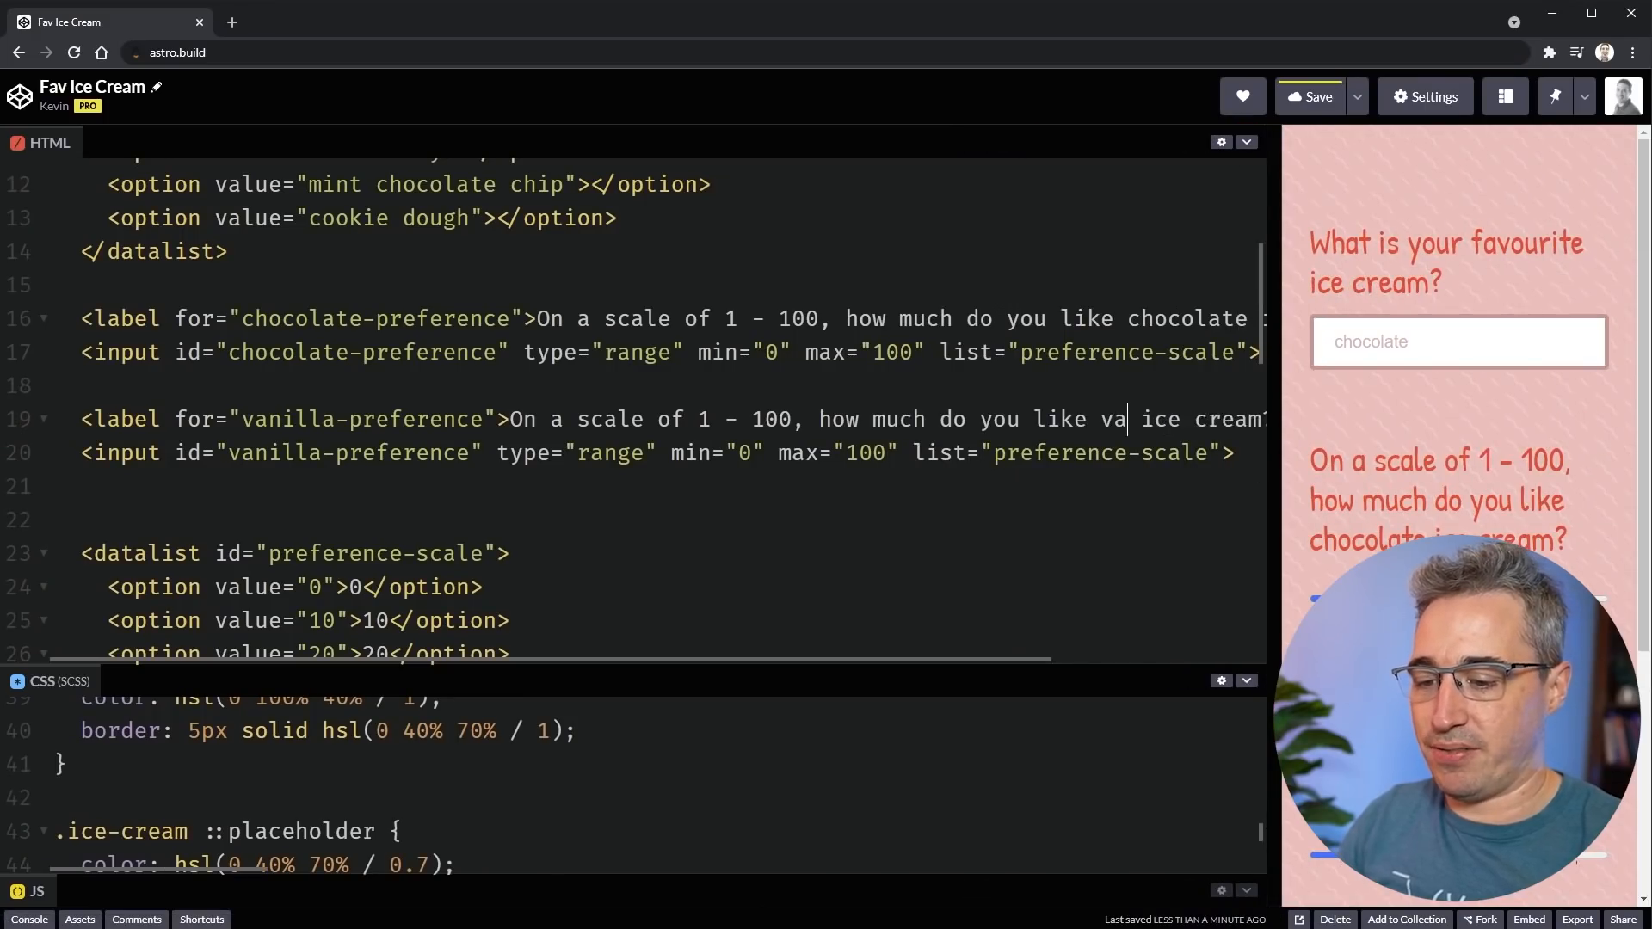
type("nilla")
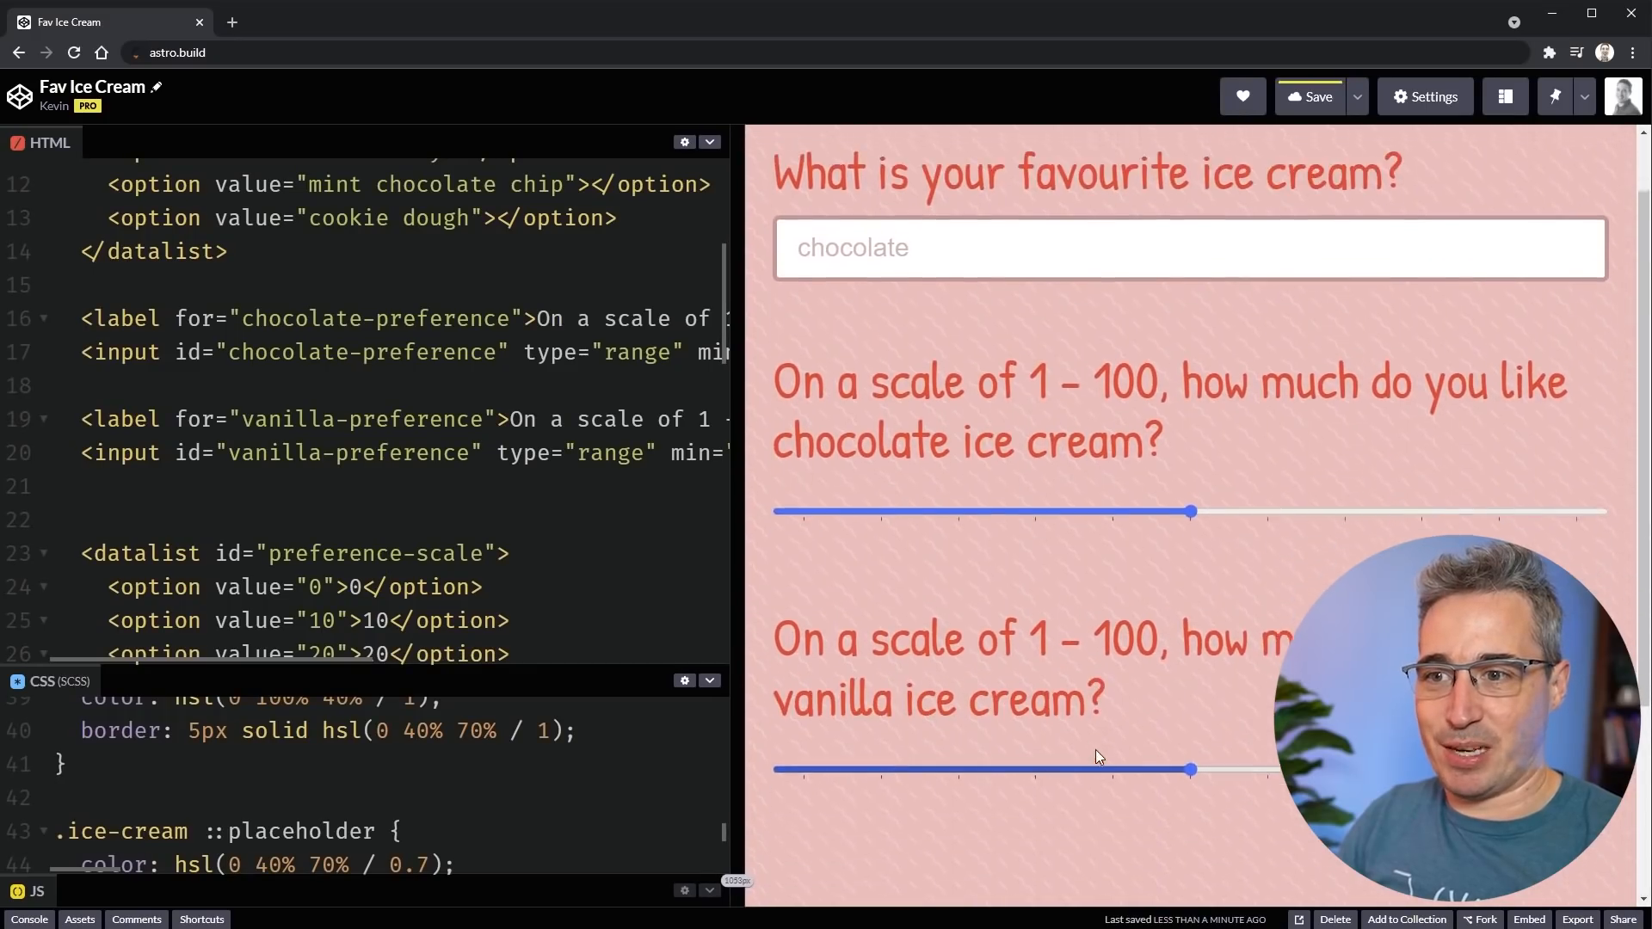
- Comment out the vanilla slider pair so only the chocolate slider remains
scroll("down", 3)
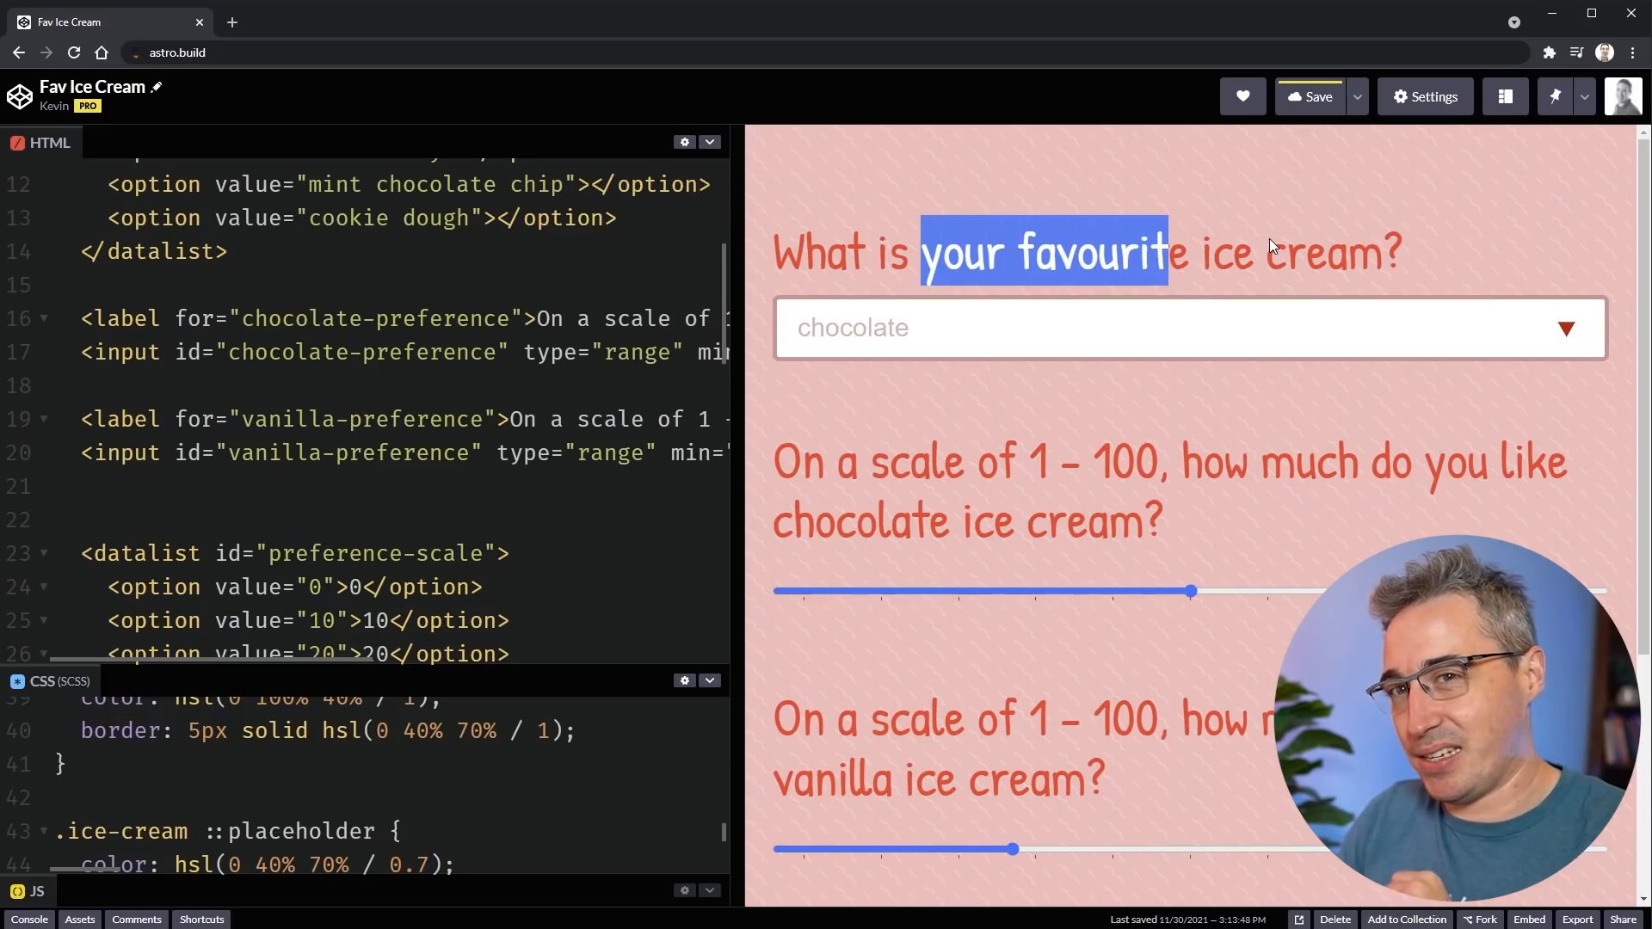
mouse_move(1102, 633)
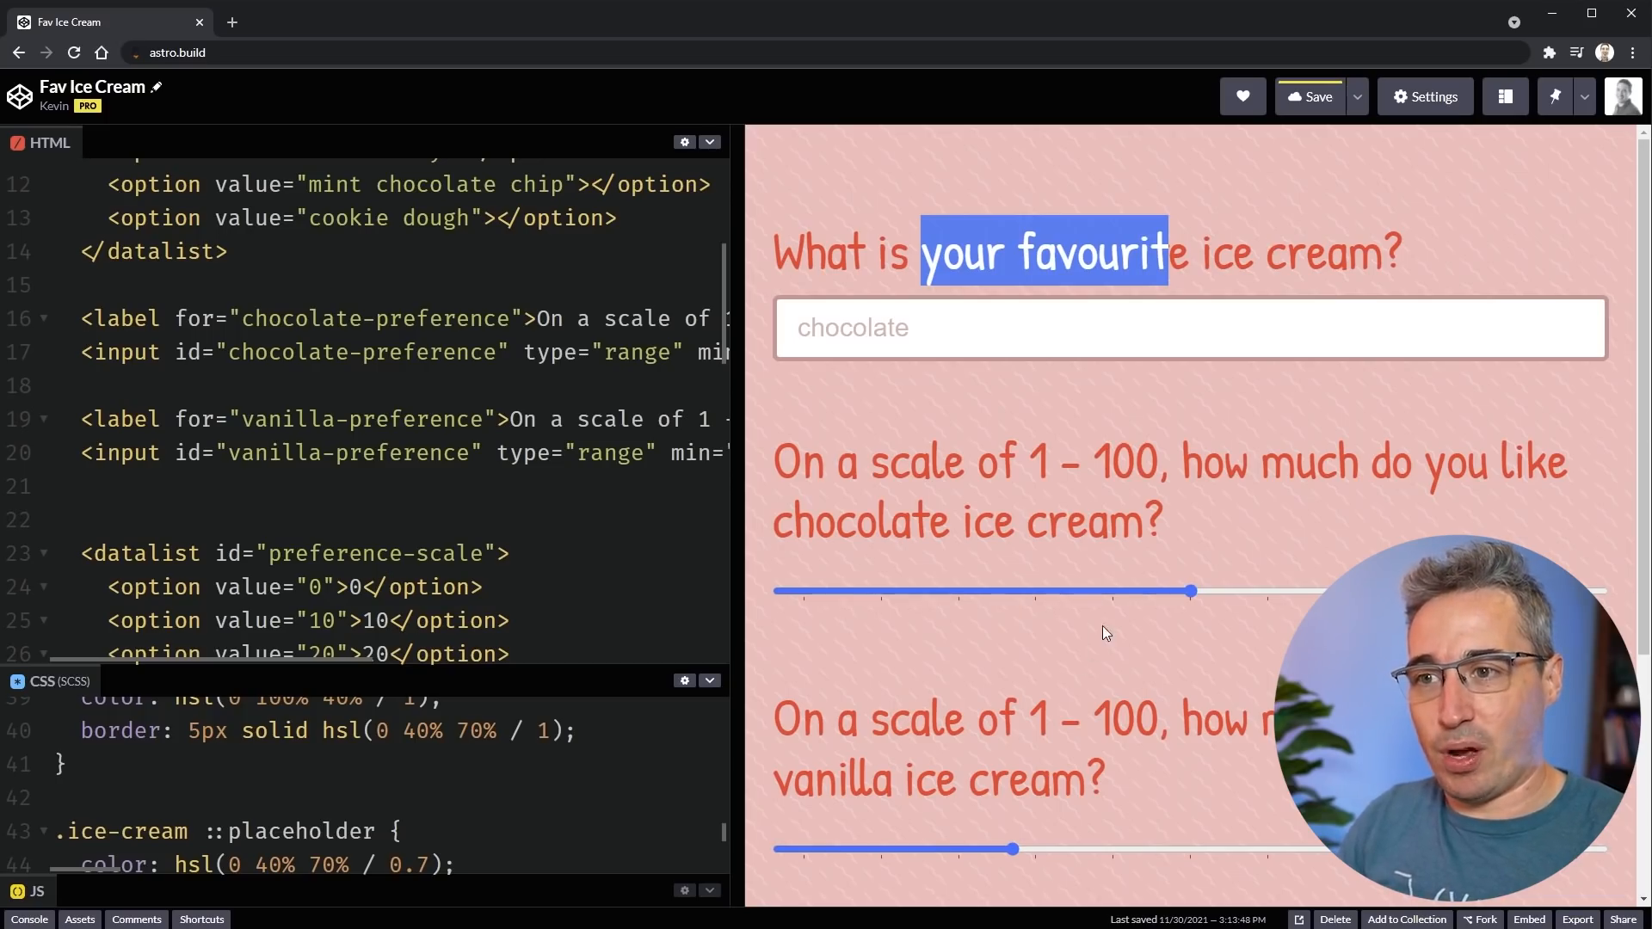
left_click(115, 482)
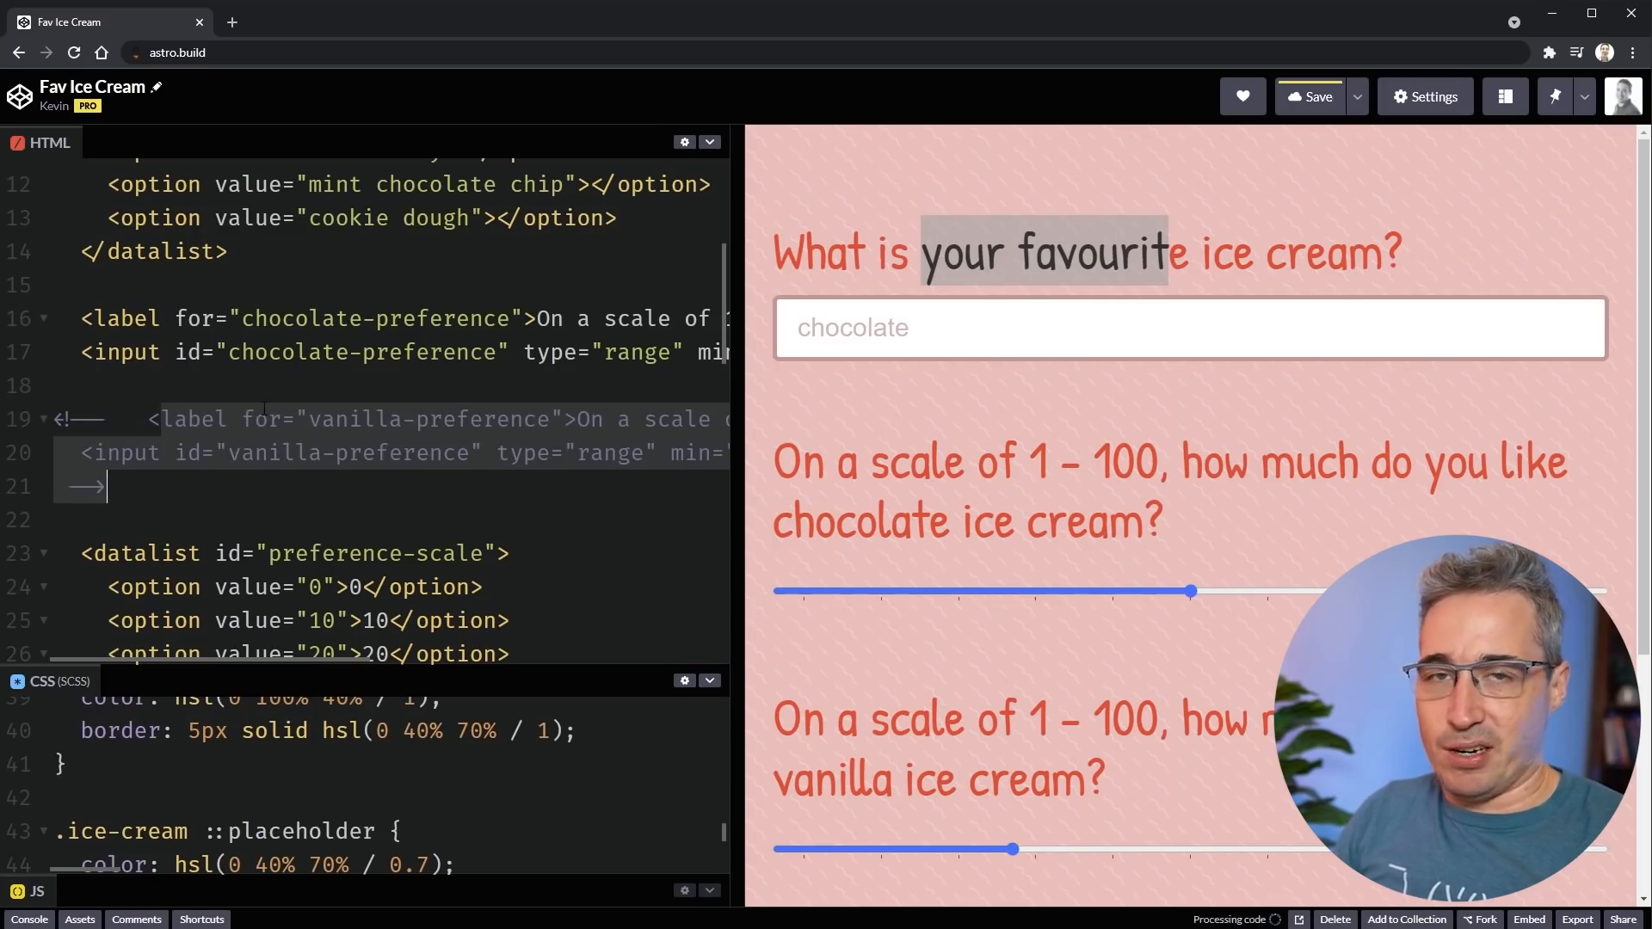
left_click(1307, 97)
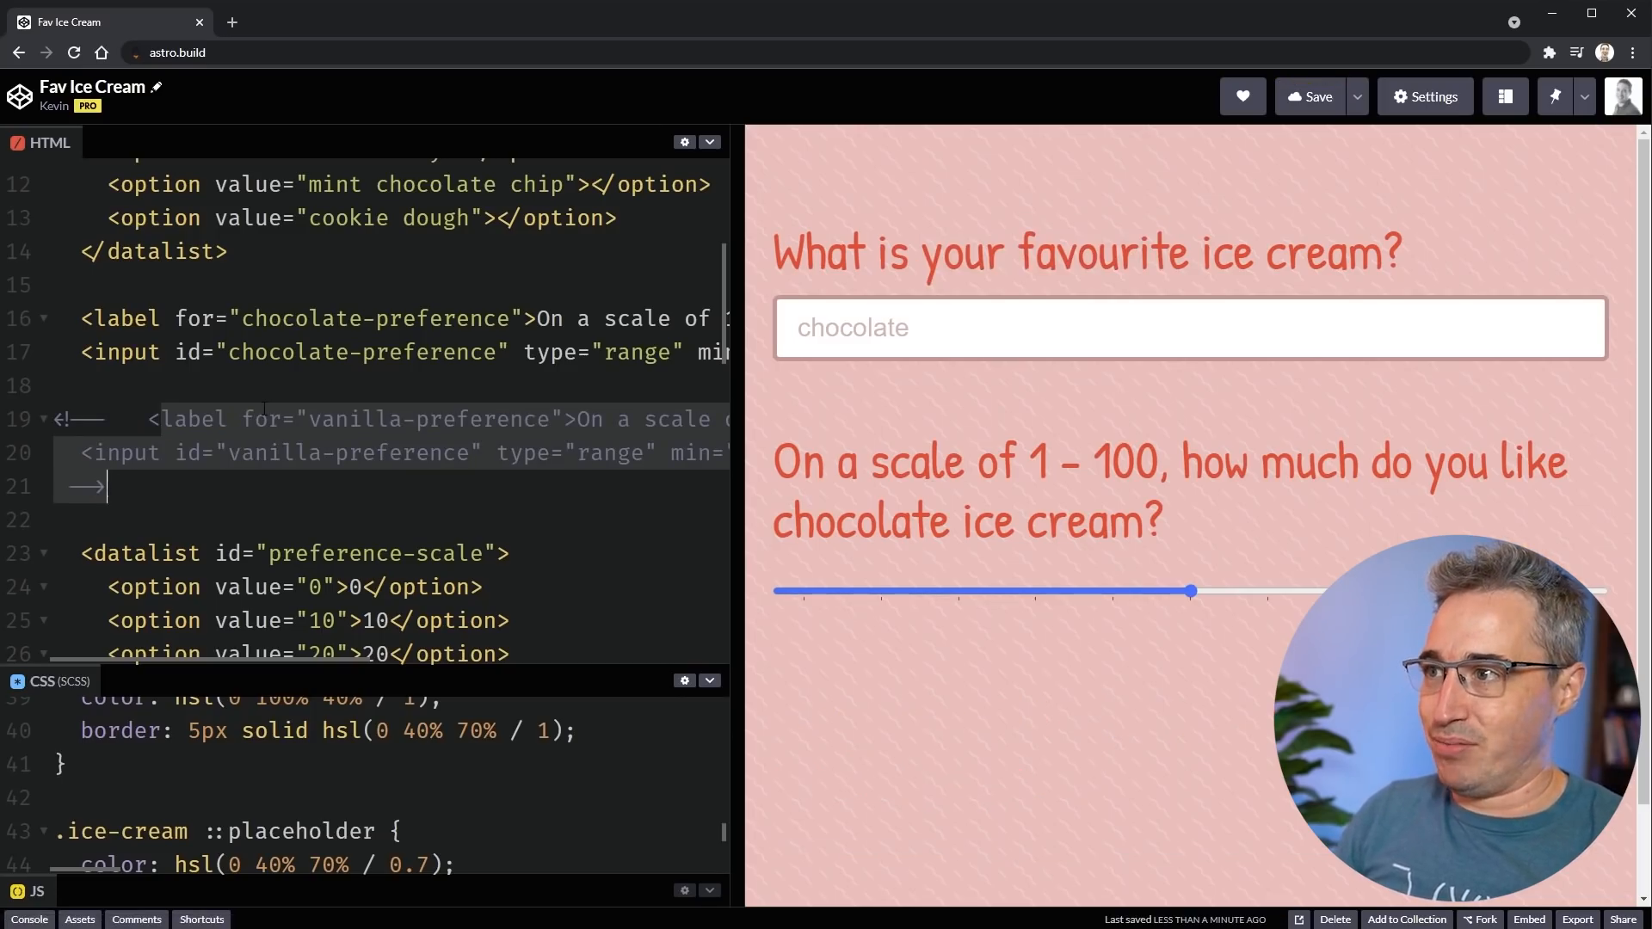
scroll("down", 3)
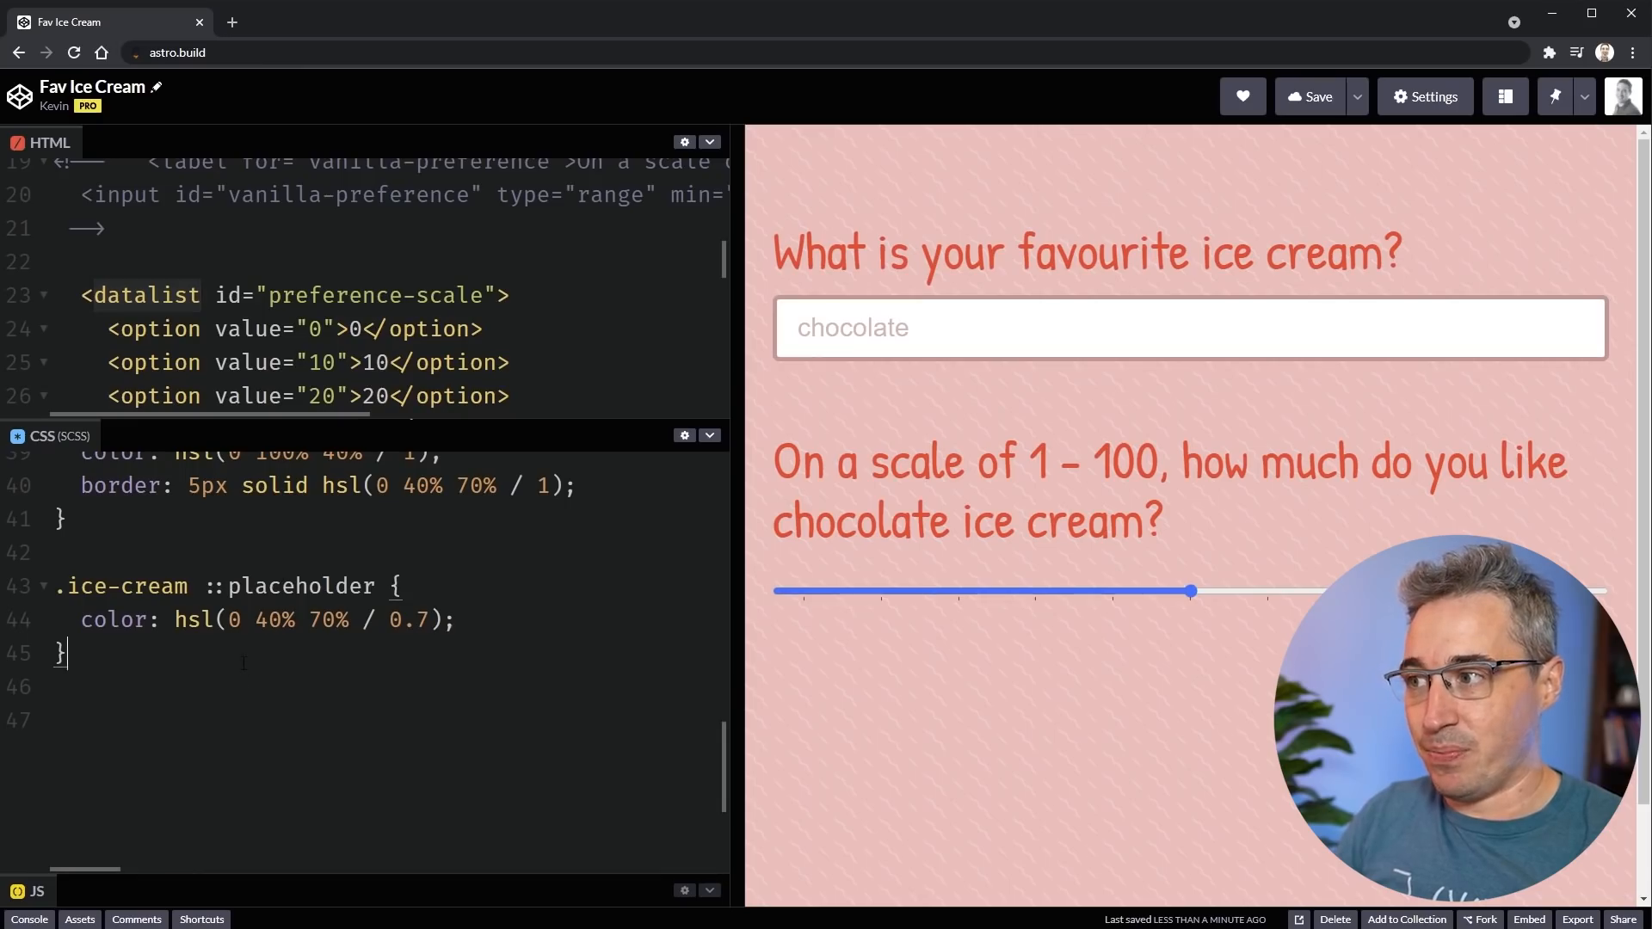
- Style #preference-scale with justify-content spacing and font-size 1rem so labels spread across the slider
type("#")
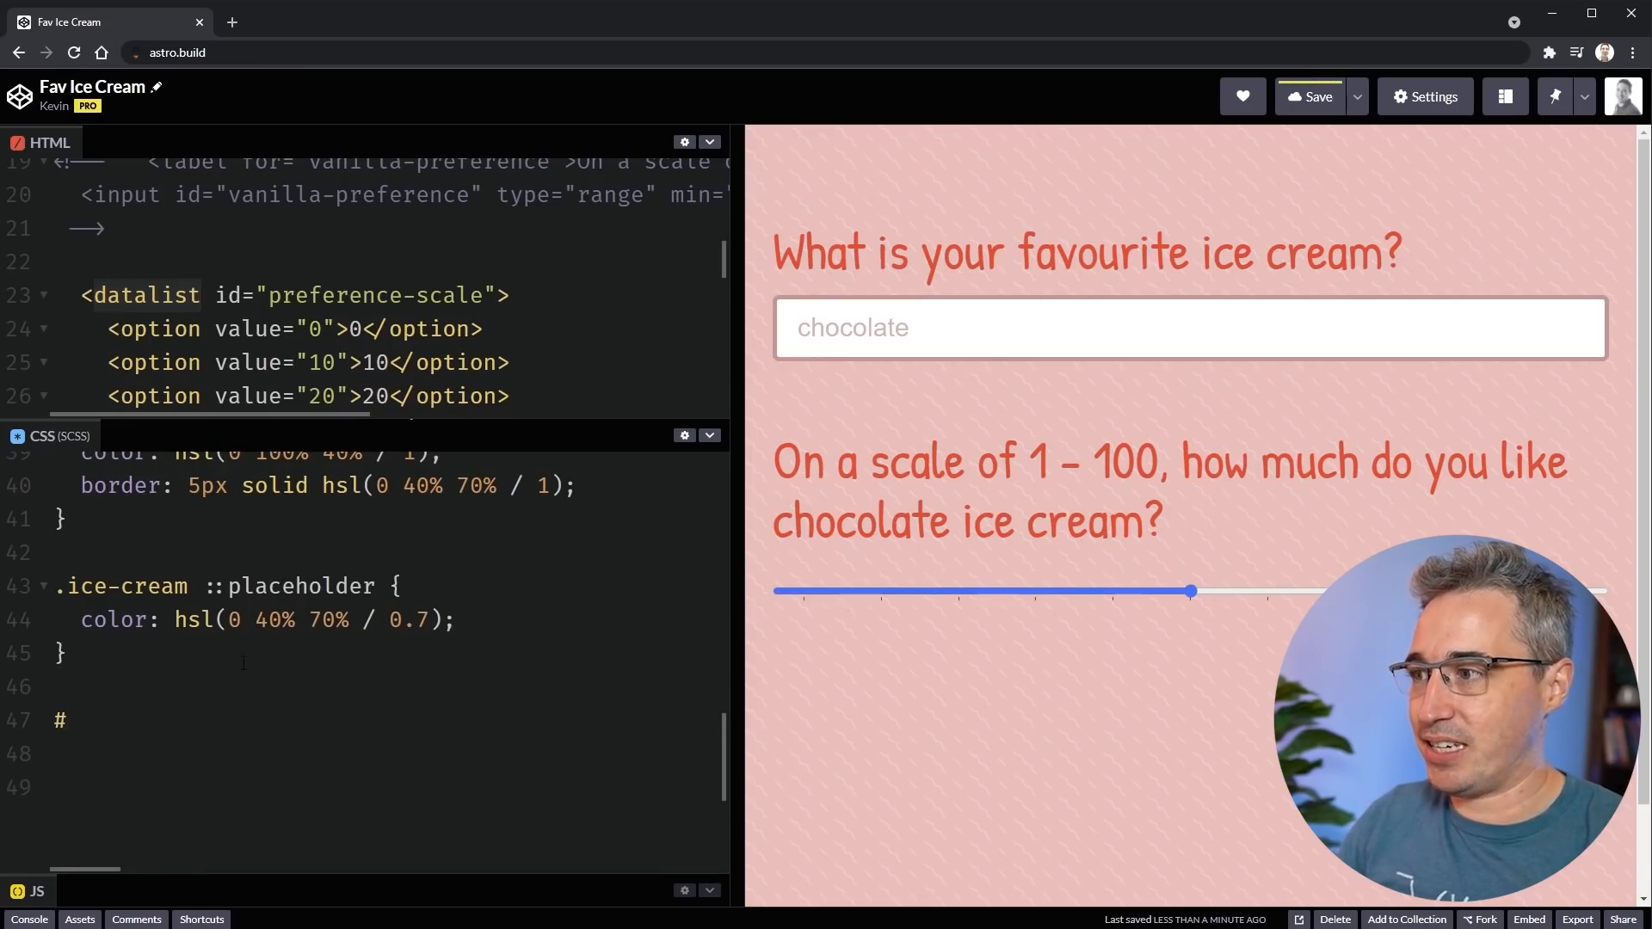
type("preference-sac")
type("display: flex;")
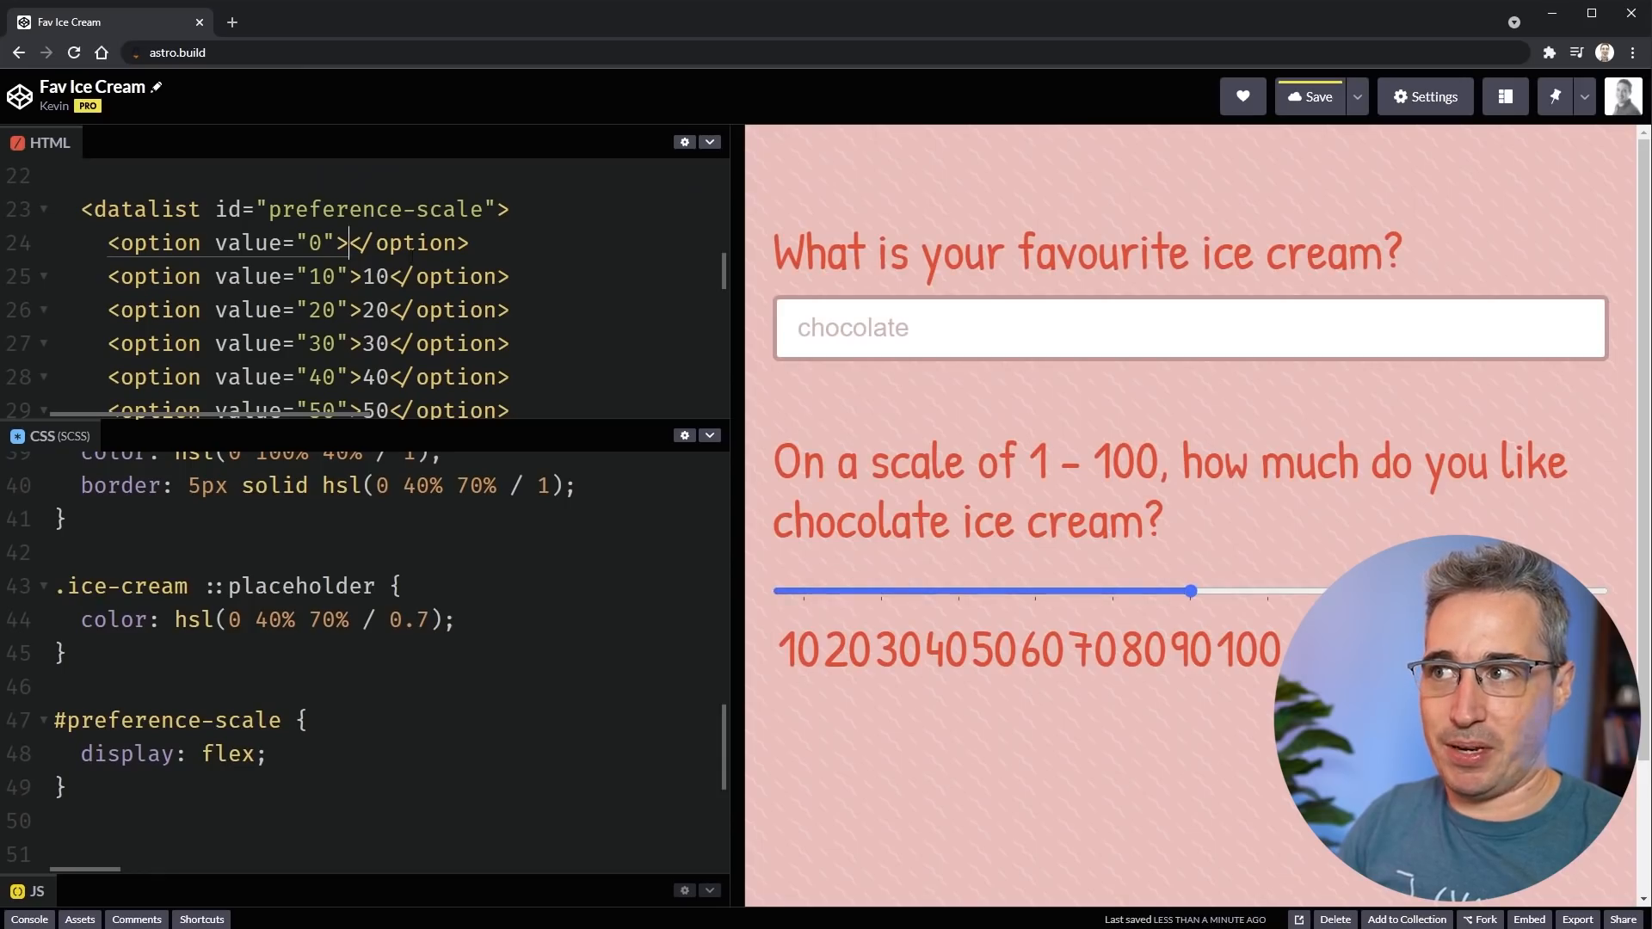
type("0")
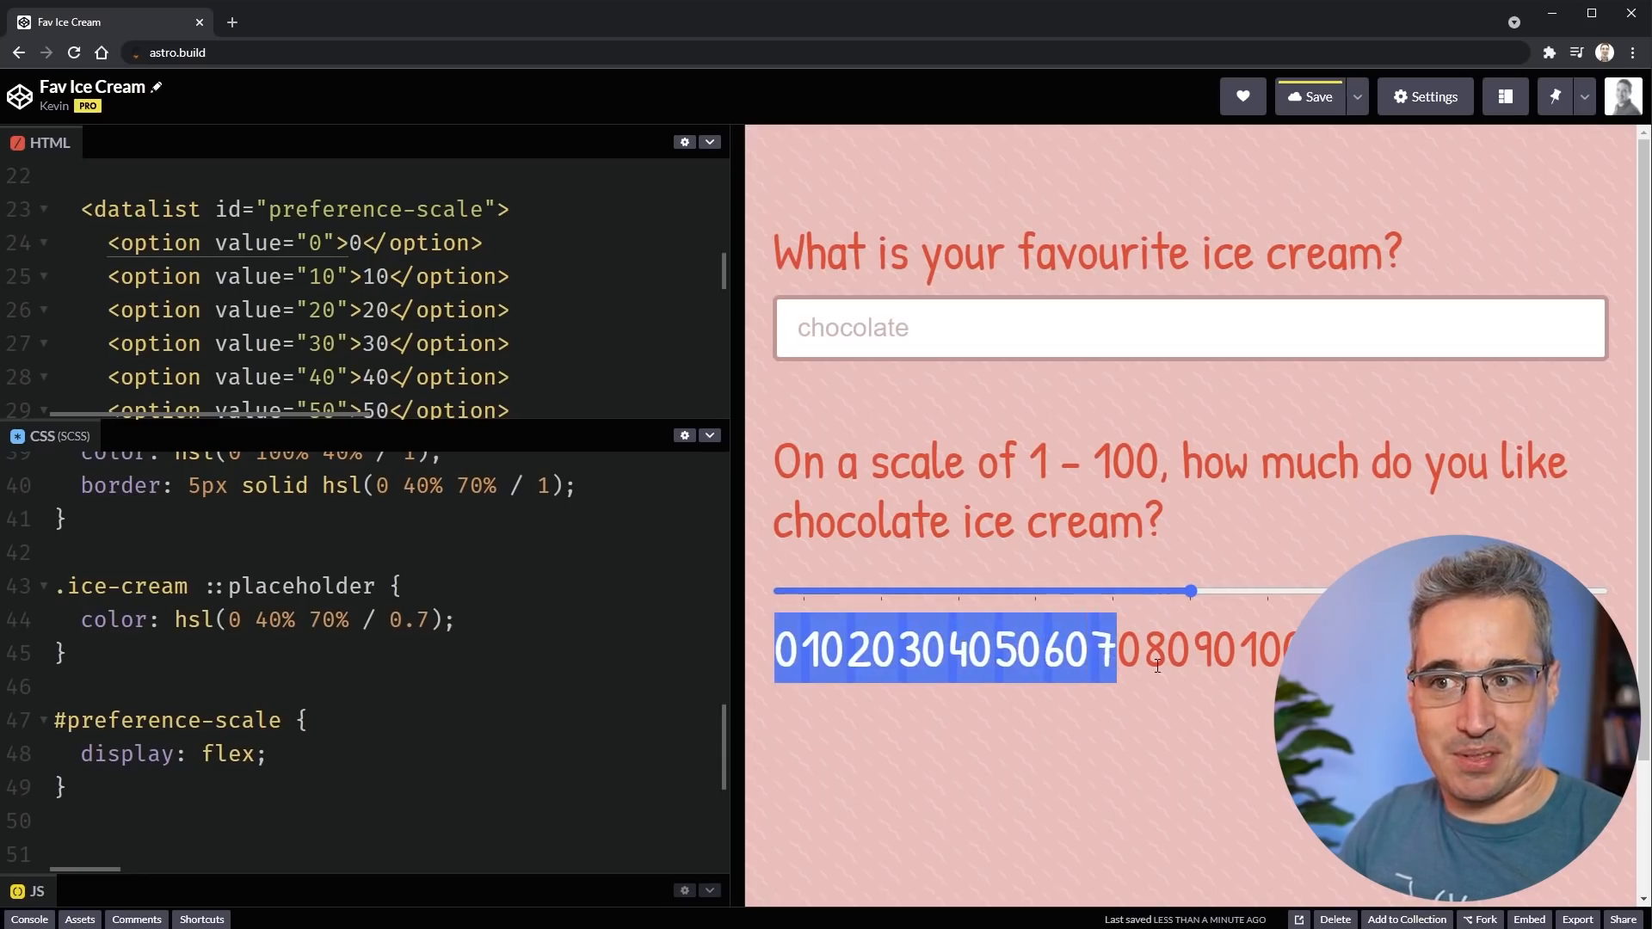
type("justify-content:")
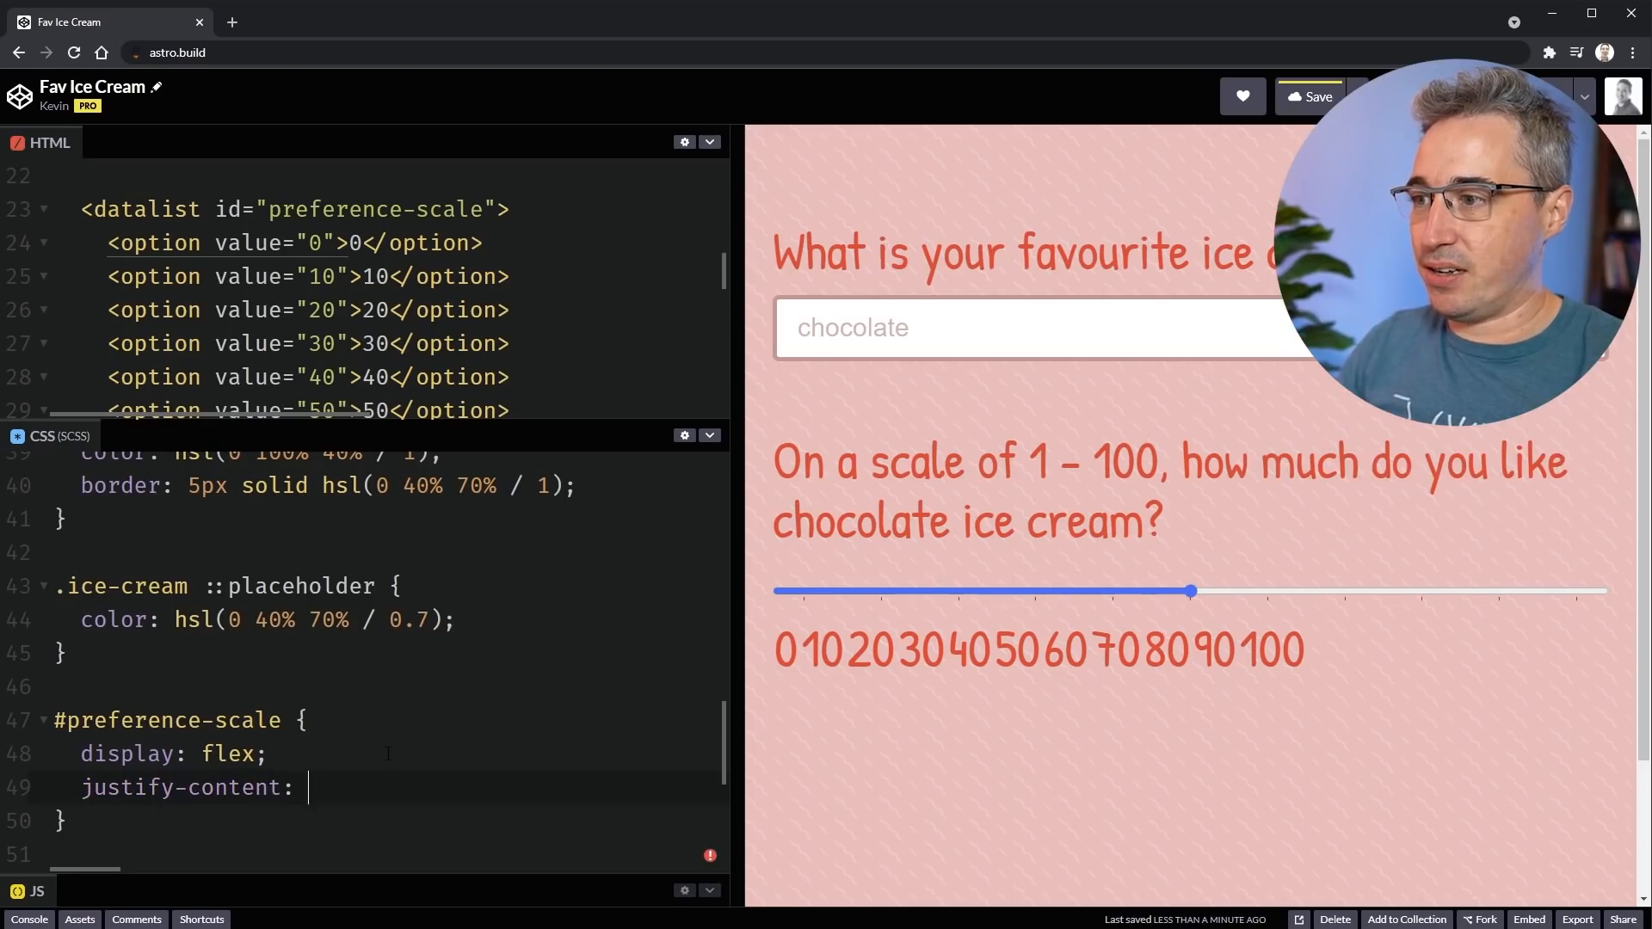
type("space-between")
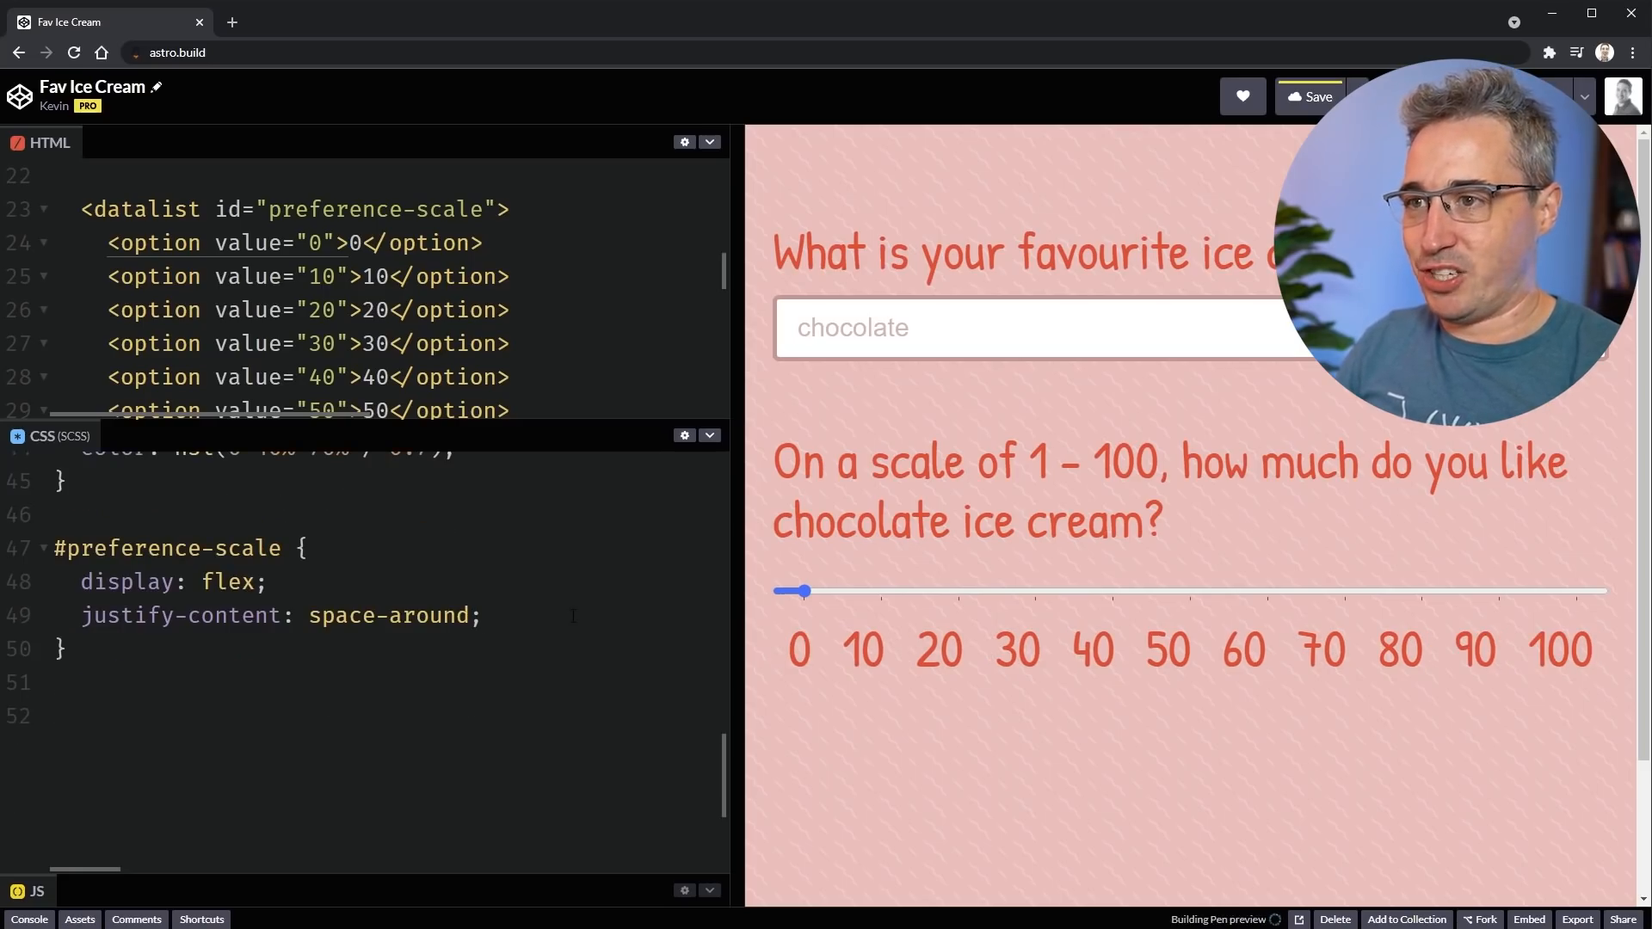
type("font-si")
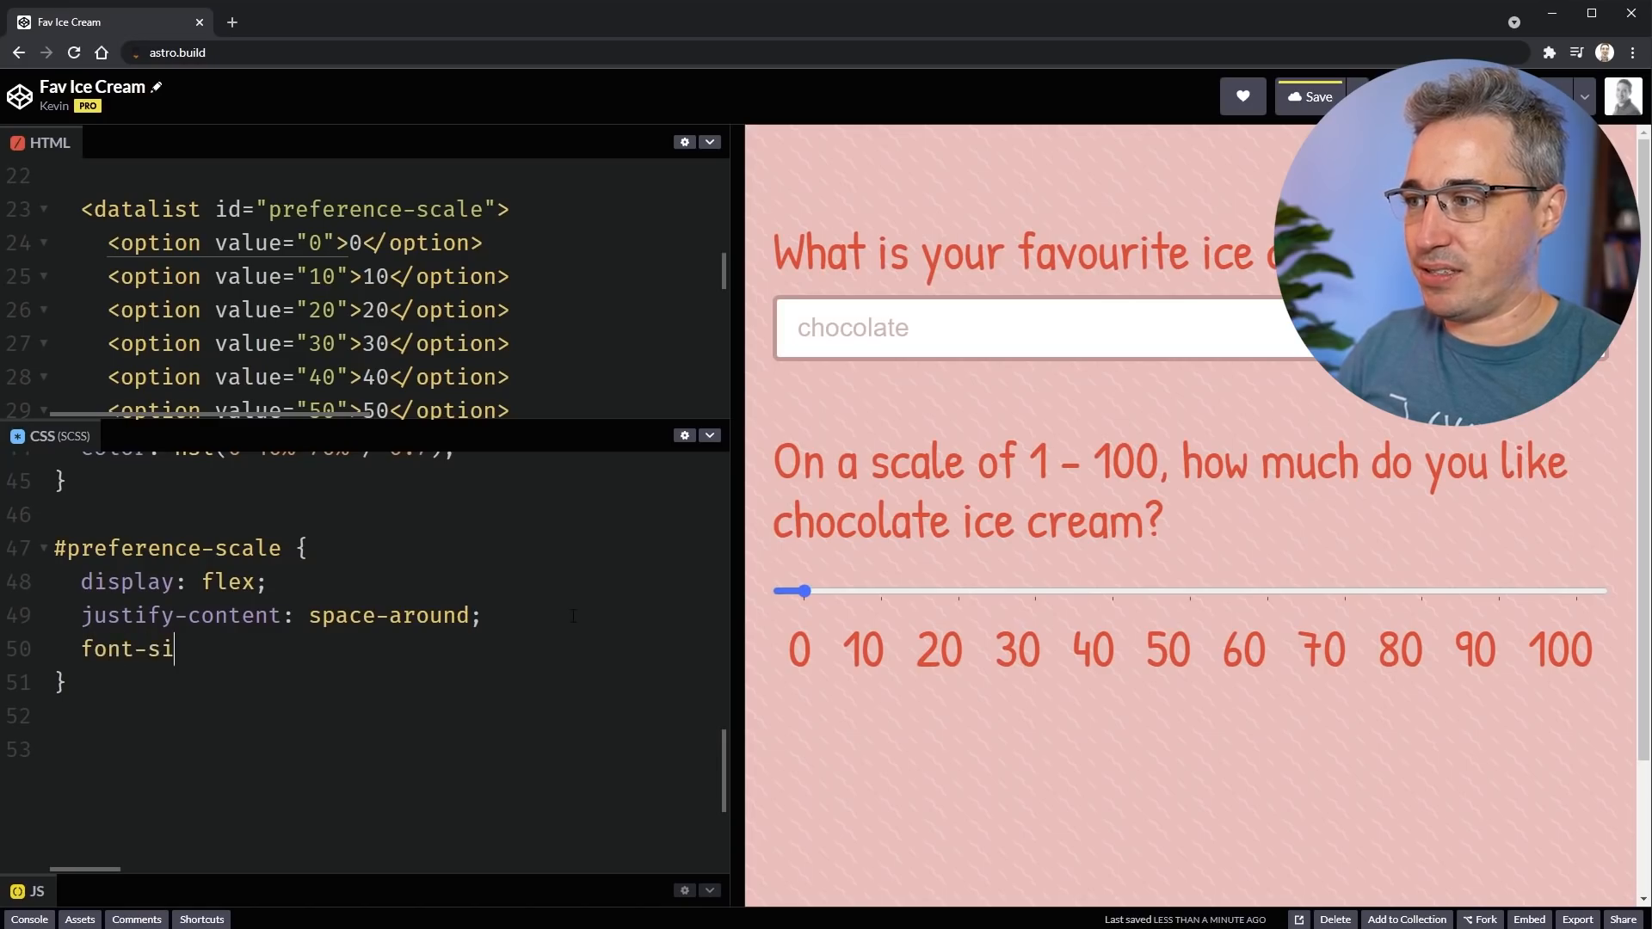
type("ze: 1rem;")
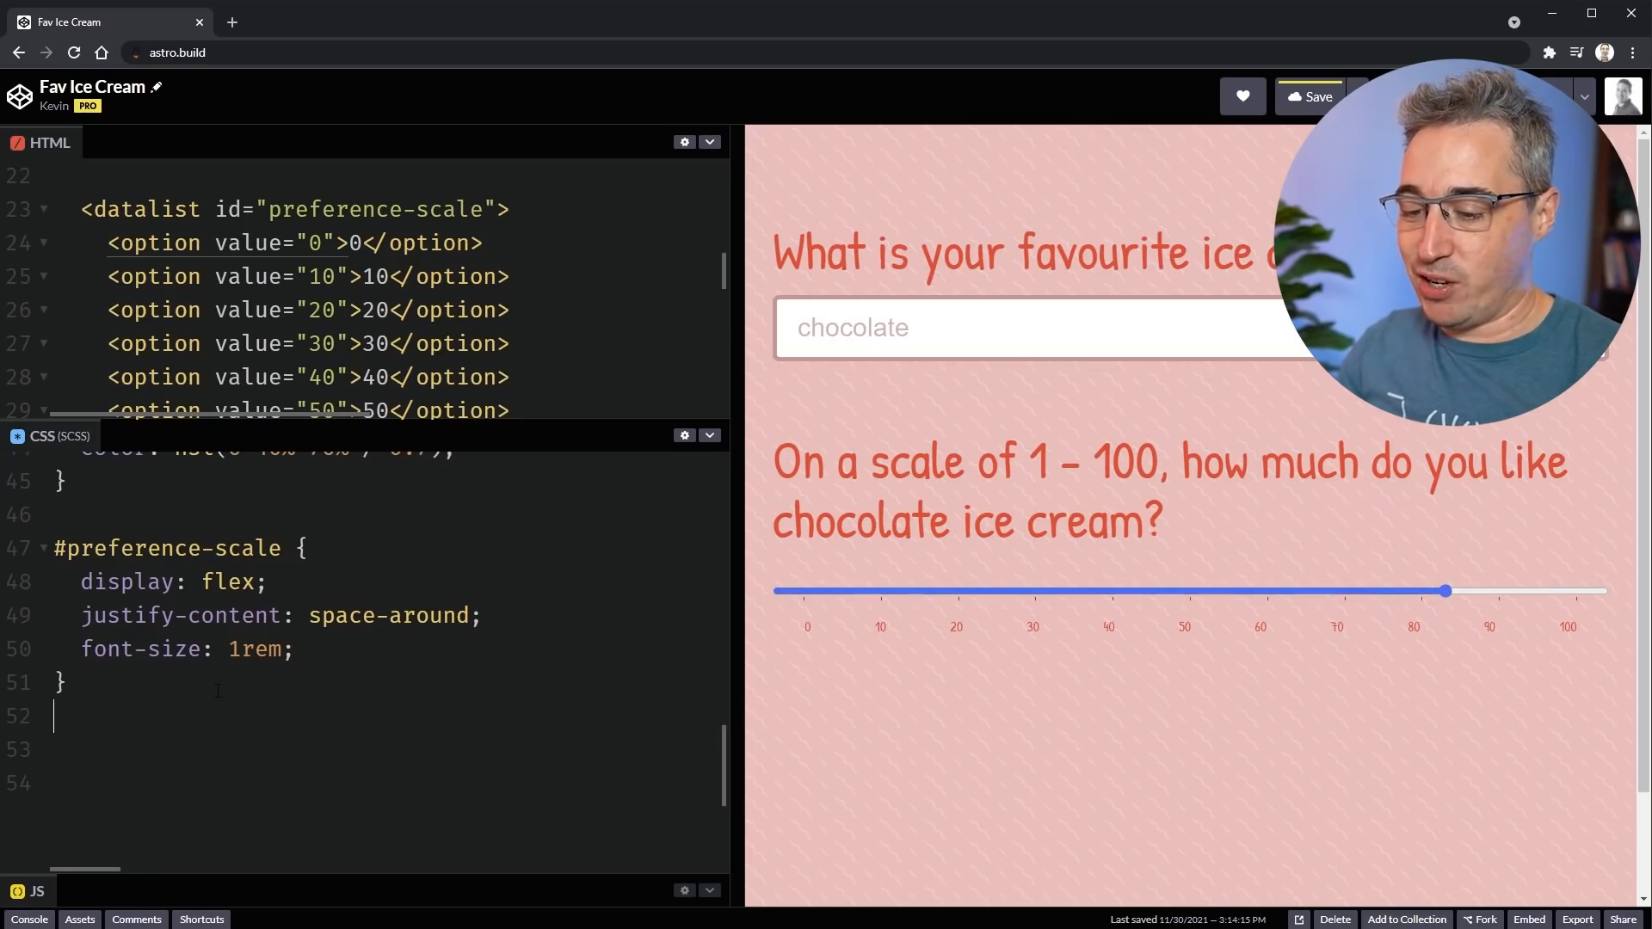
- Add a #preference-scale option rule with background white and padding 1em
type("#preference")
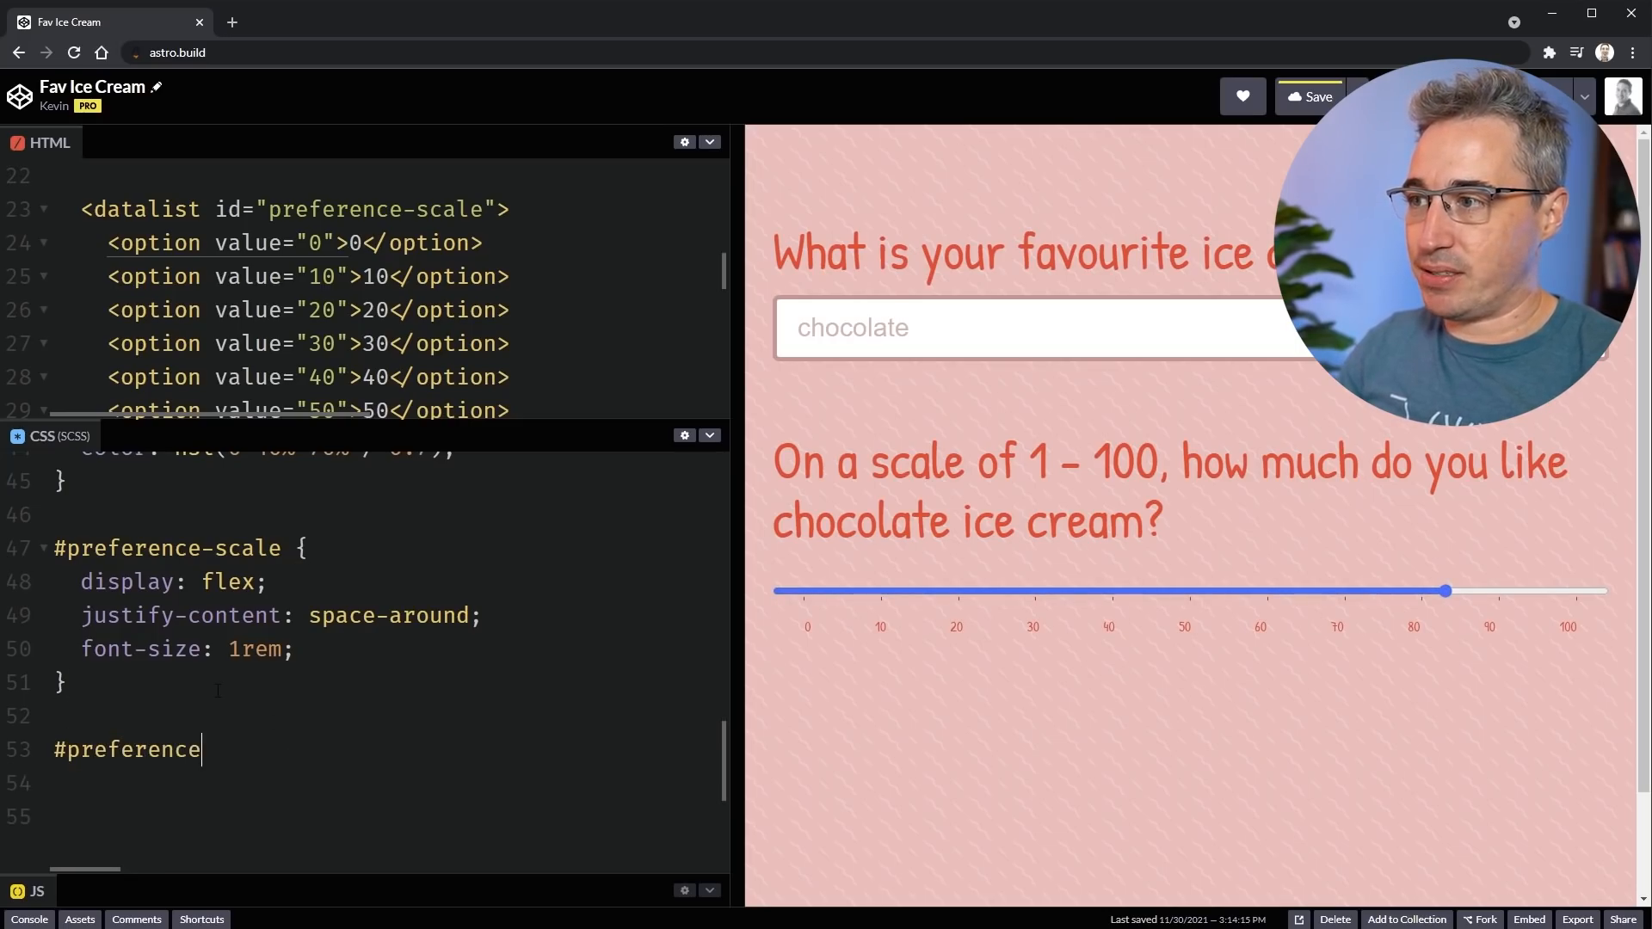
type("-scale option {")
left_click(384, 783)
type("b")
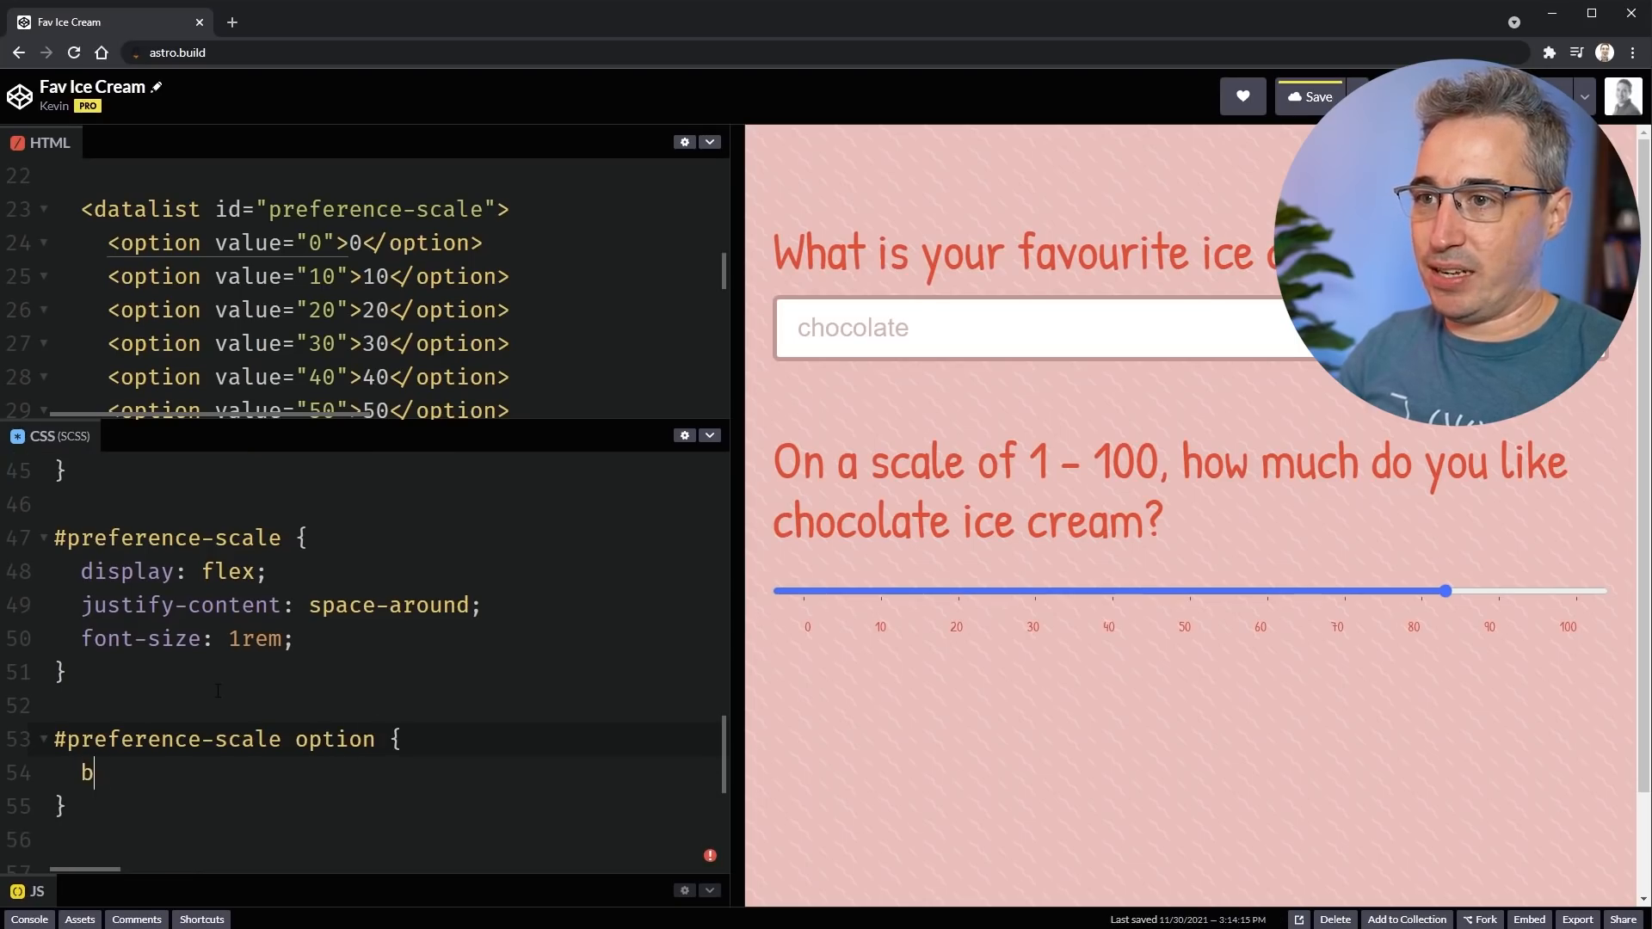
type("ackground: white;")
type("padding: .")
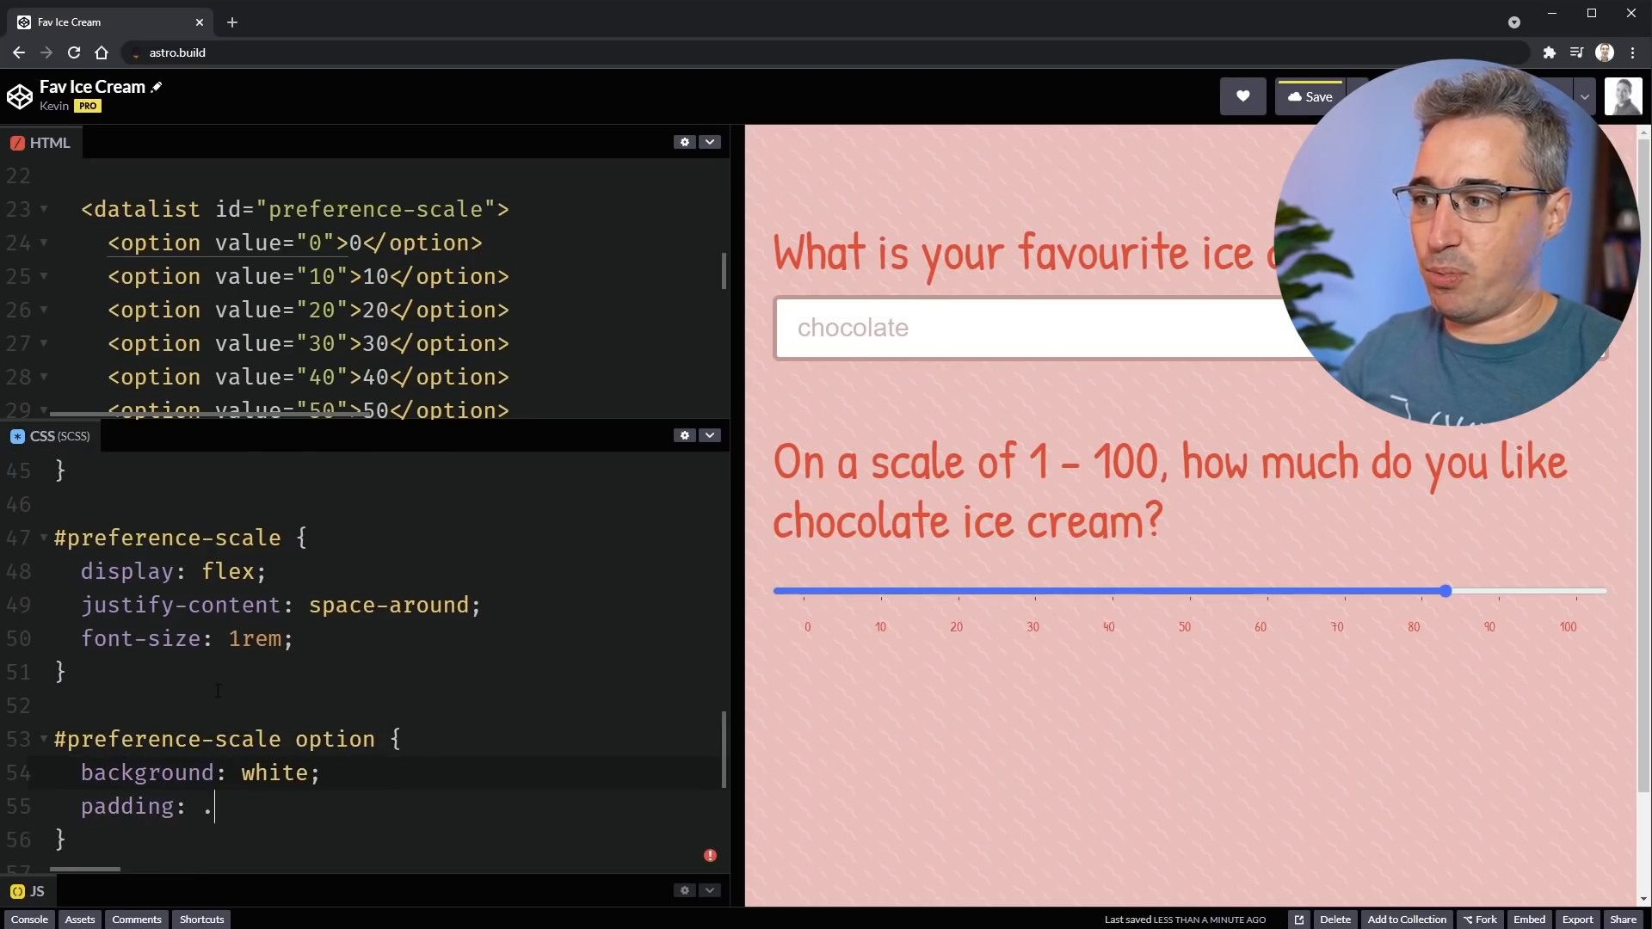
key("Backspace")
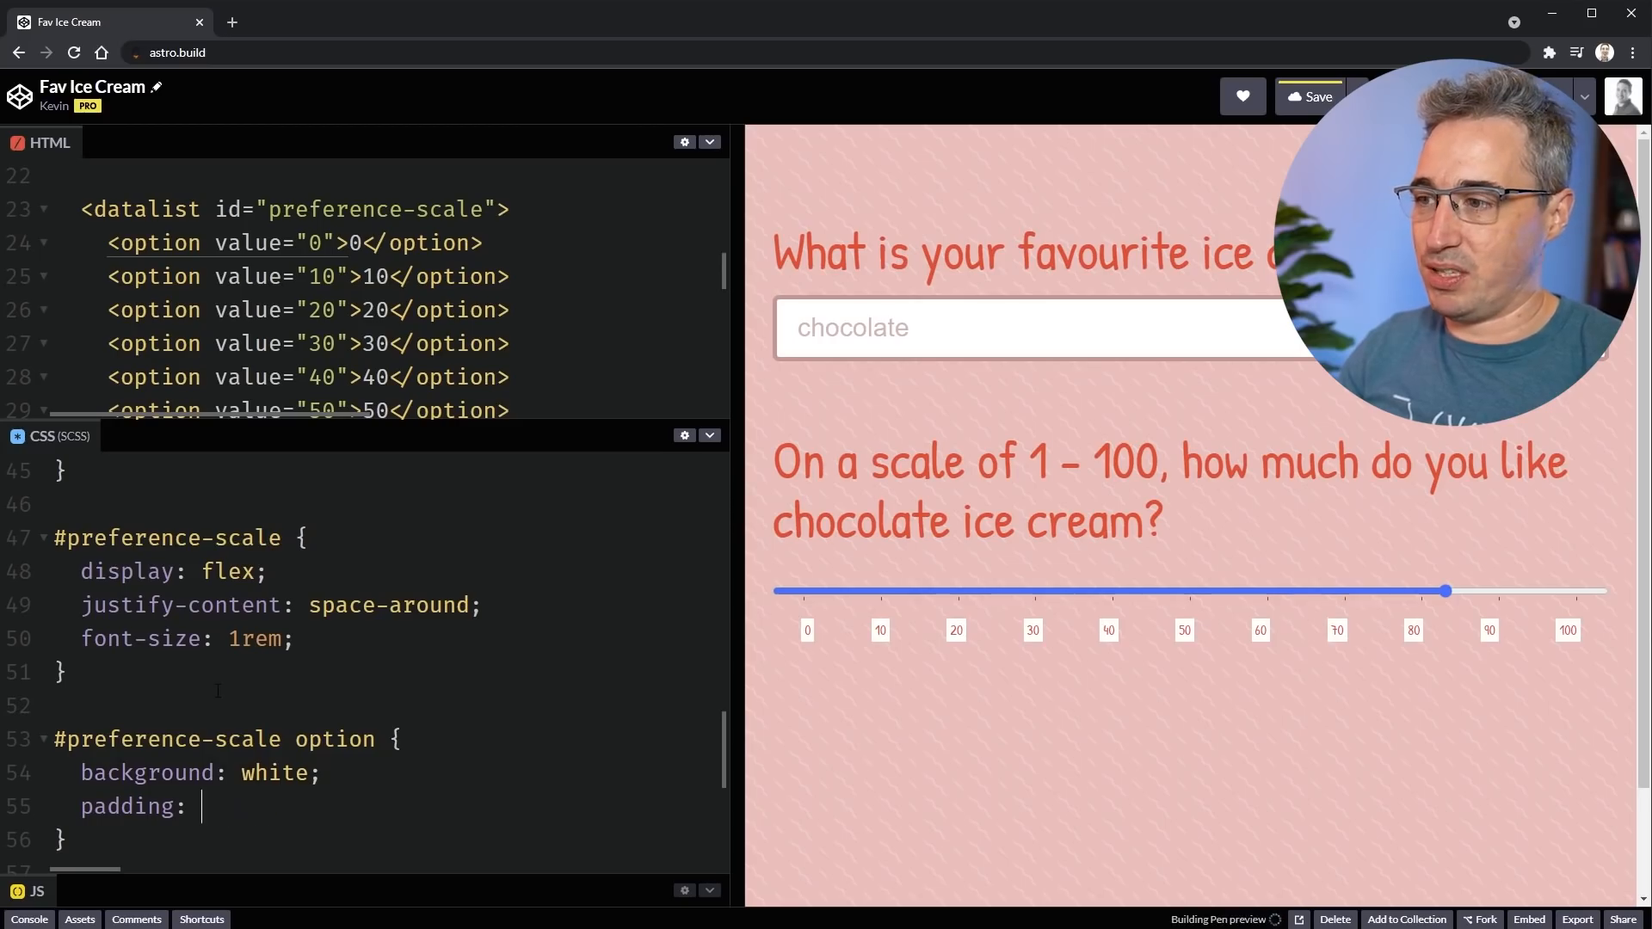
type("1em;")
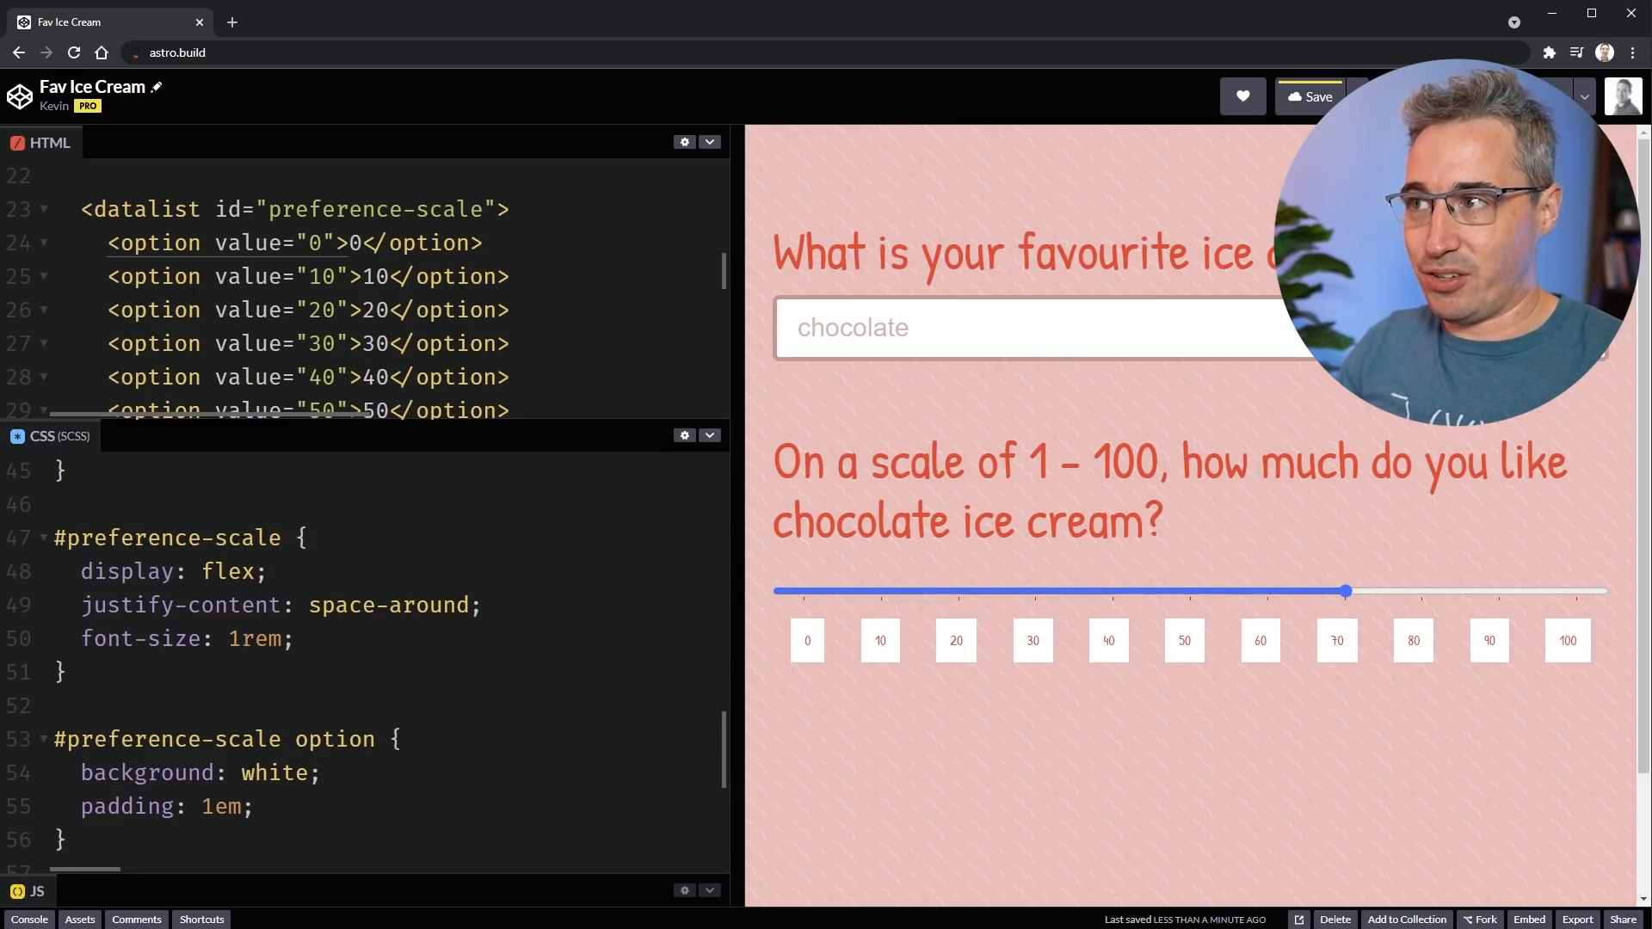
mouse_move(548, 443)
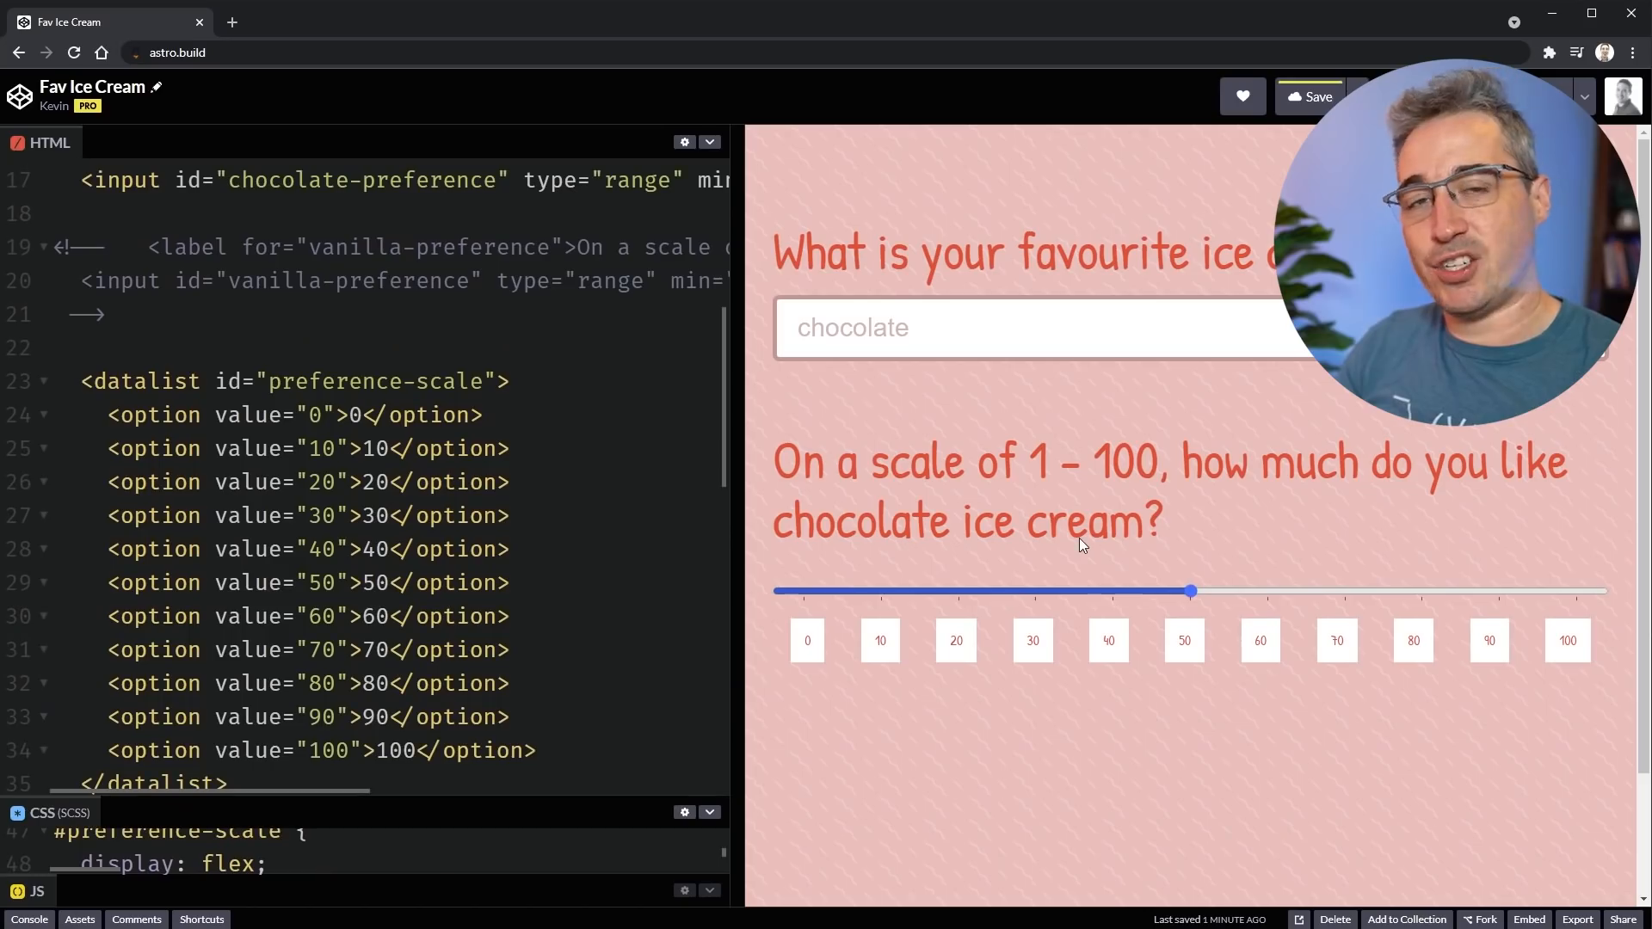
mouse_move(922, 605)
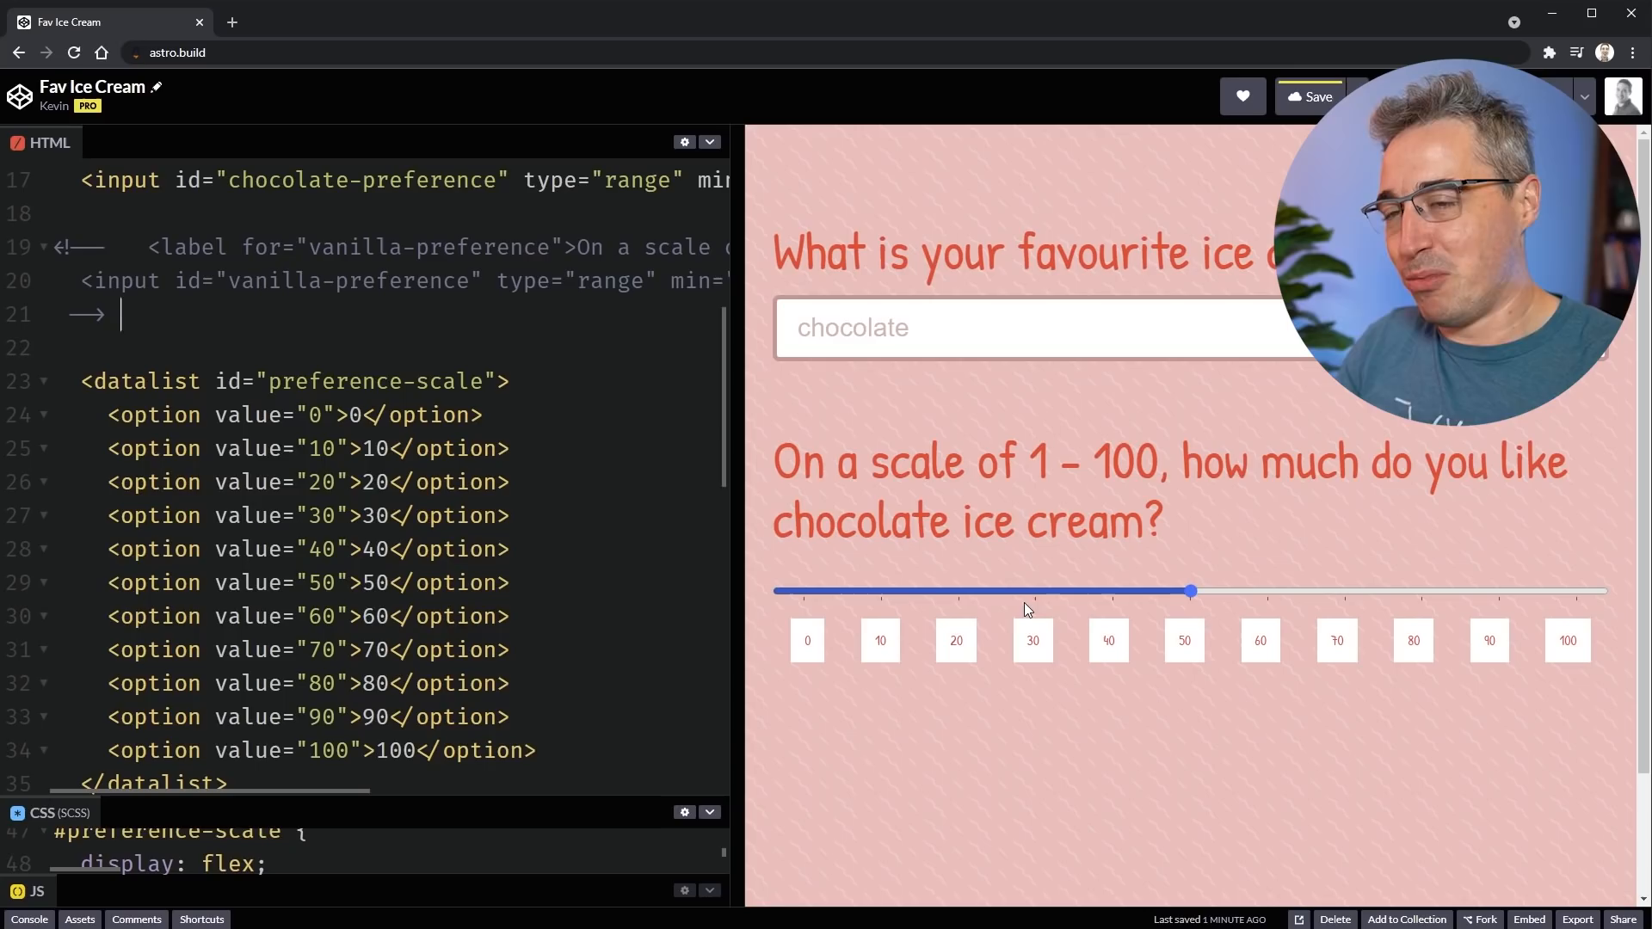
mouse_move(1430, 590)
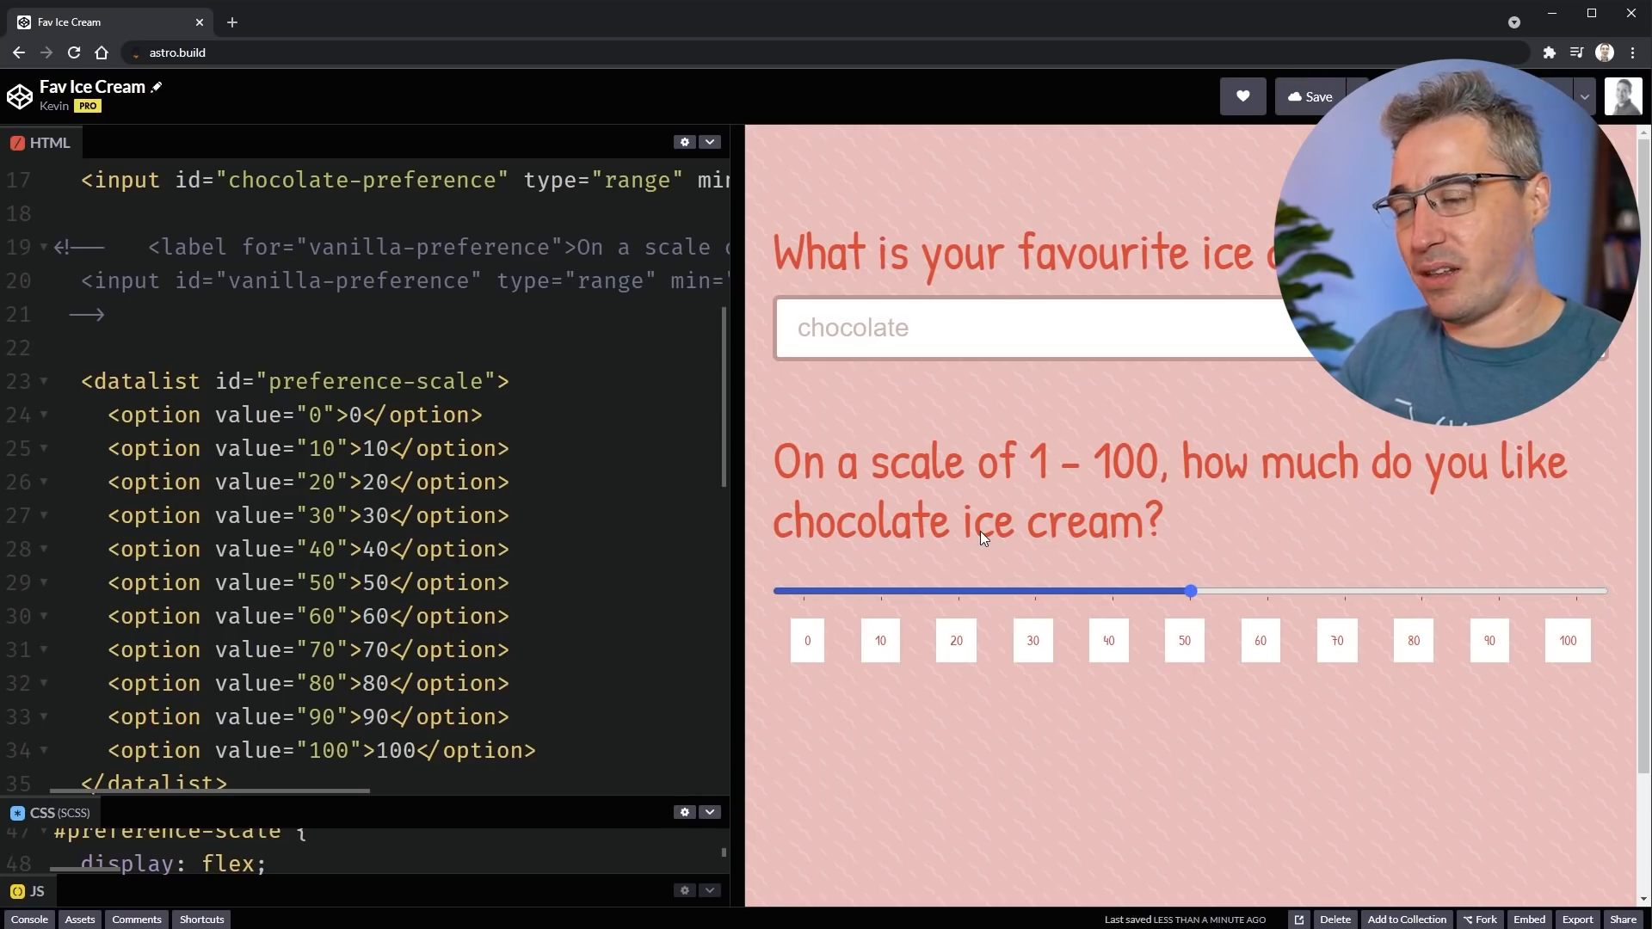
scroll("down", 3)
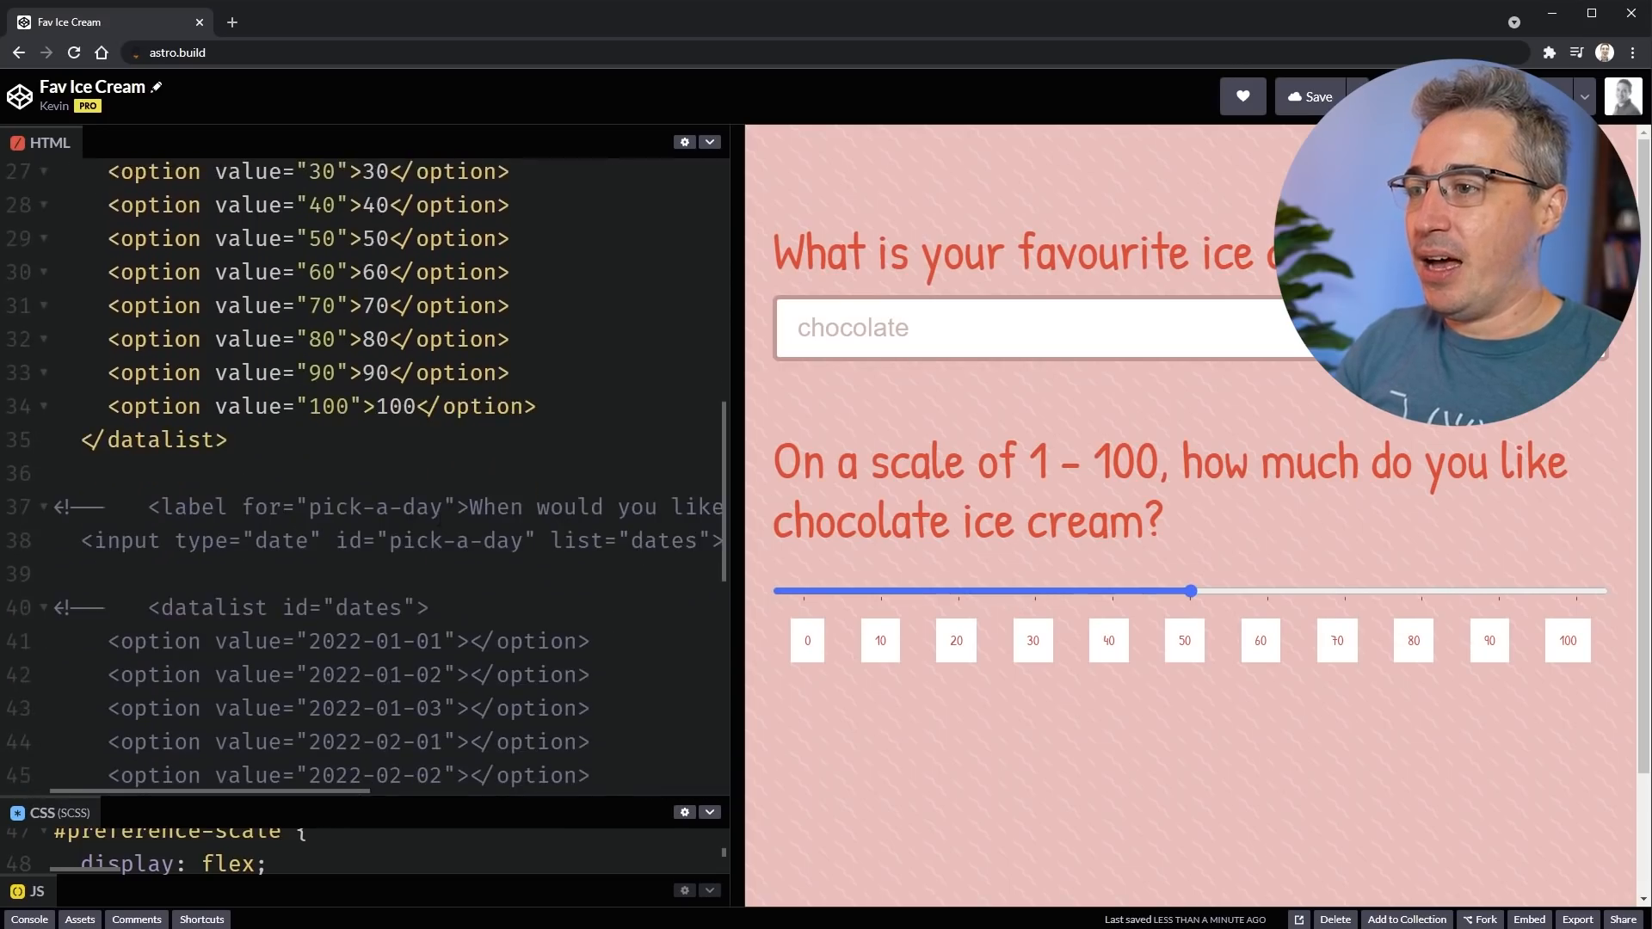
- Enable the pick-a-day date input, test its picker, and trim the dates list to 2022-01-01
scroll("down", 3)
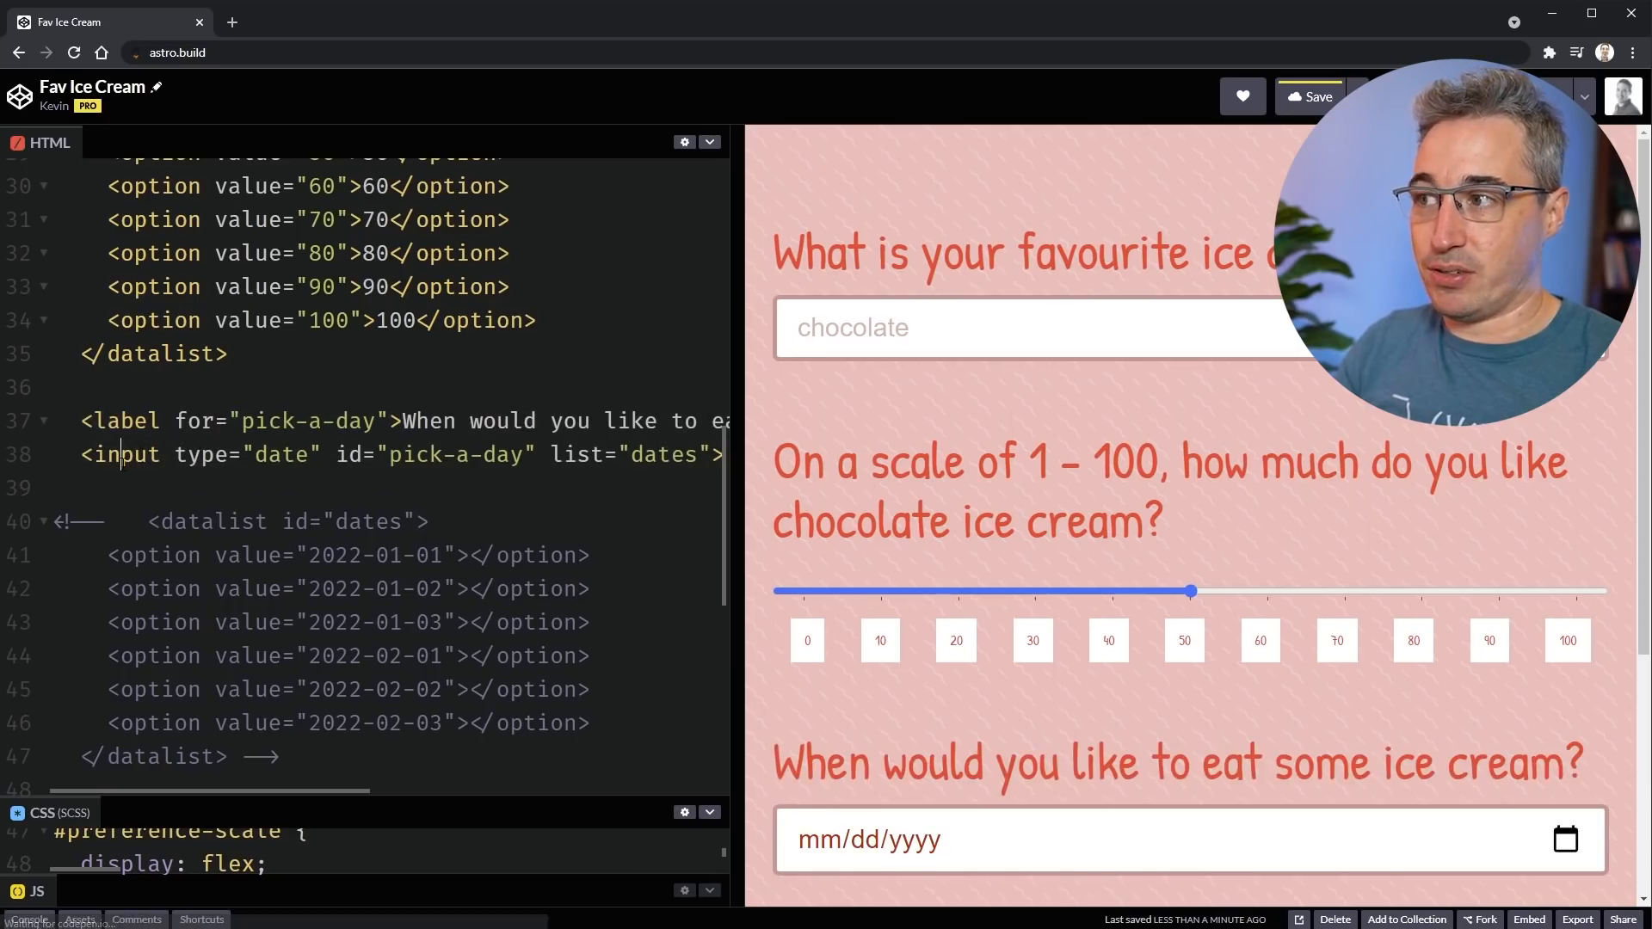
scroll("down", 3)
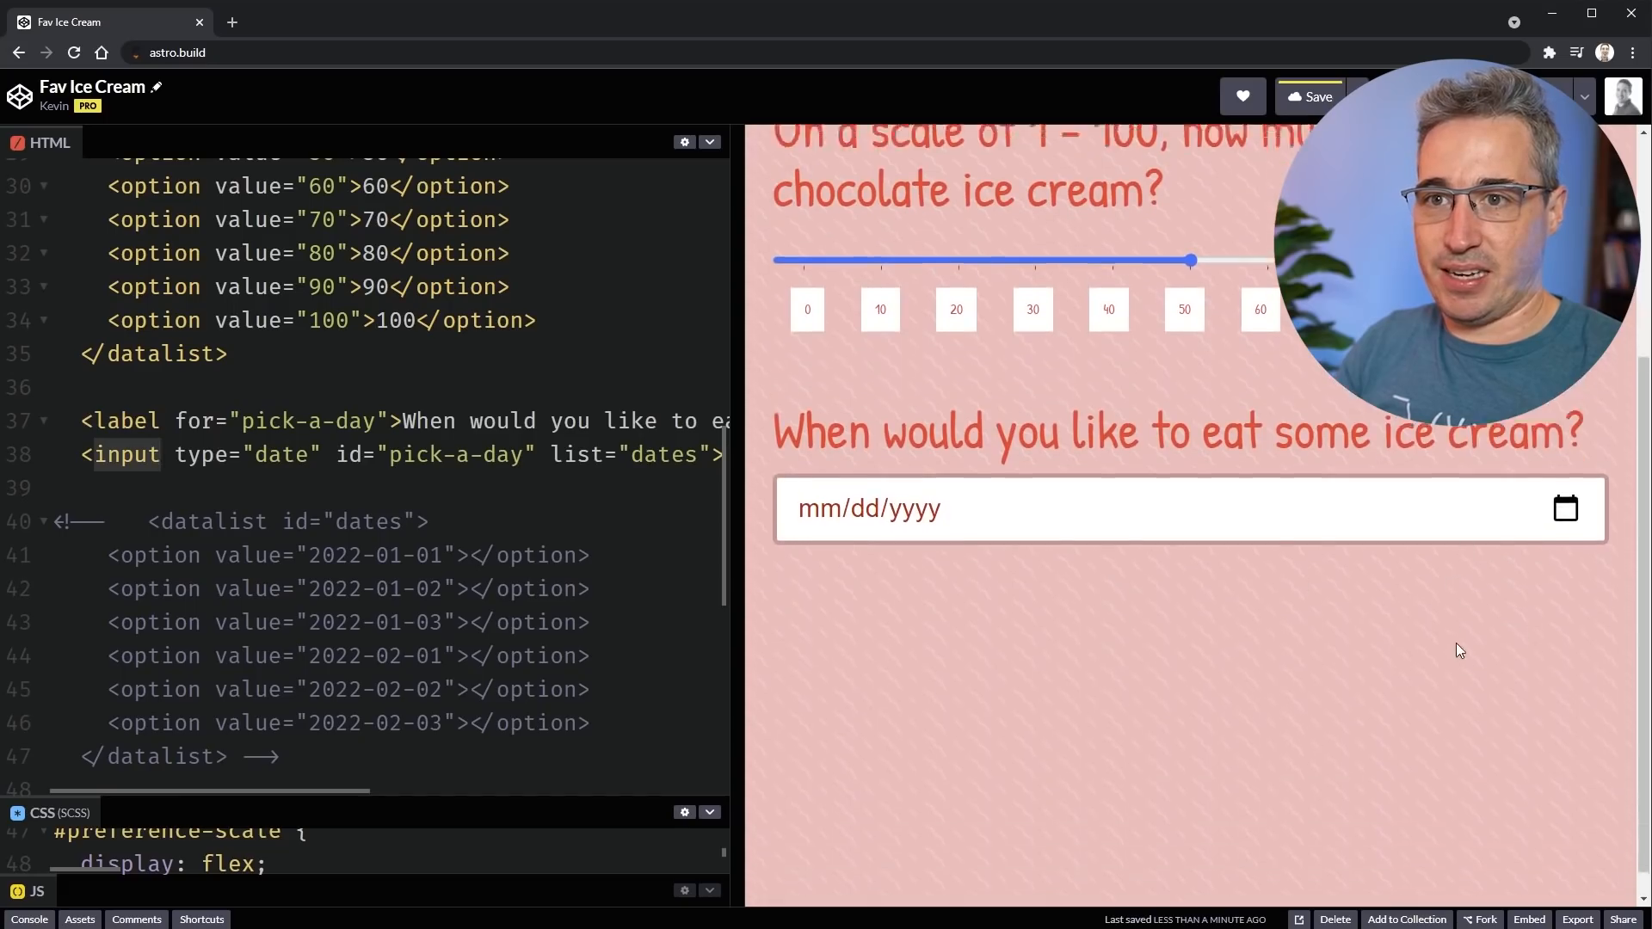
left_click(1565, 508)
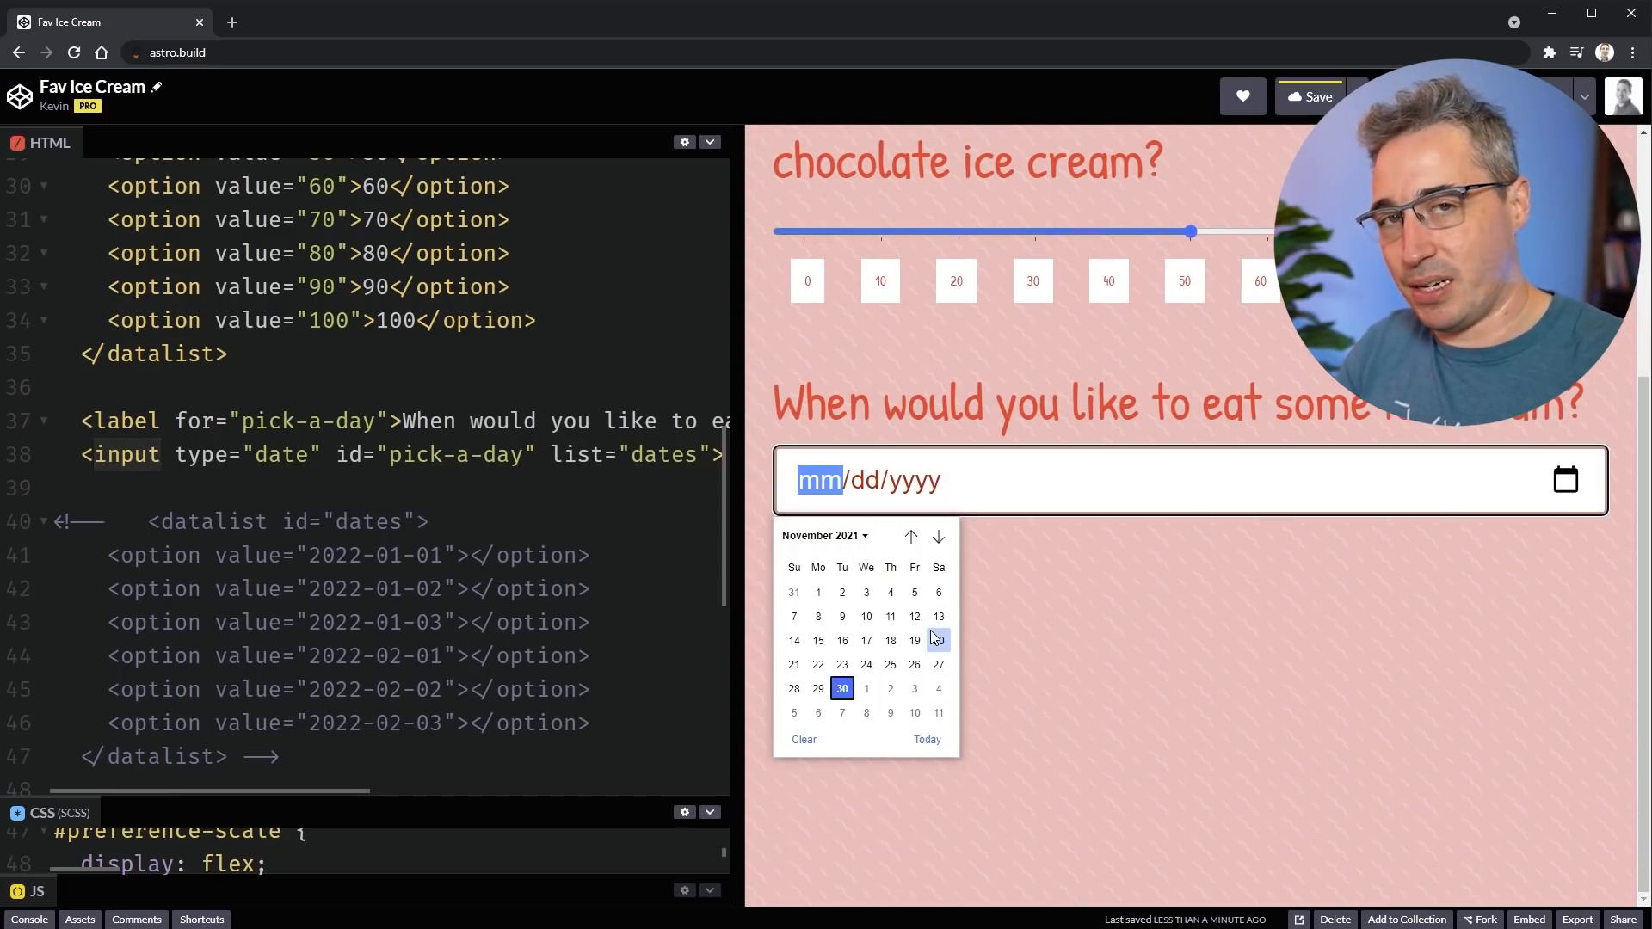
left_click(1404, 640)
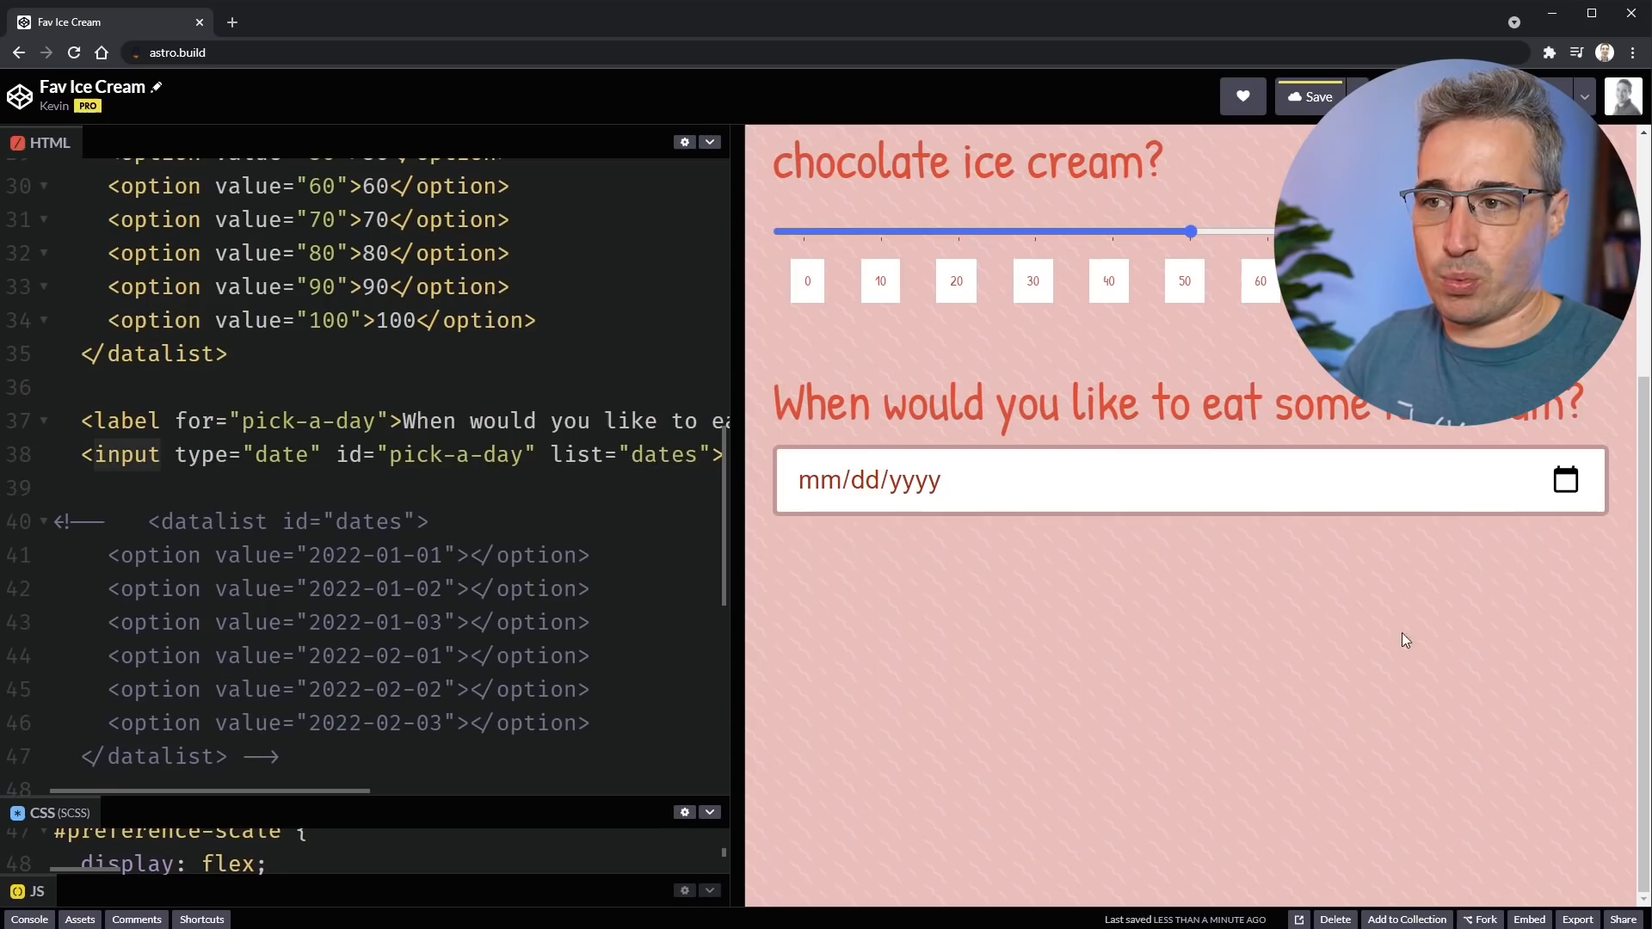
left_click(1566, 480)
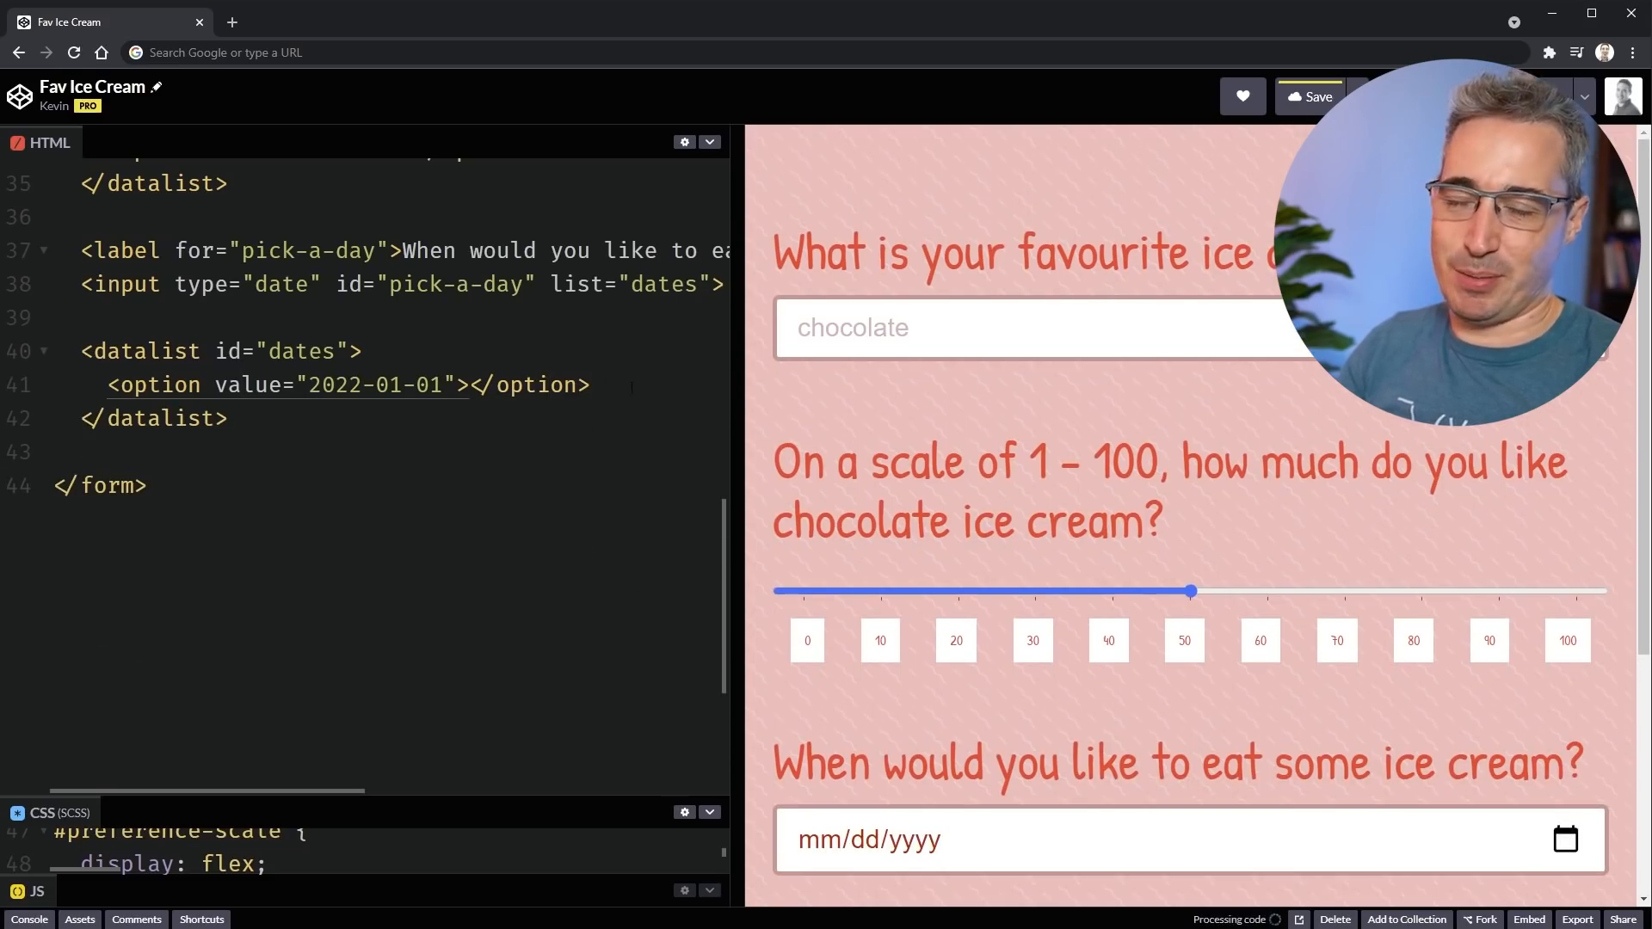
- Test the 01/01/2022 suggestion, then restore six January–February 2022 options in the dates list
scroll("down", 3)
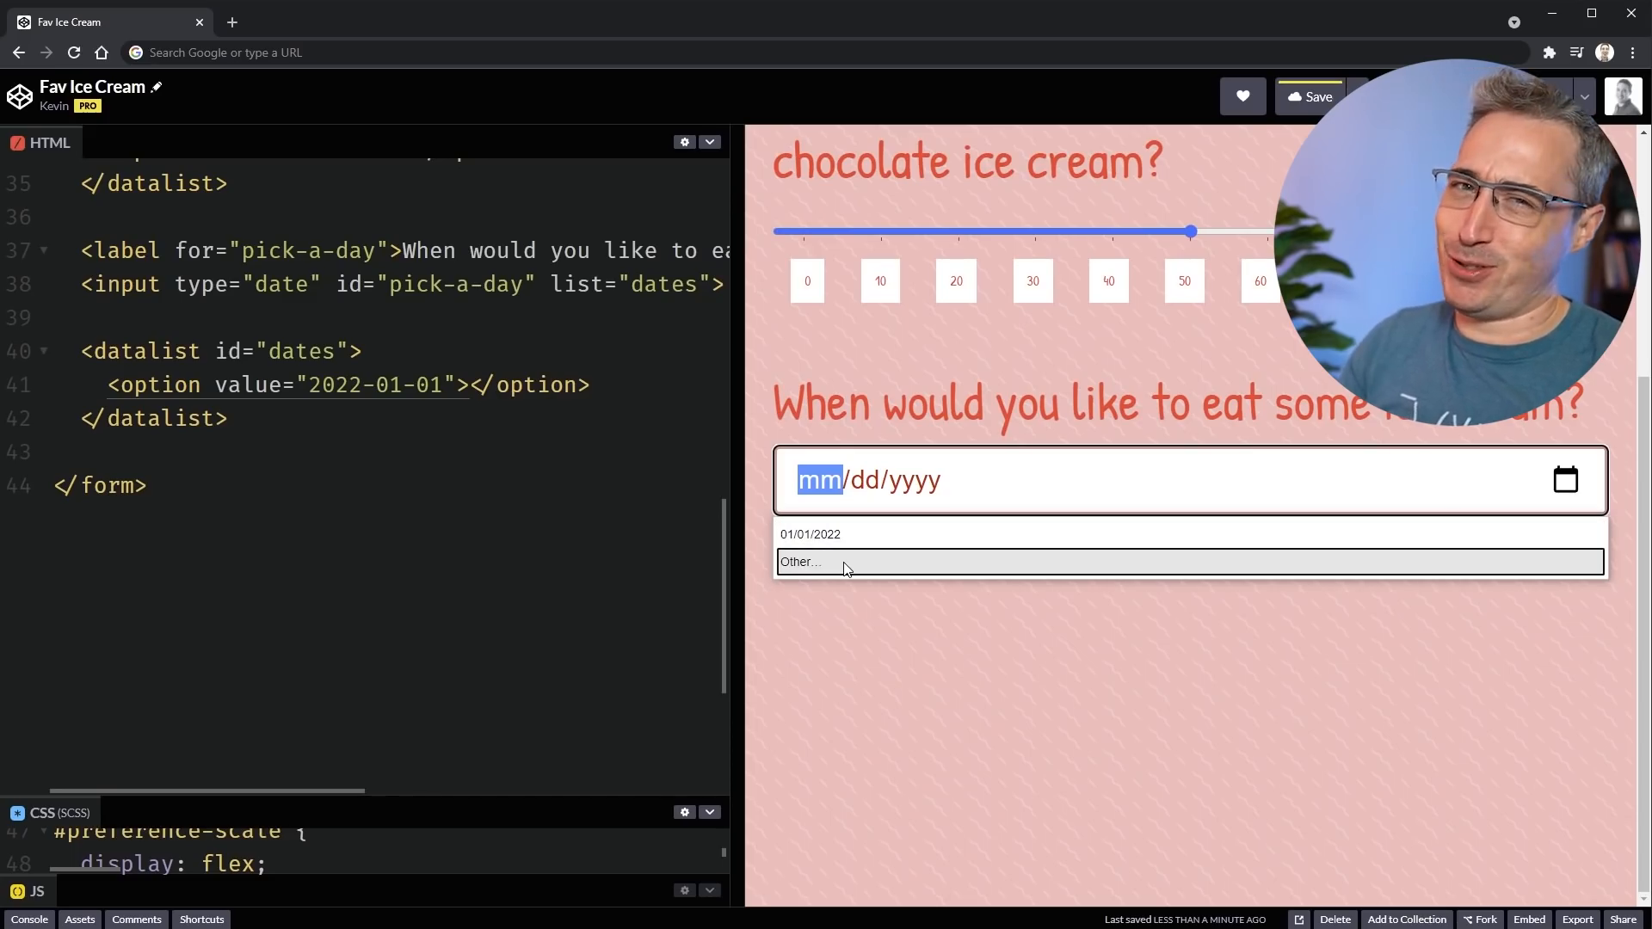
mouse_move(843, 533)
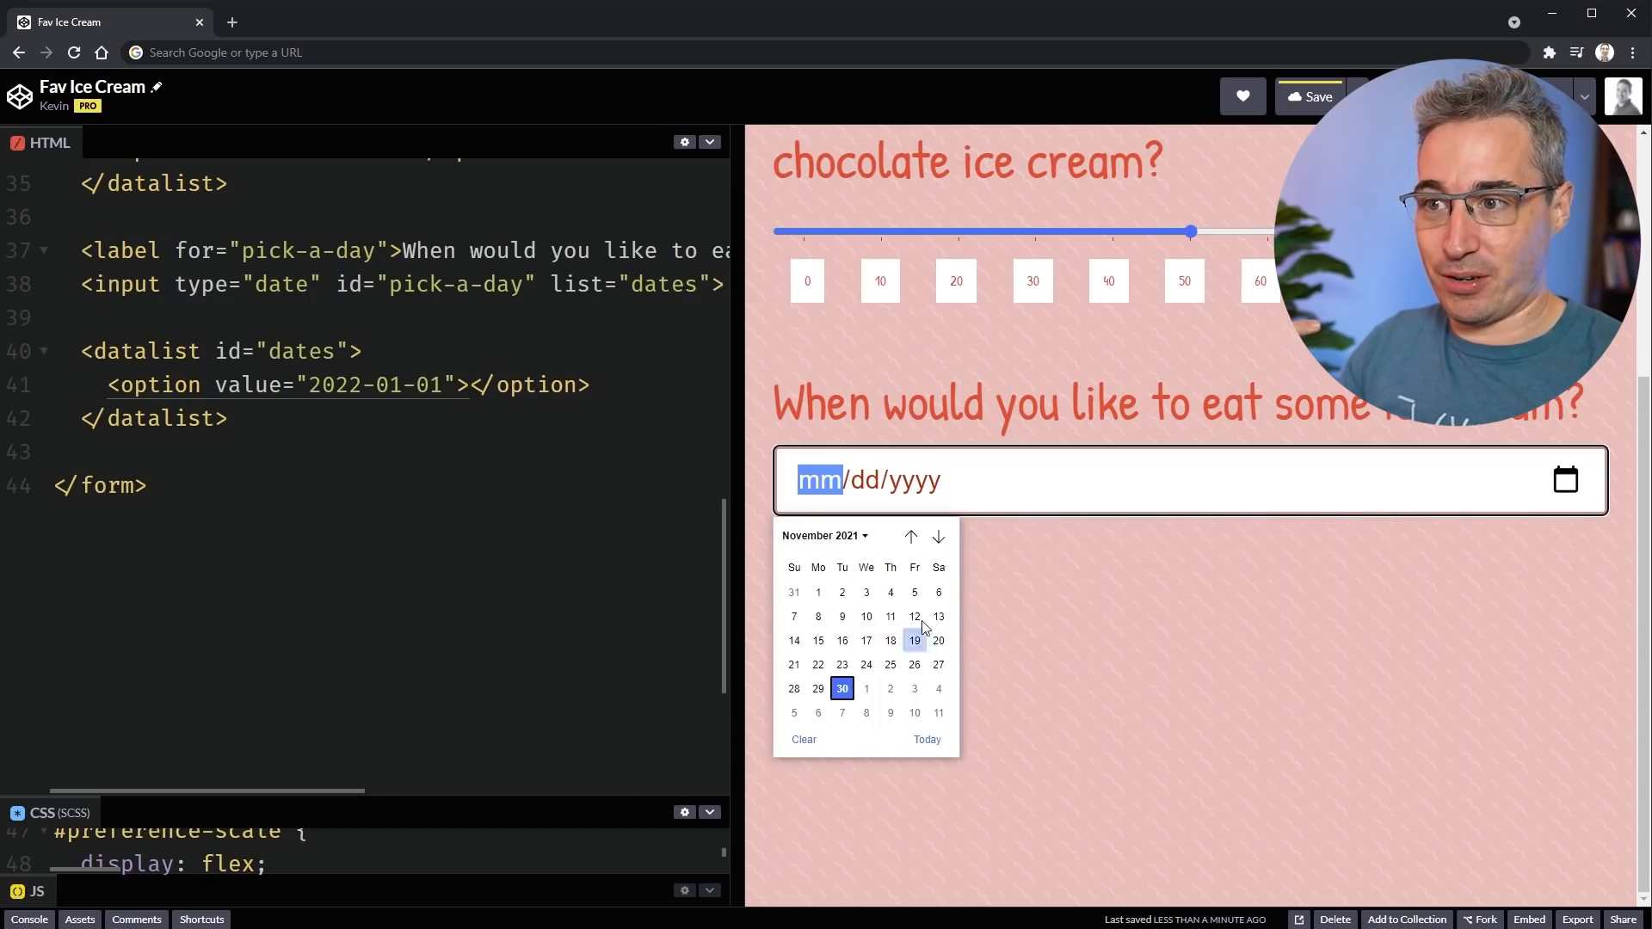
left_click(936, 537)
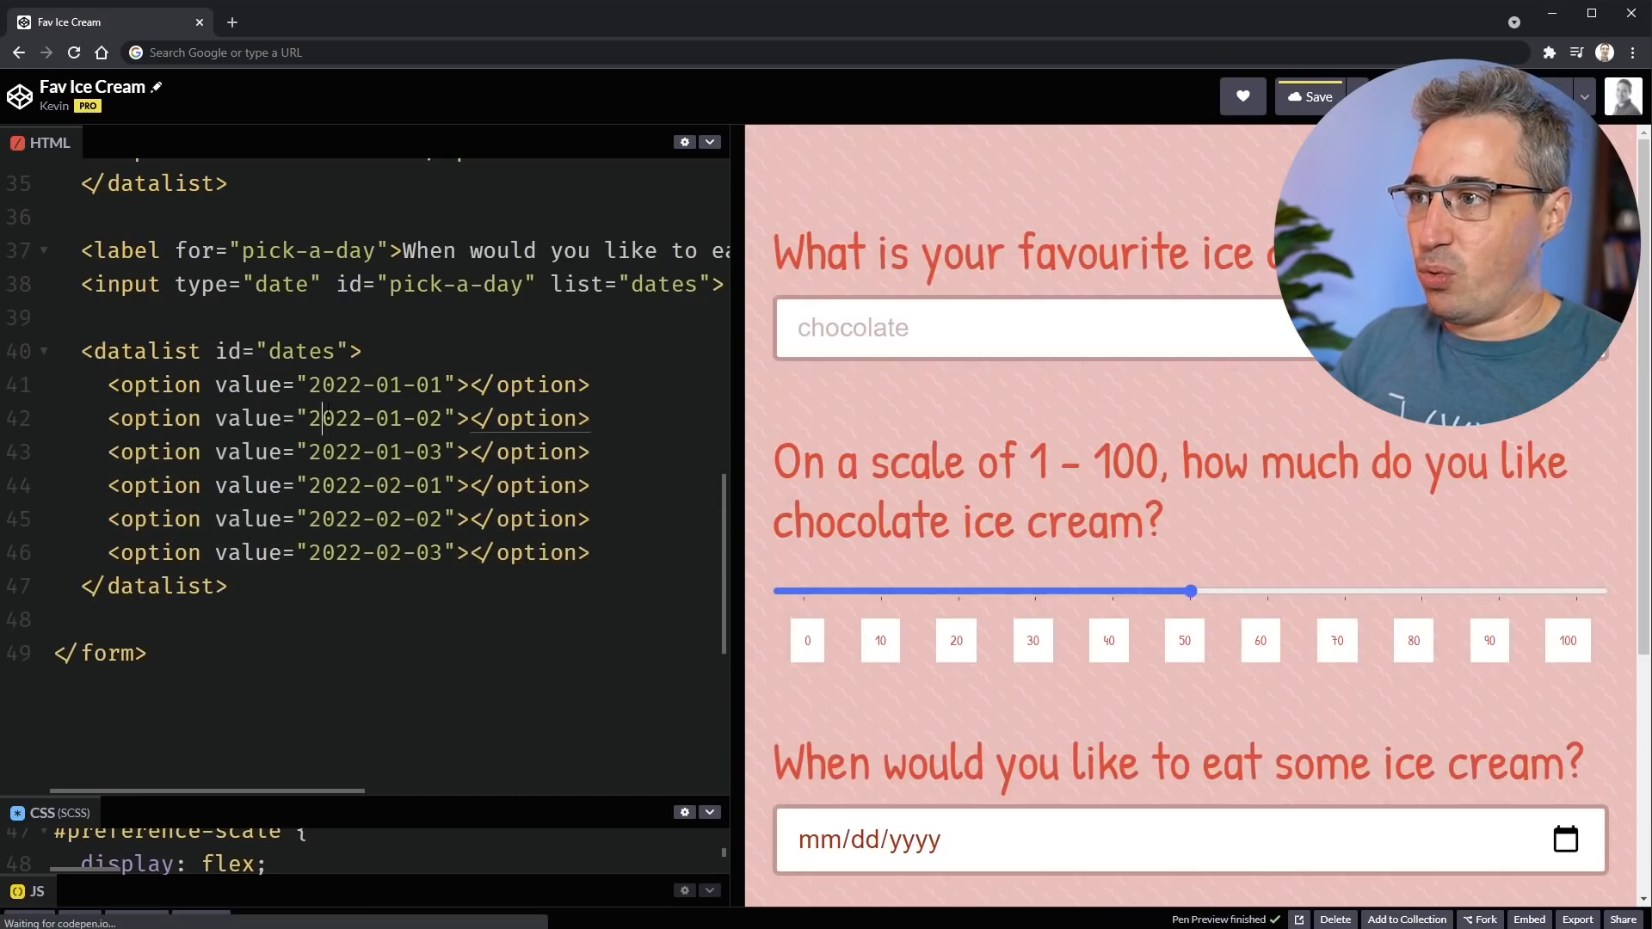
scroll("down", 3)
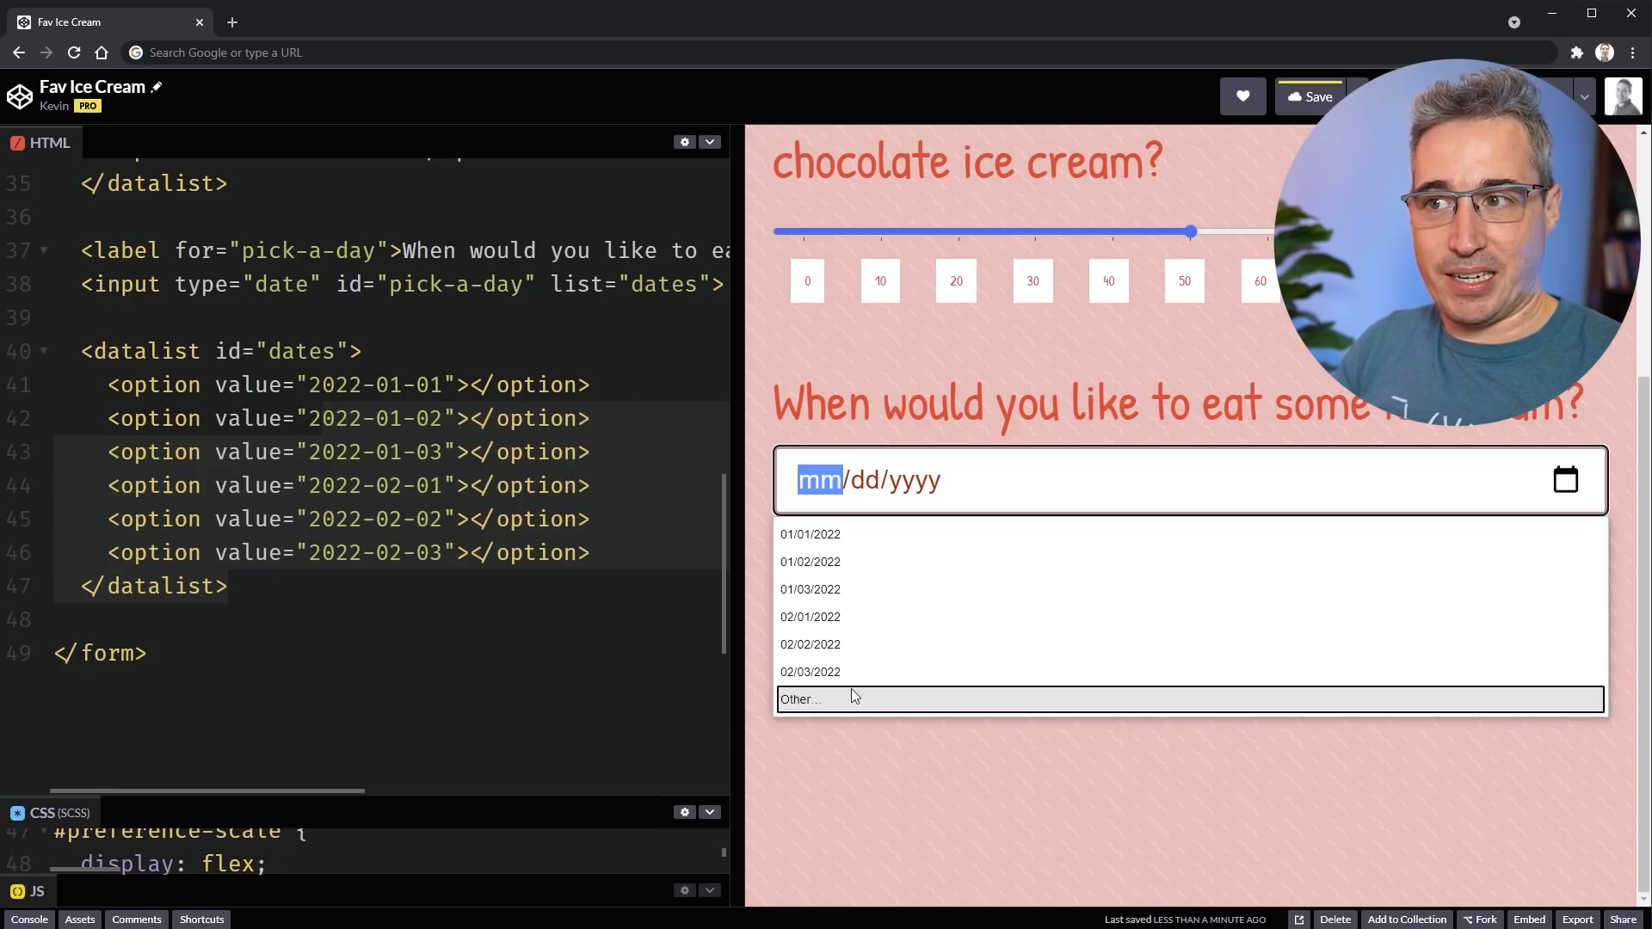
left_click(809, 644)
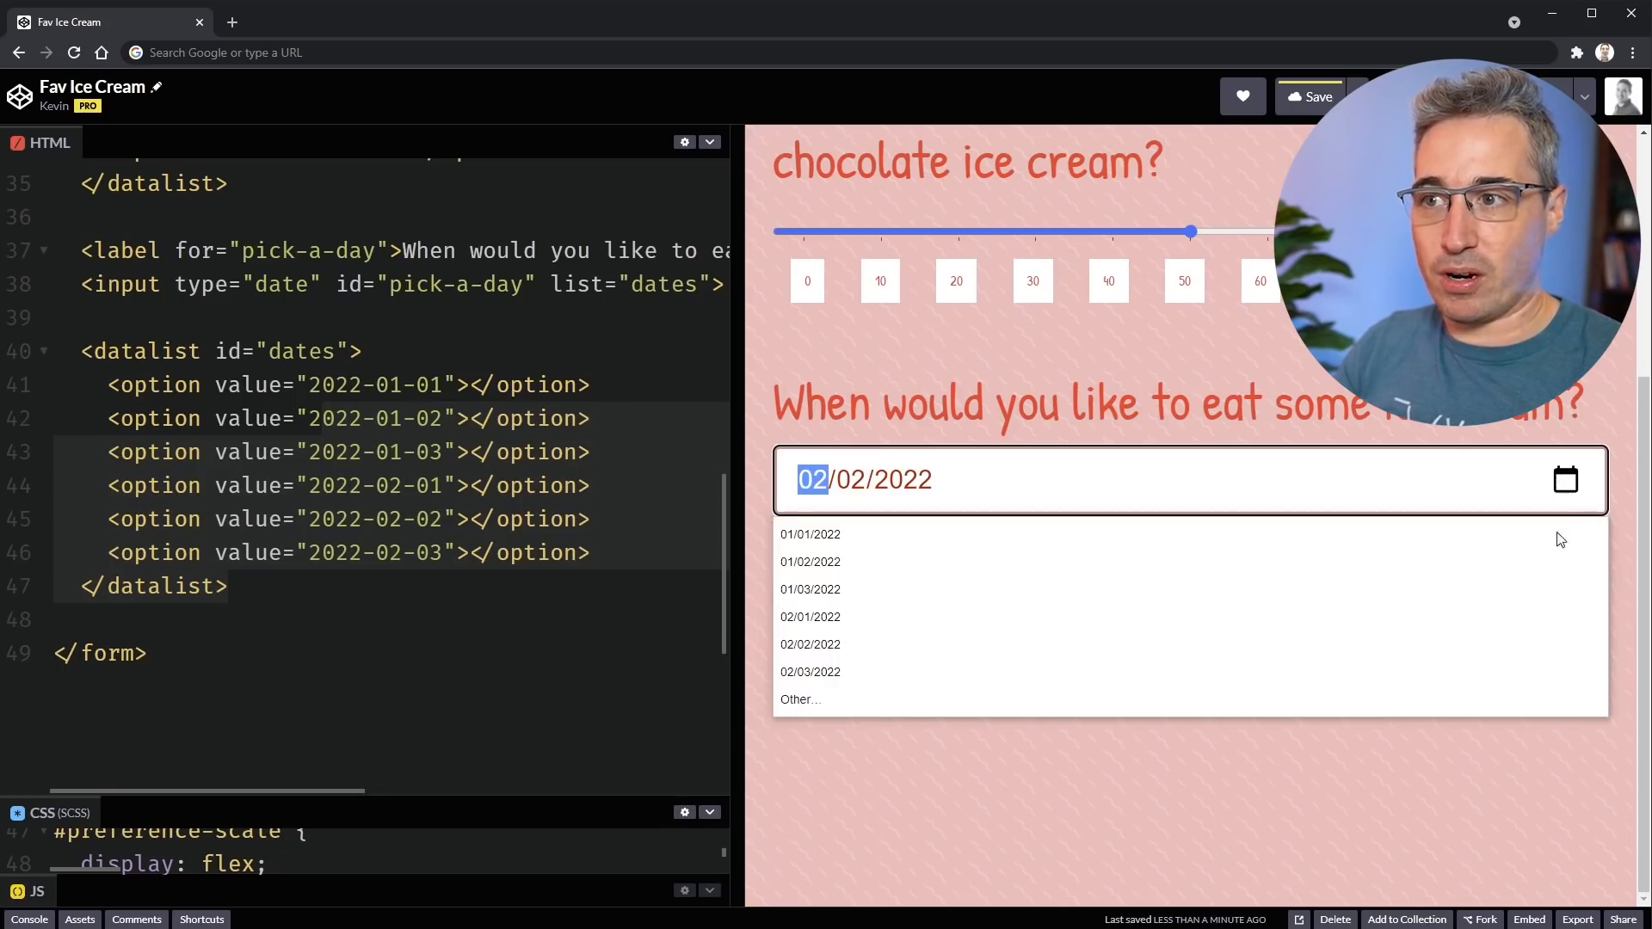
left_click(1564, 480)
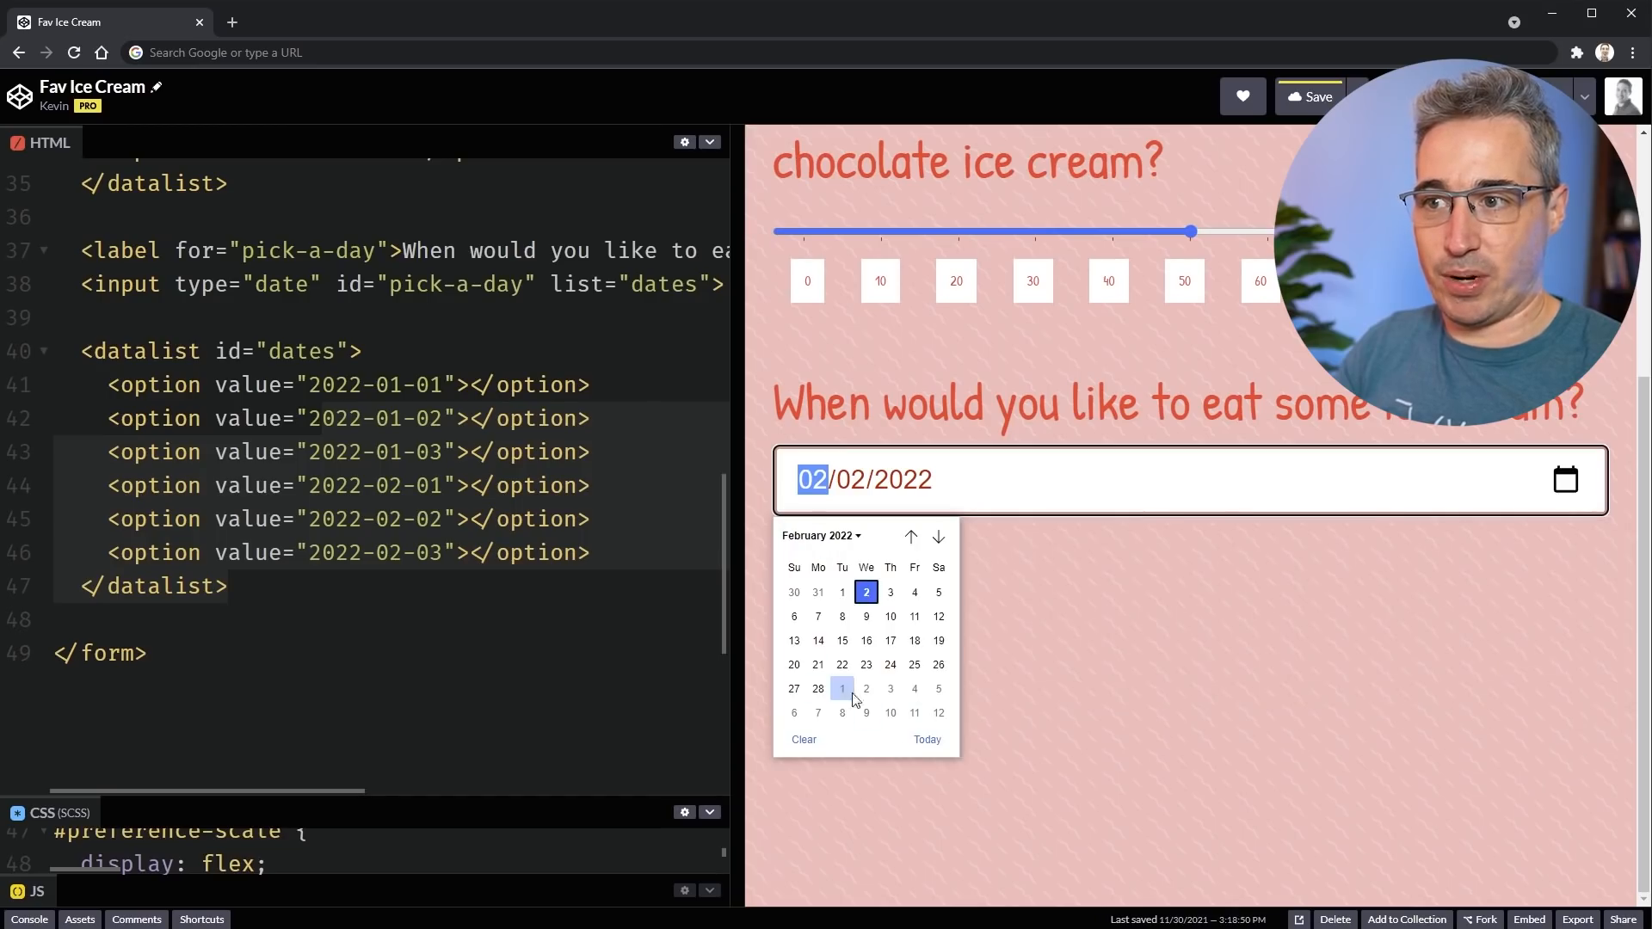
left_click(865, 665)
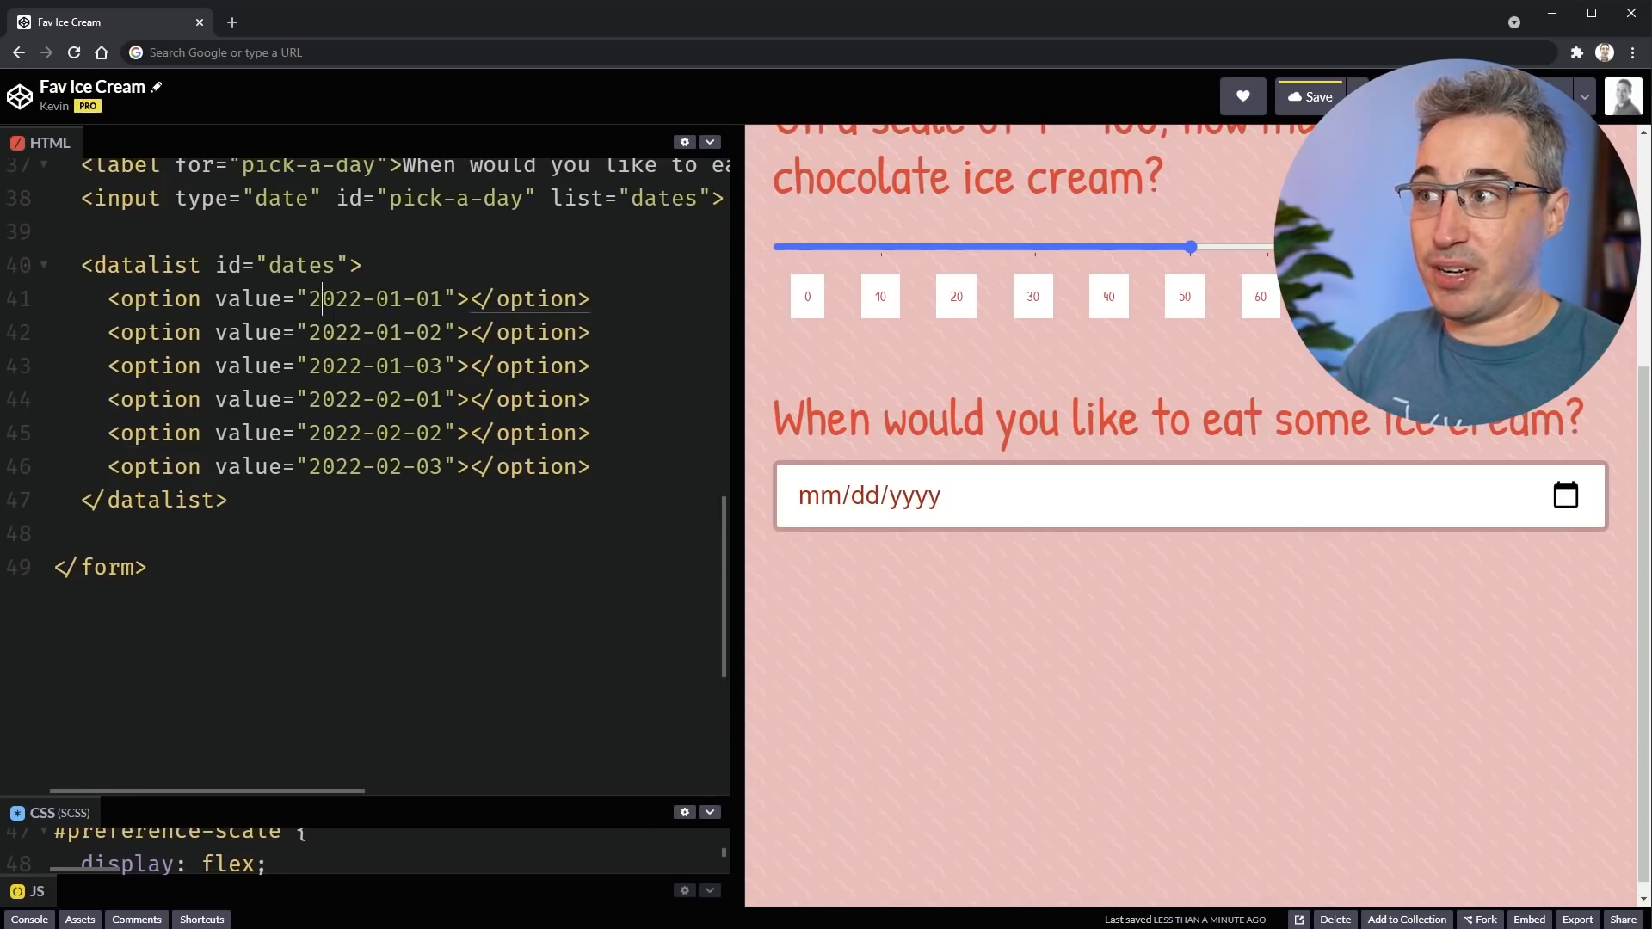
left_click(1053, 496)
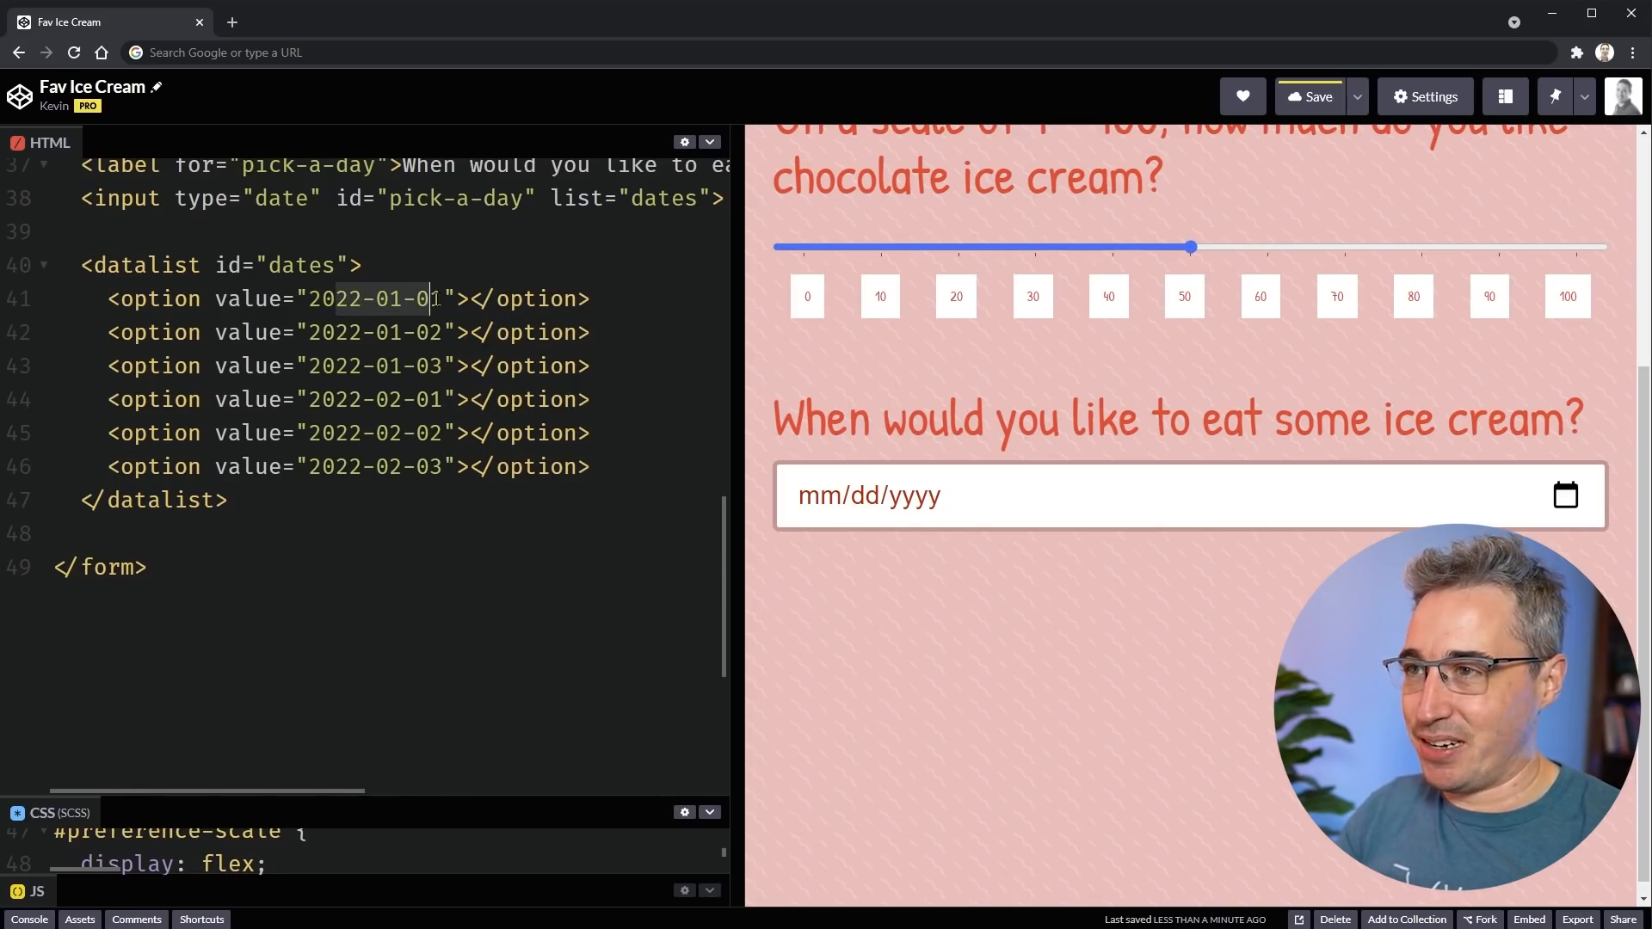
mouse_move(1564, 496)
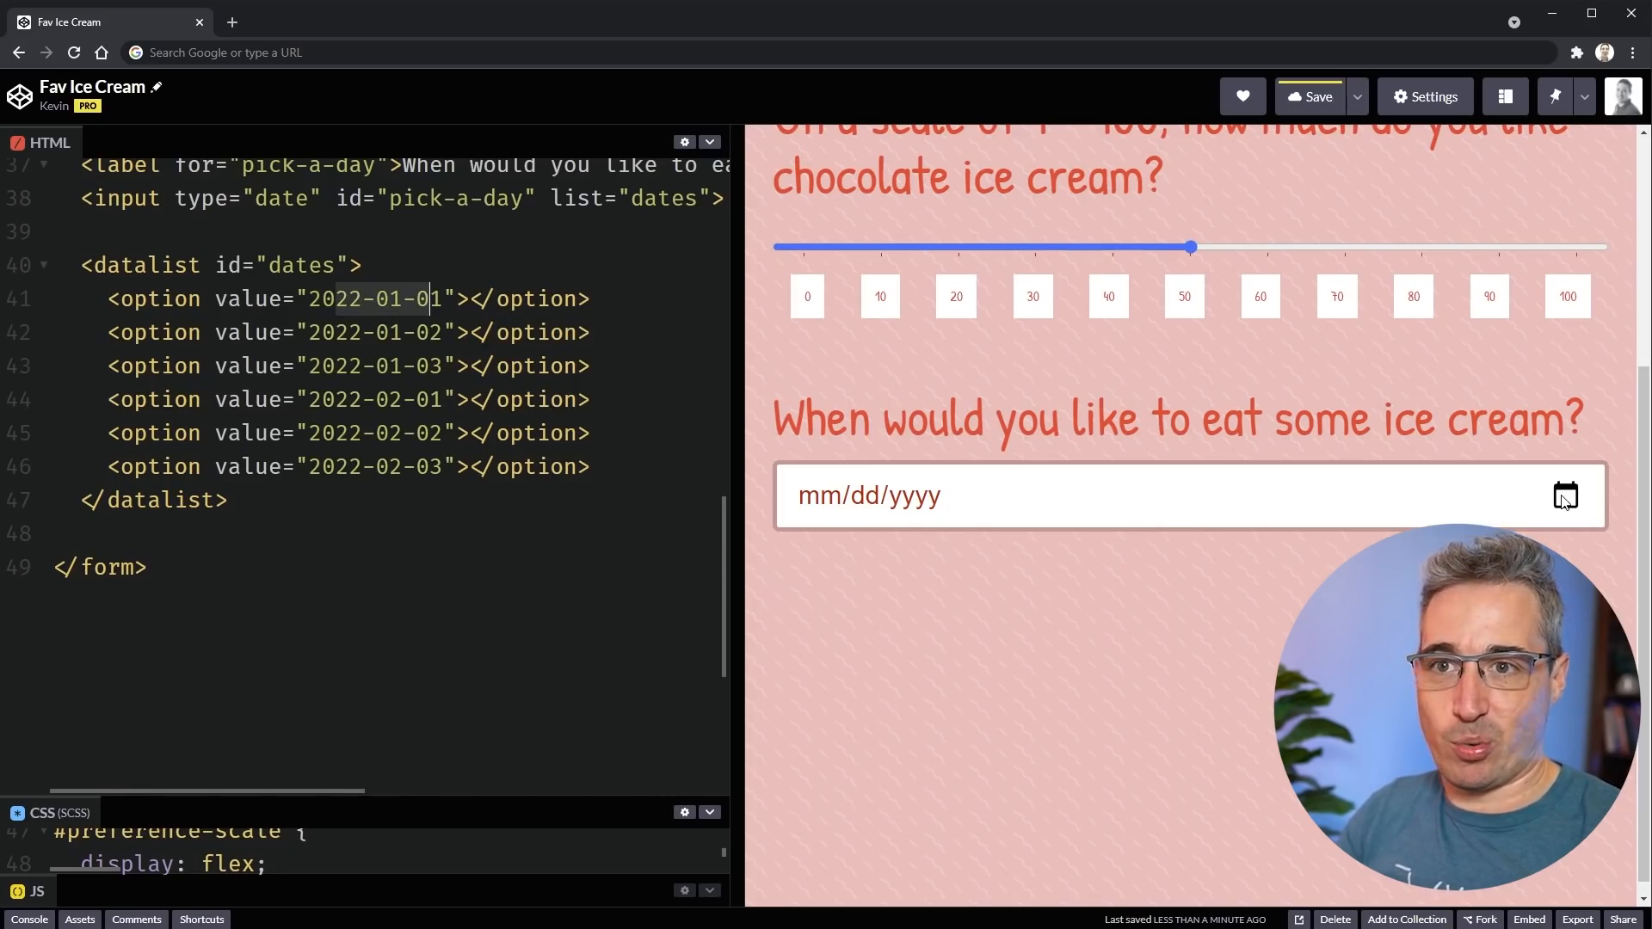